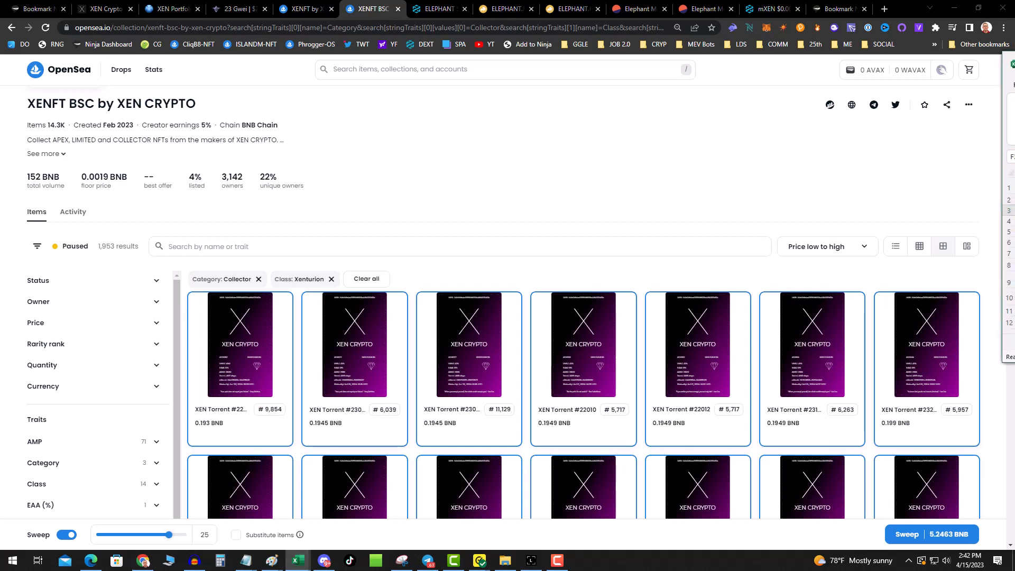
Show xen.network's Explore XEN Universe page with each chain's global rank and liquid supply
{"action": "left_click", "coordinate": [103, 8]}
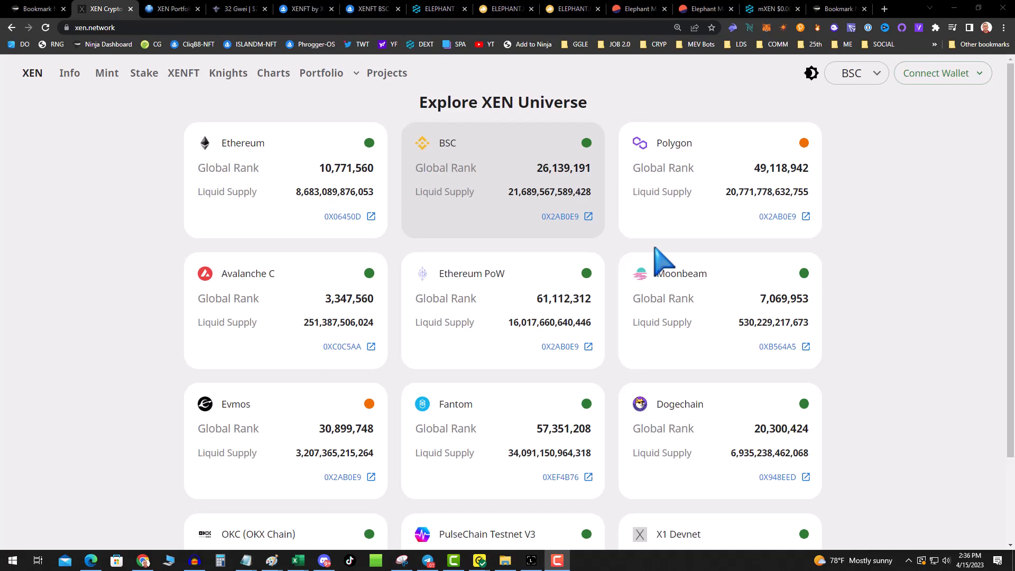
{"action": "mouse_move", "coordinate": [143, 55]}
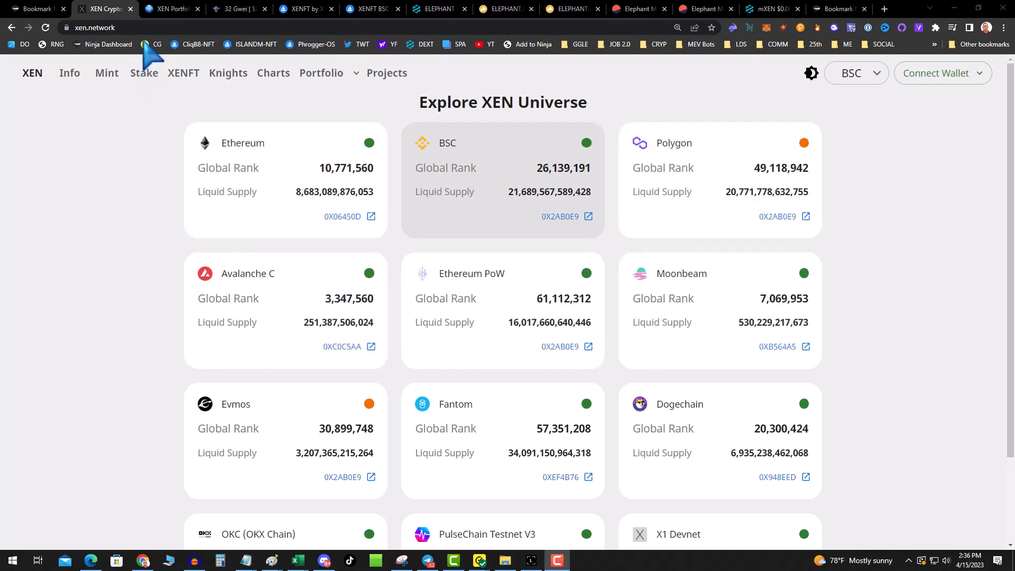
Show the XENTurbo XEN Portfolio page with total assets, earnings and the assets trend chart
{"action": "left_click", "coordinate": [172, 8]}
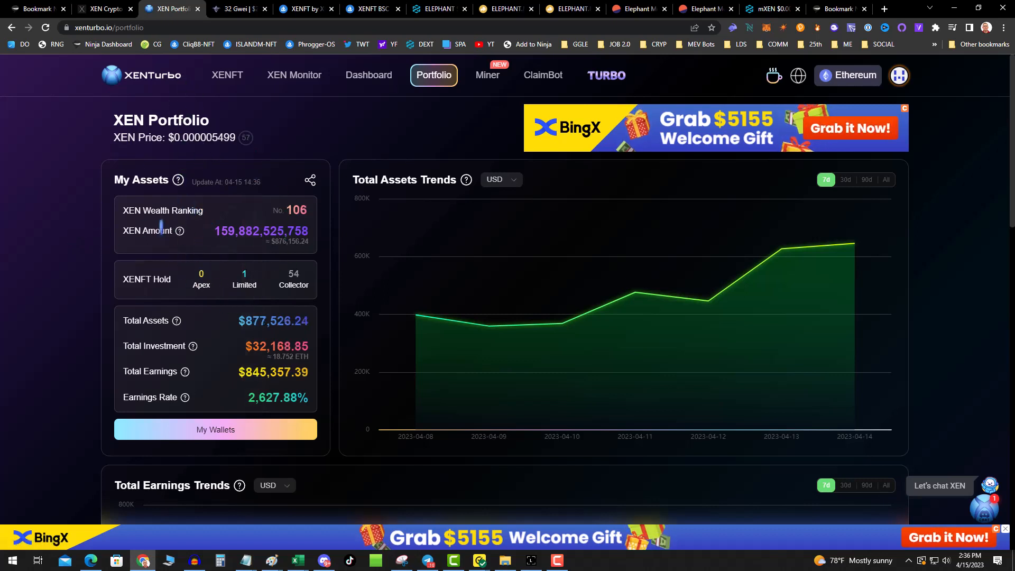
Show ultrasound.money's gas section at 5m, then 1d, for base fees and gas market charts
{"action": "left_click", "coordinate": [240, 9]}
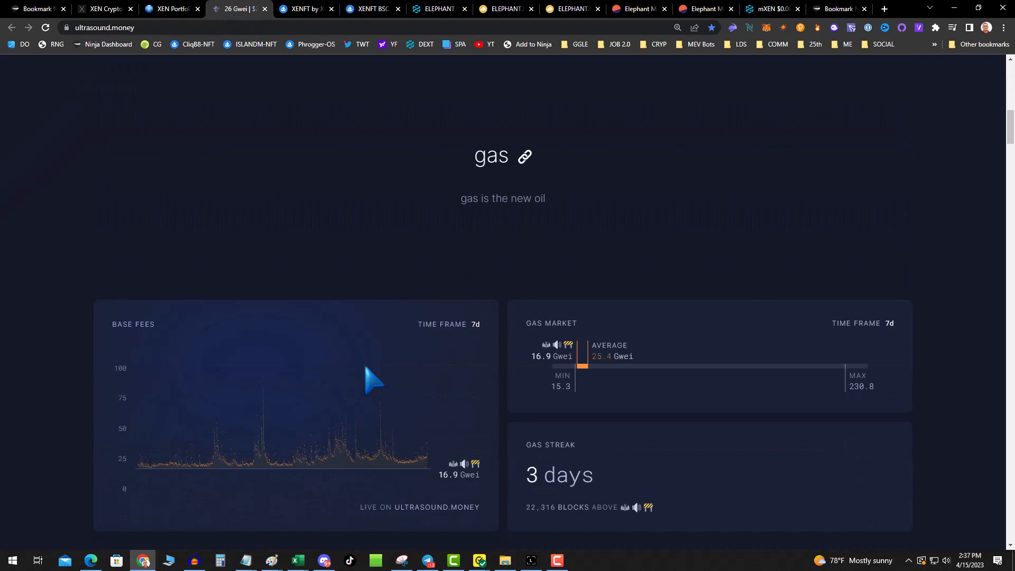
{"action": "scroll", "scroll_direction": "down", "scroll_amount": 3}
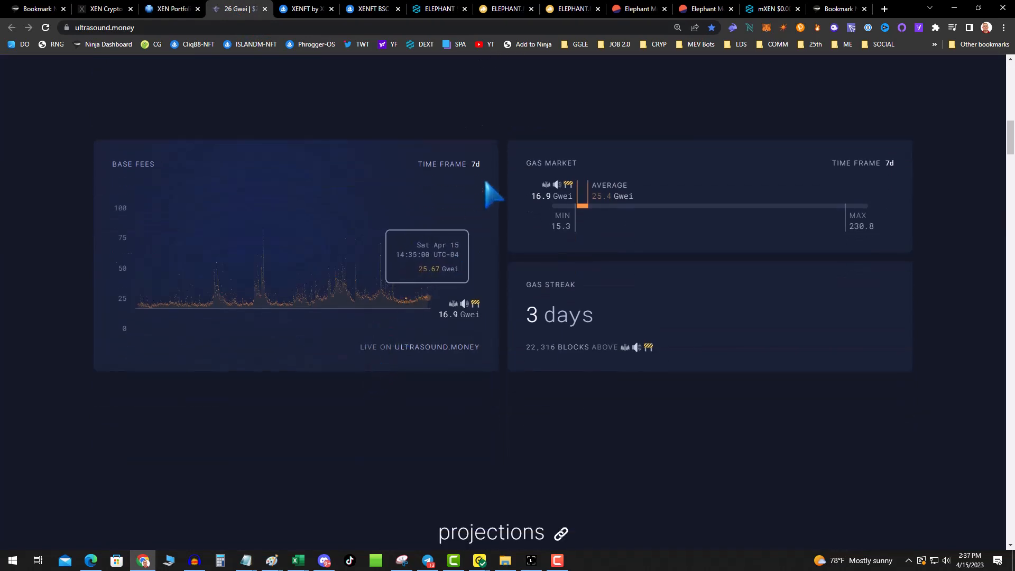
{"action": "left_click", "coordinate": [473, 164]}
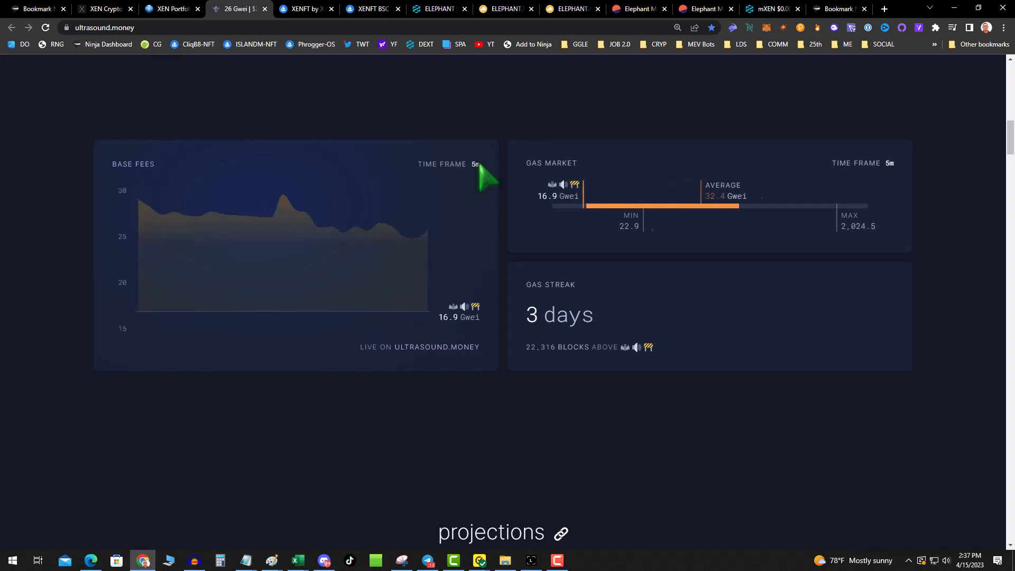
{"action": "left_click", "coordinate": [475, 164]}
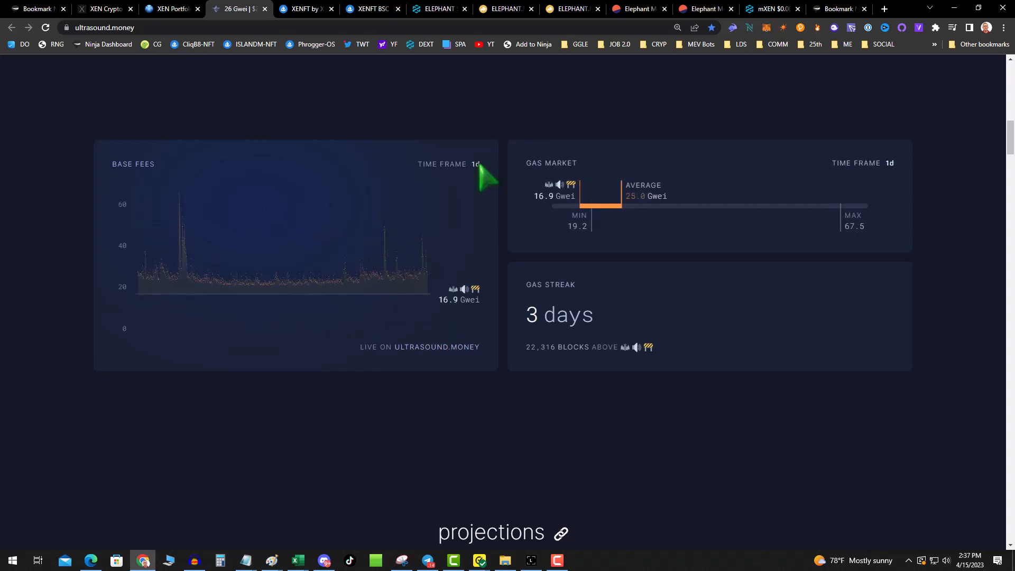
{"action": "mouse_move", "coordinate": [428, 276]}
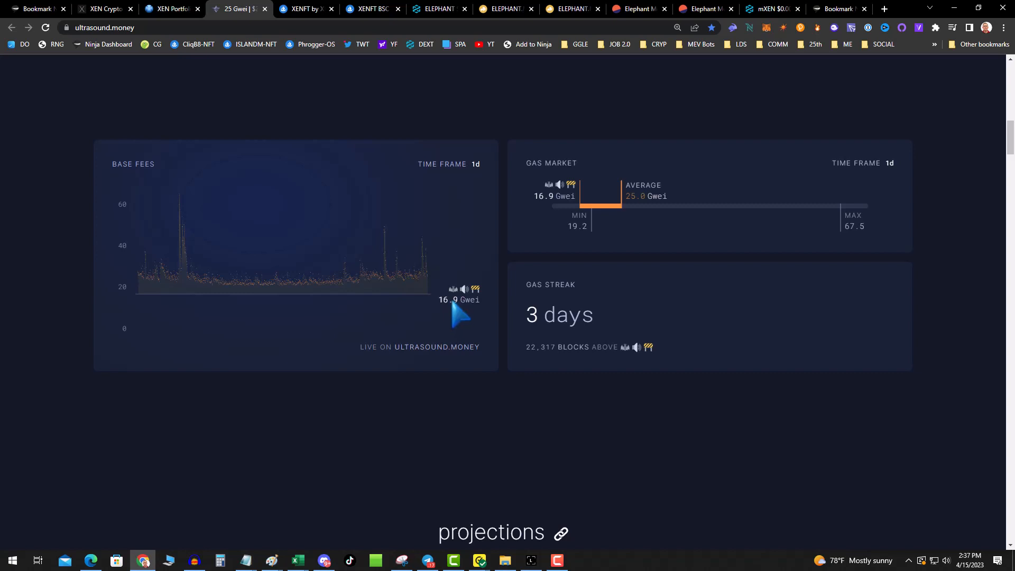
{"action": "mouse_move", "coordinate": [457, 317]}
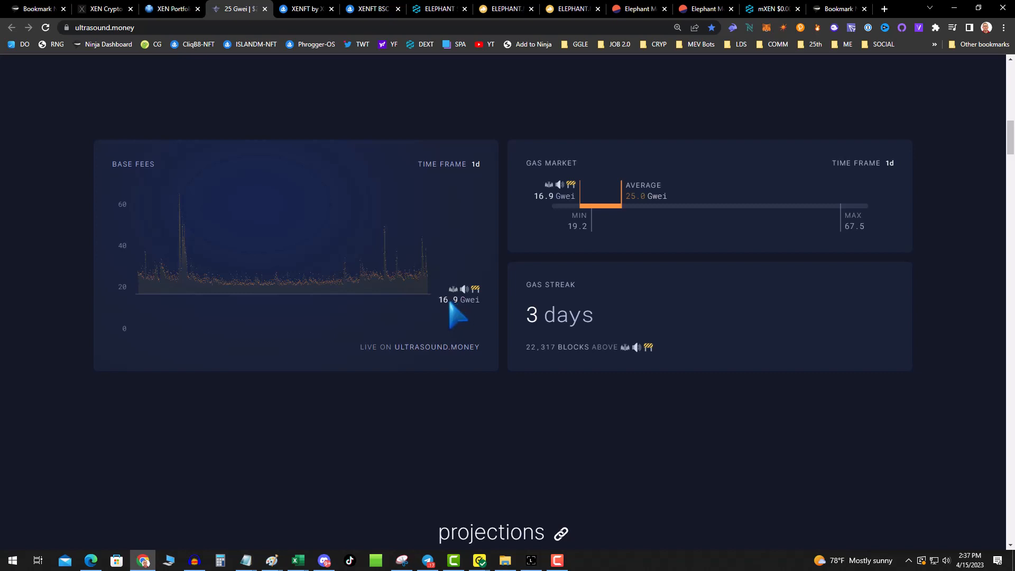
{"action": "mouse_move", "coordinate": [497, 365]}
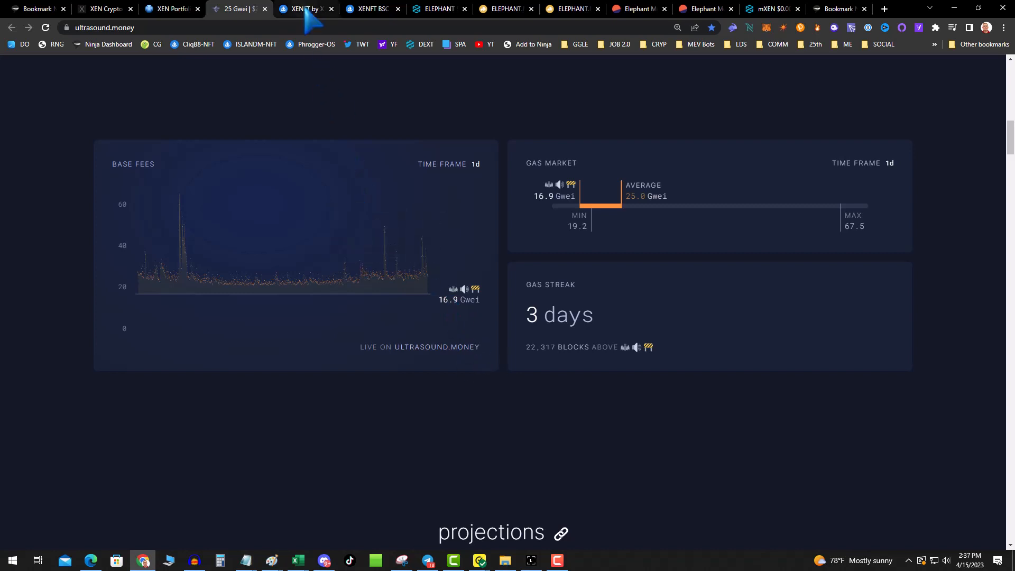
Return to the OpenSea XENFT by XEN CRYPTO collection after glancing at the gas and portfolio pages
{"action": "left_click", "coordinate": [305, 9]}
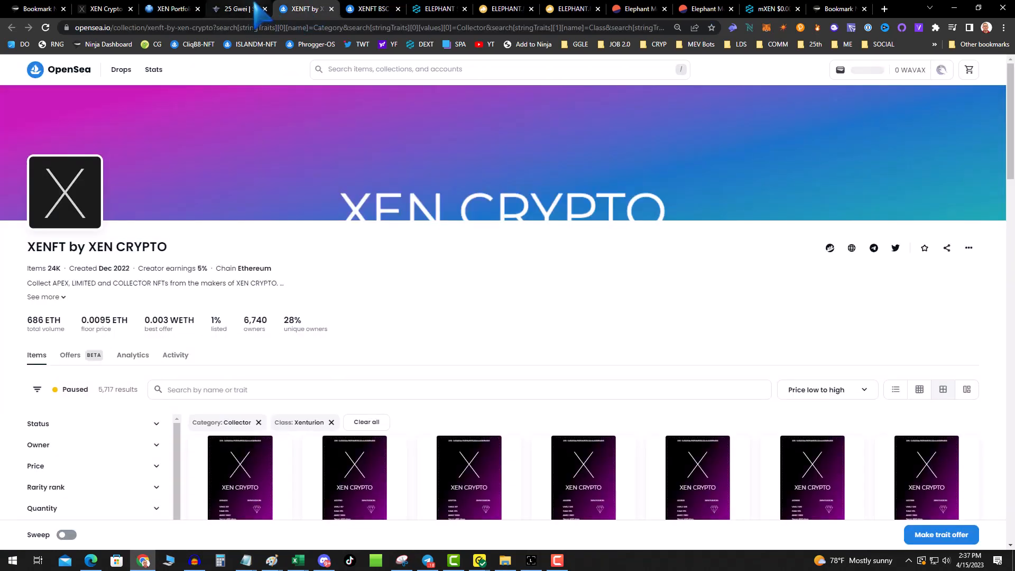
{"action": "left_click", "coordinate": [238, 8]}
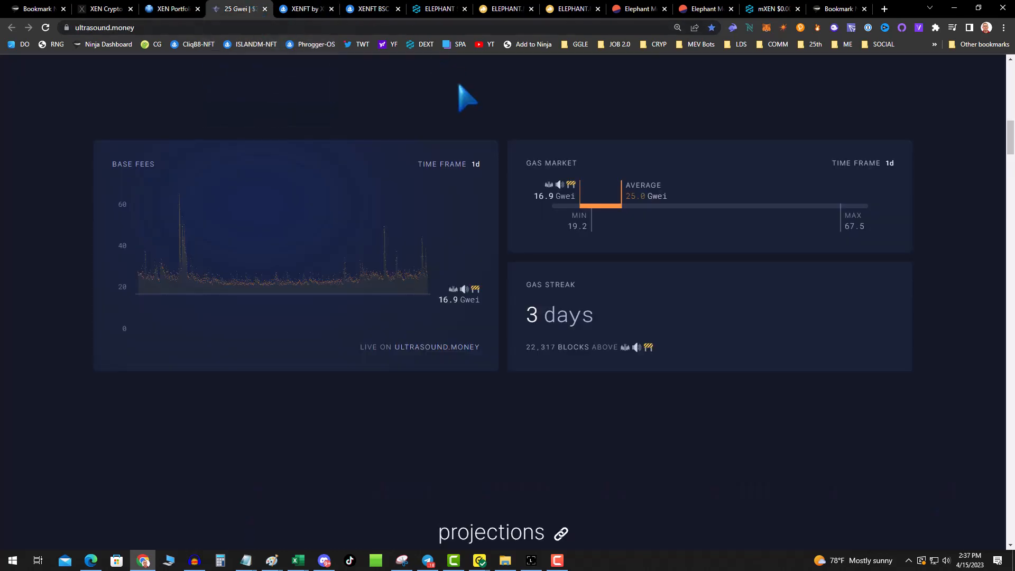
{"action": "left_click", "coordinate": [168, 9]}
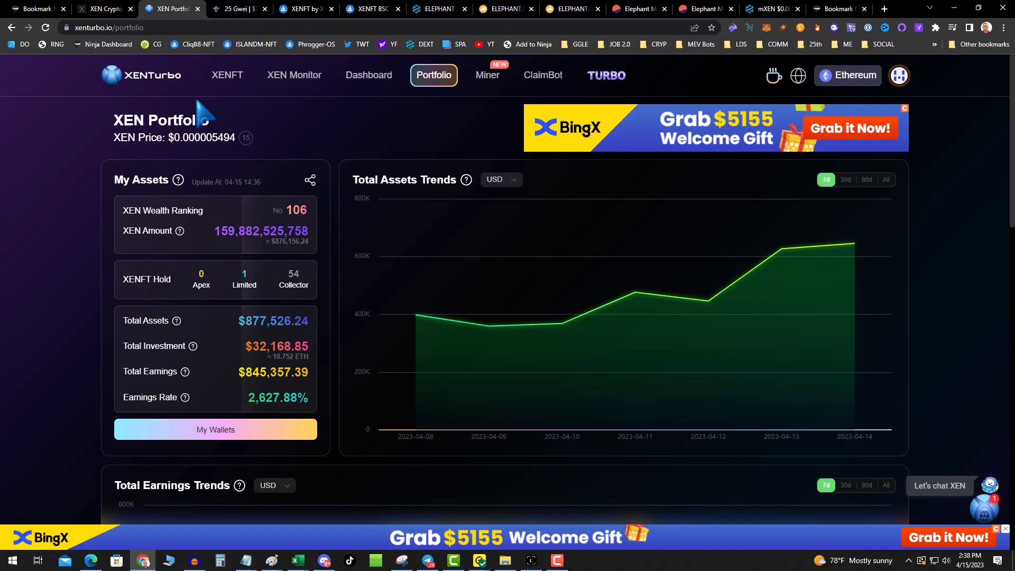
{"action": "mouse_move", "coordinate": [298, 133]}
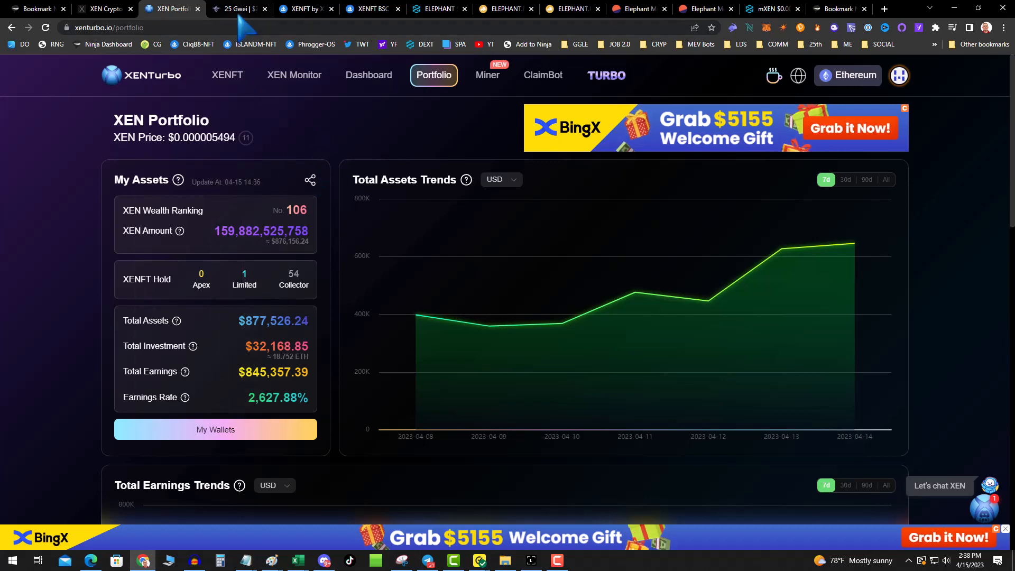
{"action": "left_click", "coordinate": [305, 8]}
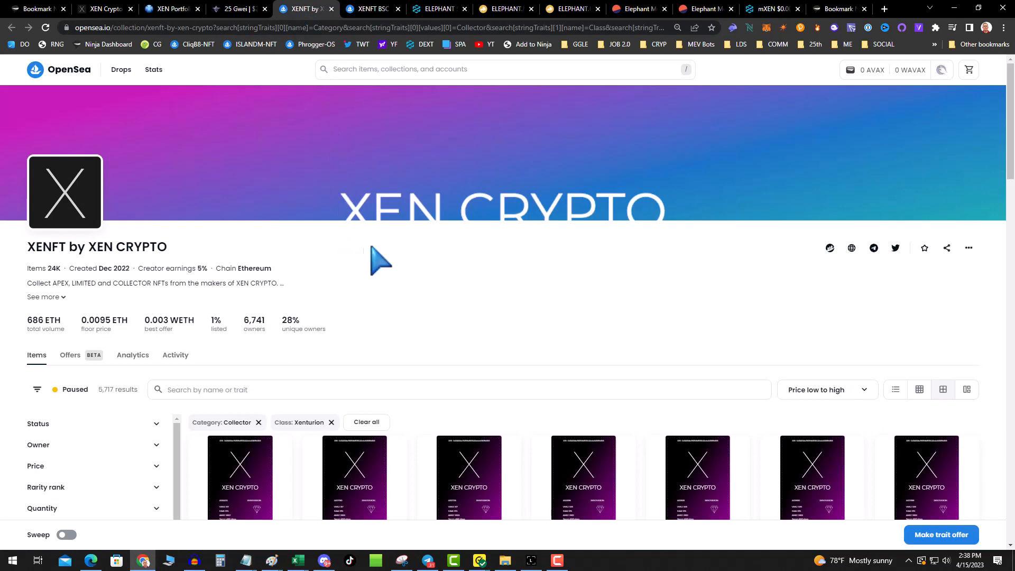
Browse the Collector Xenturion item grid sorted price low to high
{"action": "scroll", "scroll_direction": "down", "scroll_amount": 3}
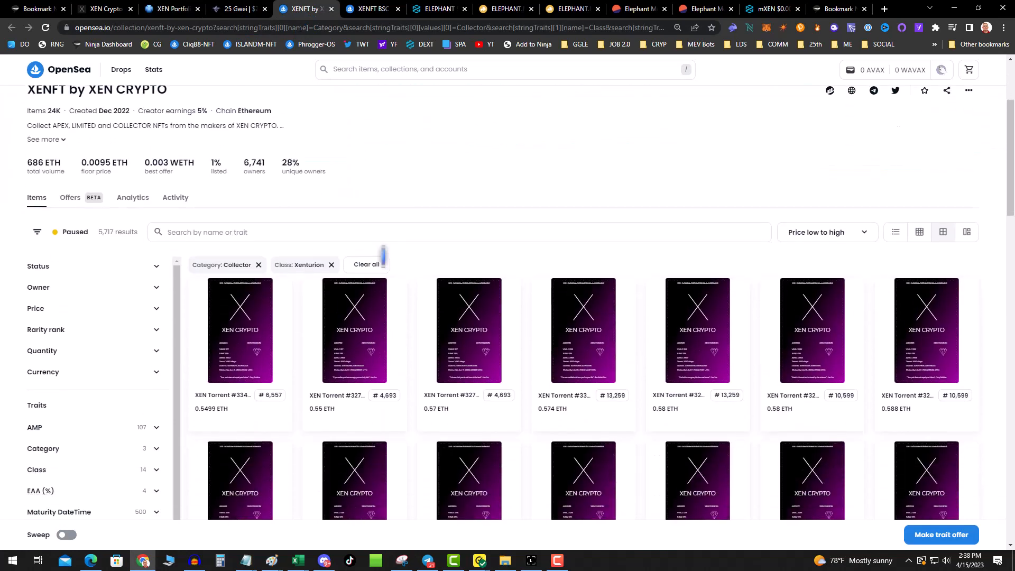
{"action": "scroll", "scroll_direction": "down", "scroll_amount": 3}
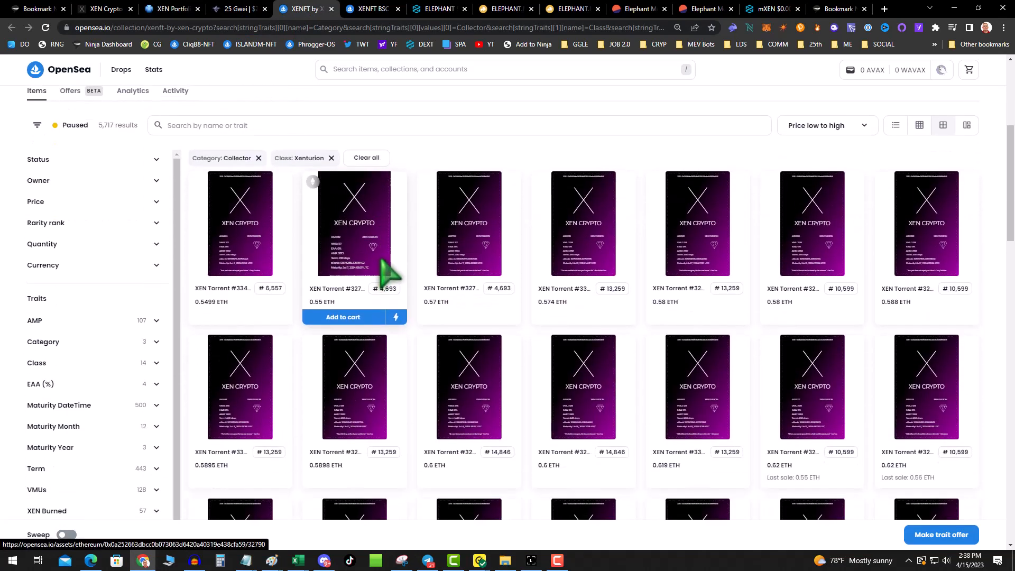
{"action": "scroll", "scroll_direction": "down", "scroll_amount": 3}
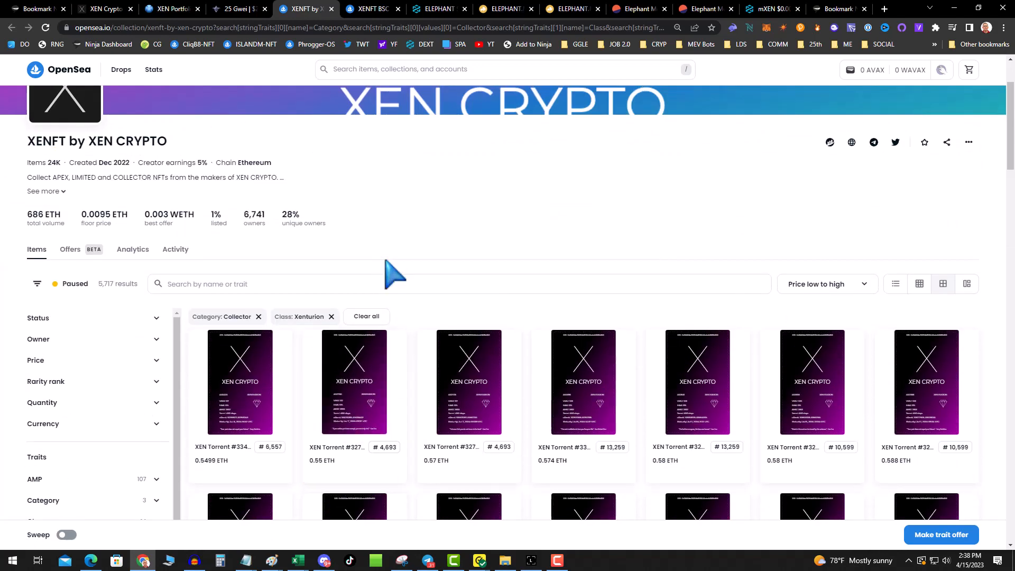
{"action": "scroll", "scroll_direction": "down", "scroll_amount": 3}
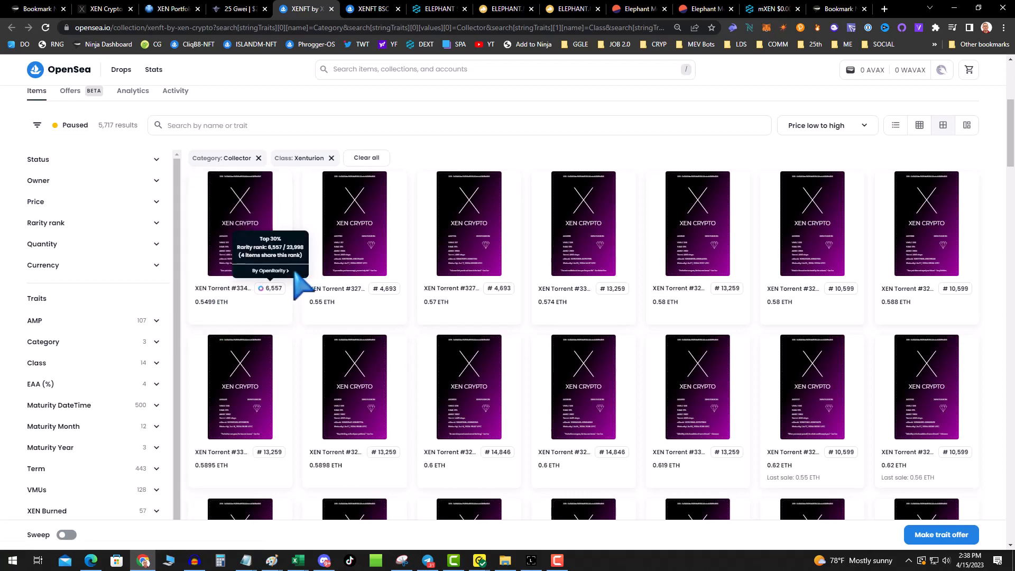
{"action": "mouse_move", "coordinate": [285, 278]}
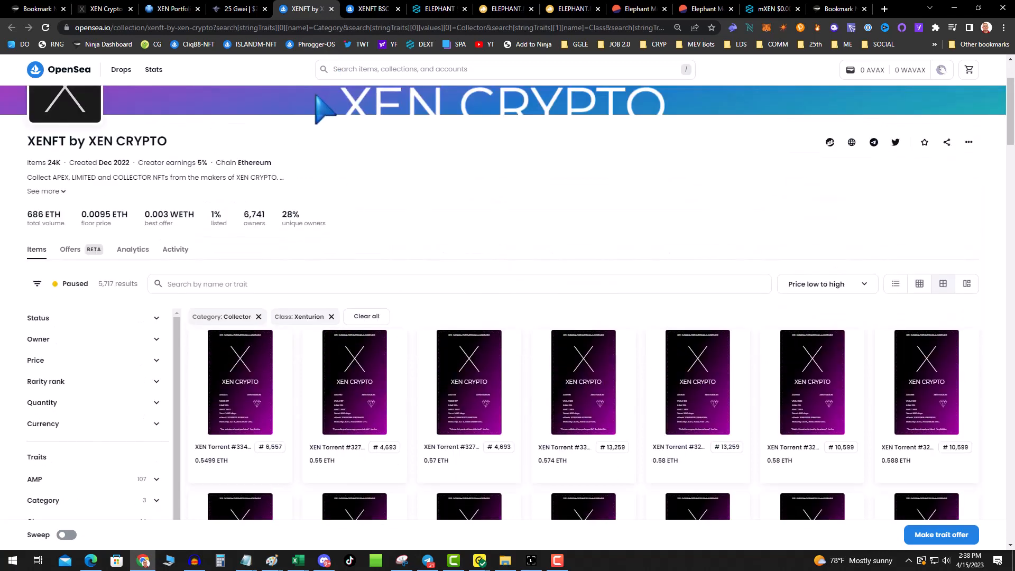
Show the OpenSea XENFT BSC collection of Collector Xenturion NFTs priced in BNB
{"action": "left_click", "coordinate": [370, 9]}
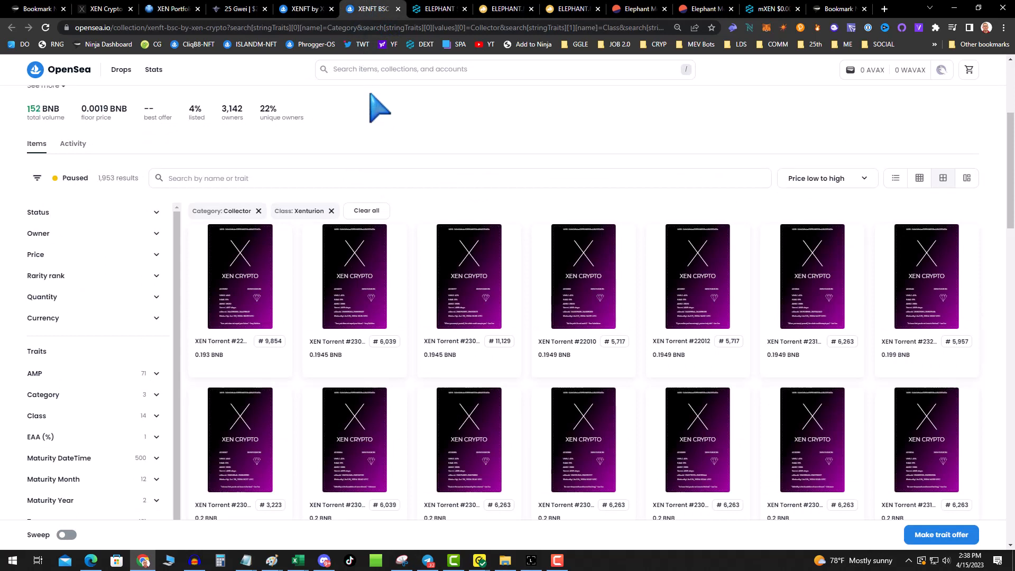
{"action": "mouse_move", "coordinate": [385, 162]}
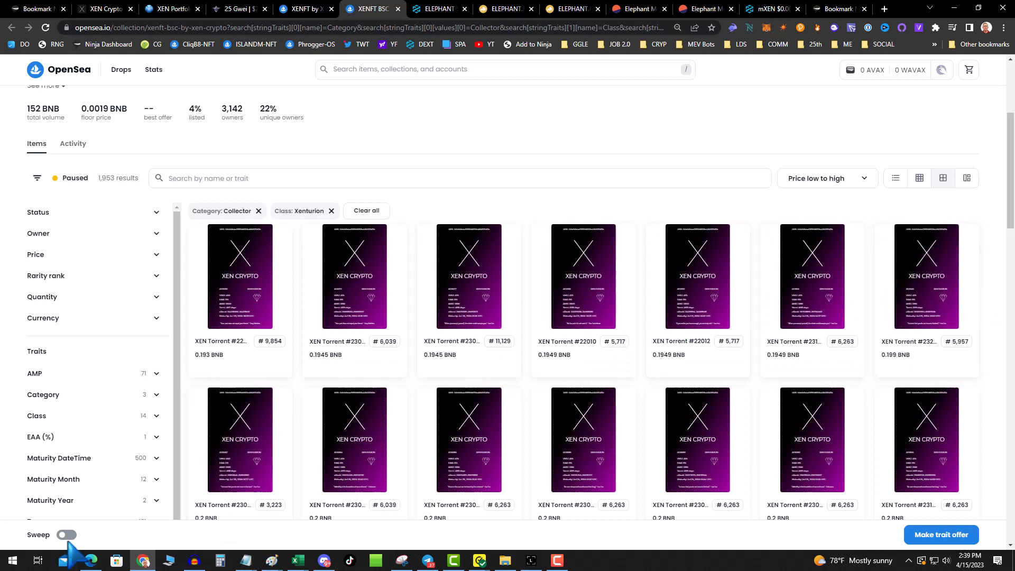
Enable Sweep and extend it to the 25 cheapest BSC XENFTs, about 5.2463 BNB total
{"action": "left_click", "coordinate": [66, 536]}
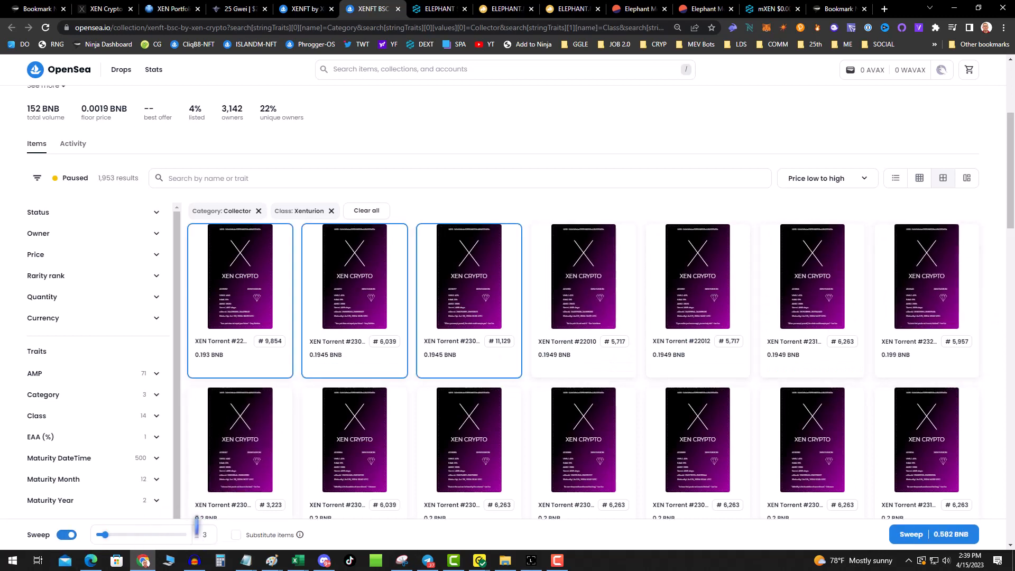
{"action": "left_click_drag", "start_coordinate": [102, 535], "coordinate": [118, 535]}
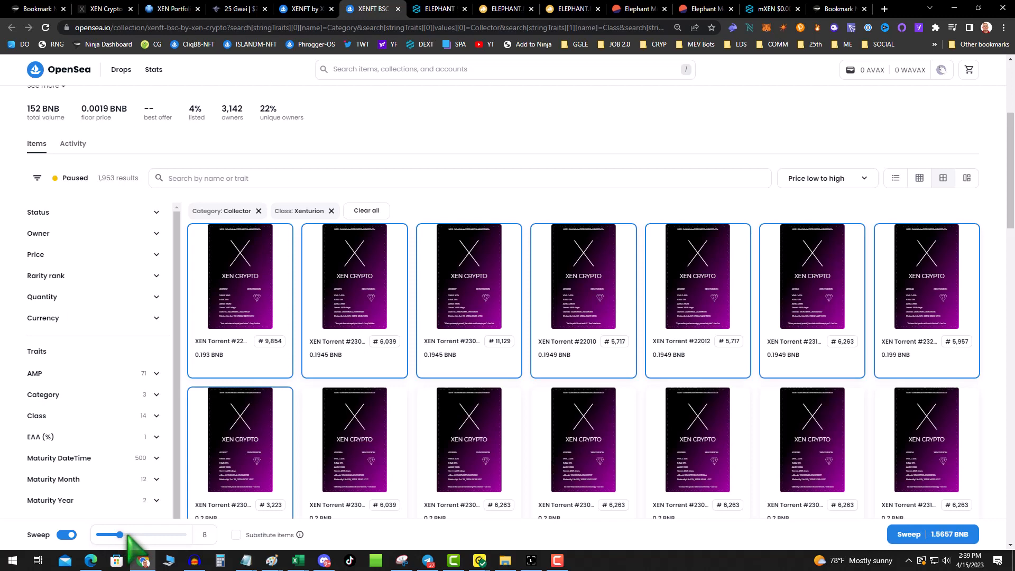
{"action": "scroll", "scroll_direction": "down", "scroll_amount": 3}
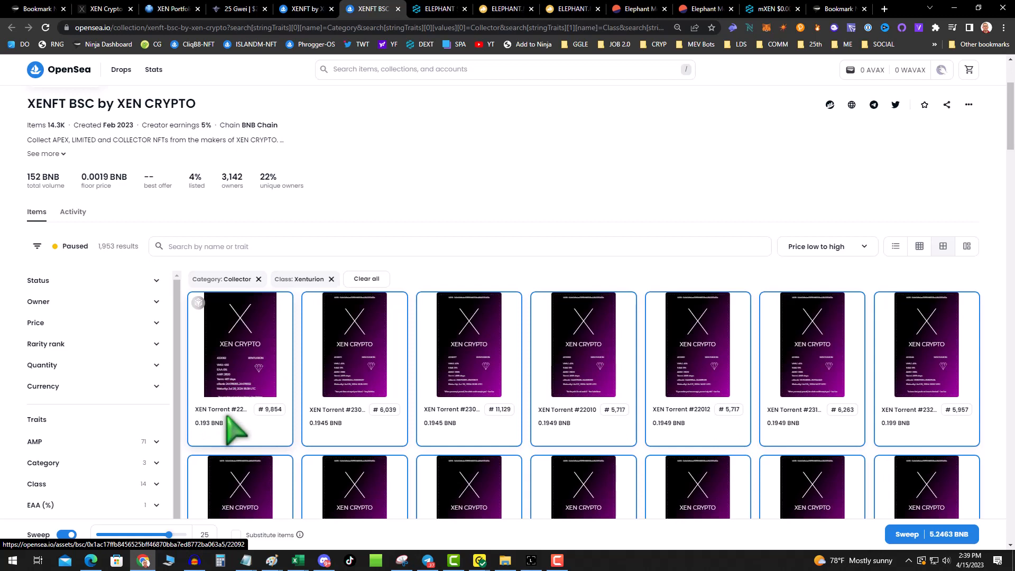
{"action": "mouse_move", "coordinate": [278, 446]}
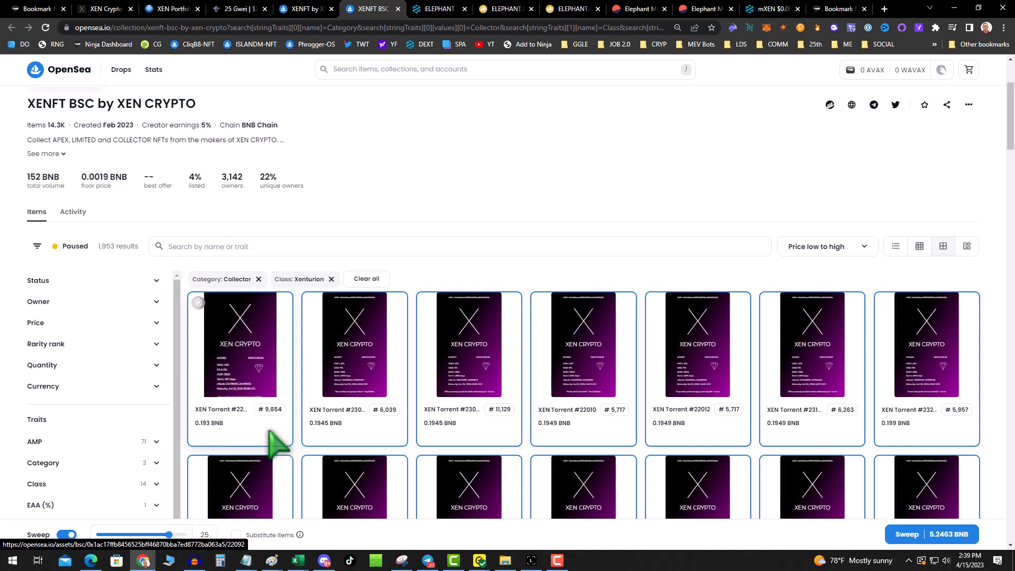
{"action": "mouse_move", "coordinate": [246, 443]}
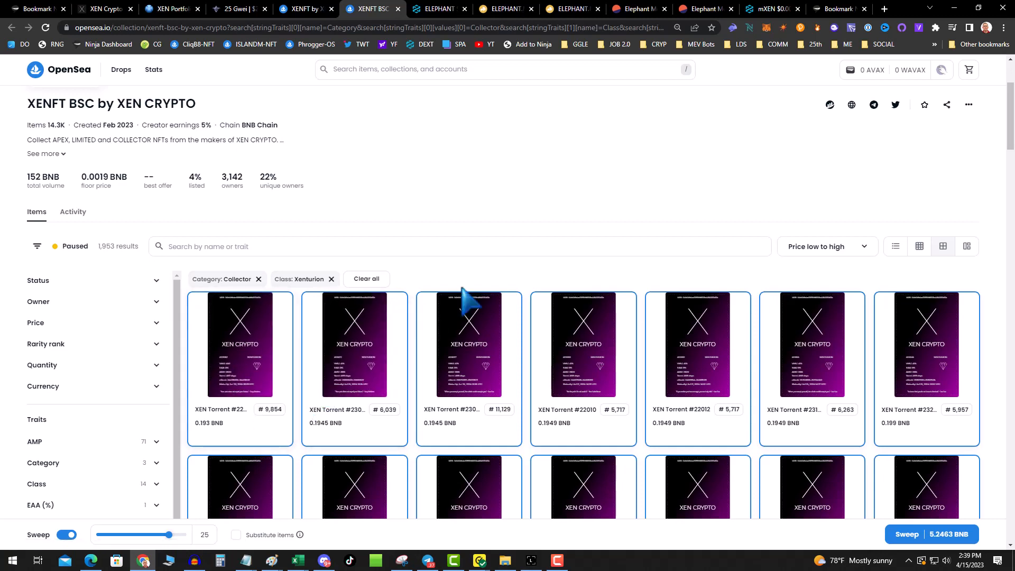
{"action": "mouse_move", "coordinate": [489, 281]}
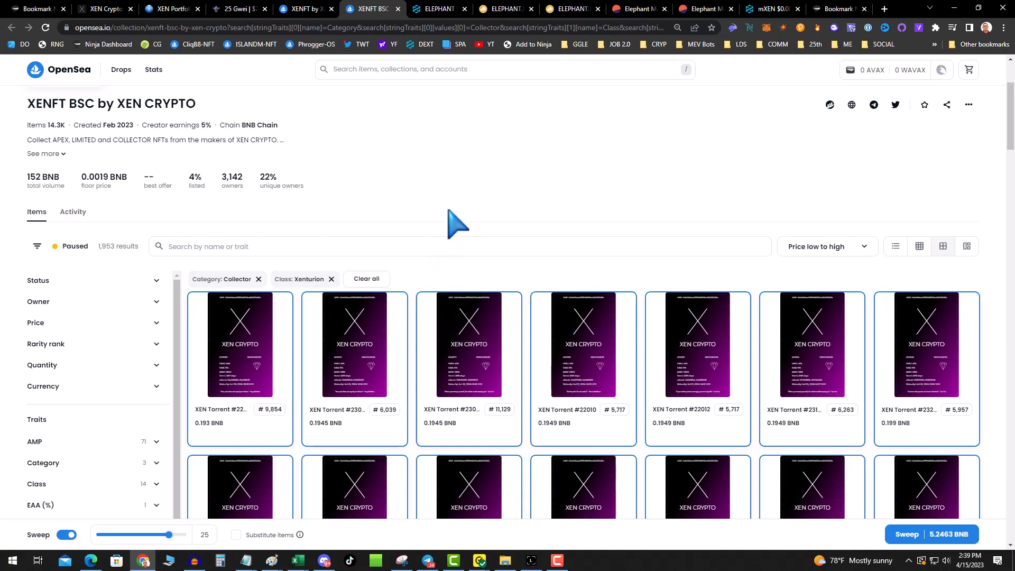
{"action": "mouse_move", "coordinate": [445, 248]}
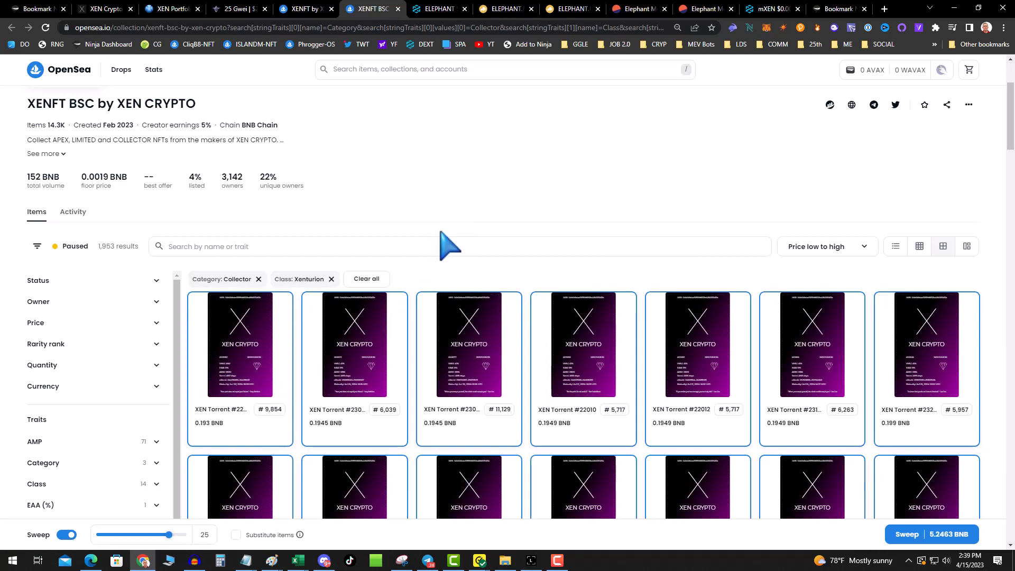
{"action": "mouse_move", "coordinate": [428, 194]}
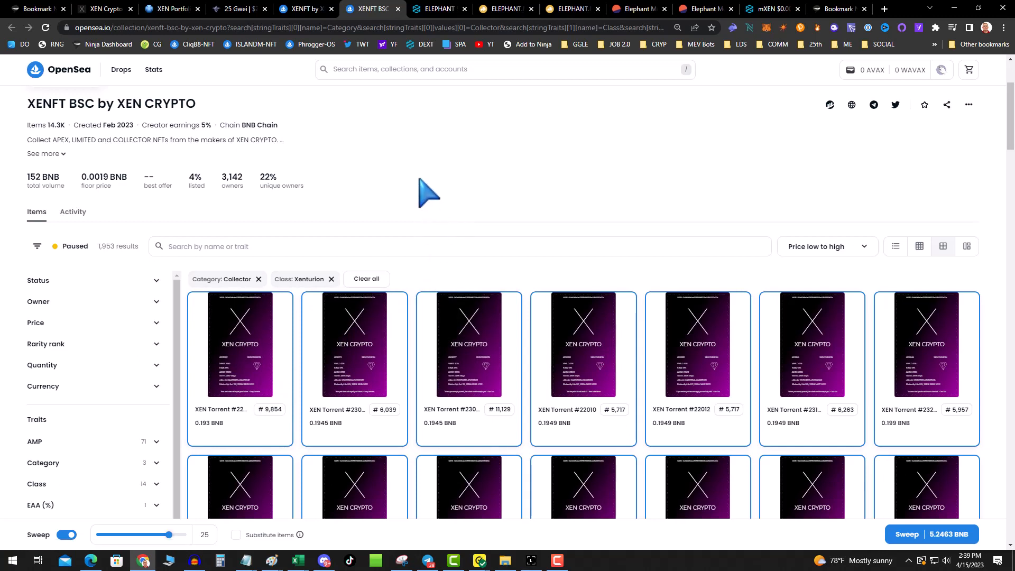
Return from the bookmark dashboard to xen.network's Explore XEN Universe overview
{"action": "left_click", "coordinate": [36, 9]}
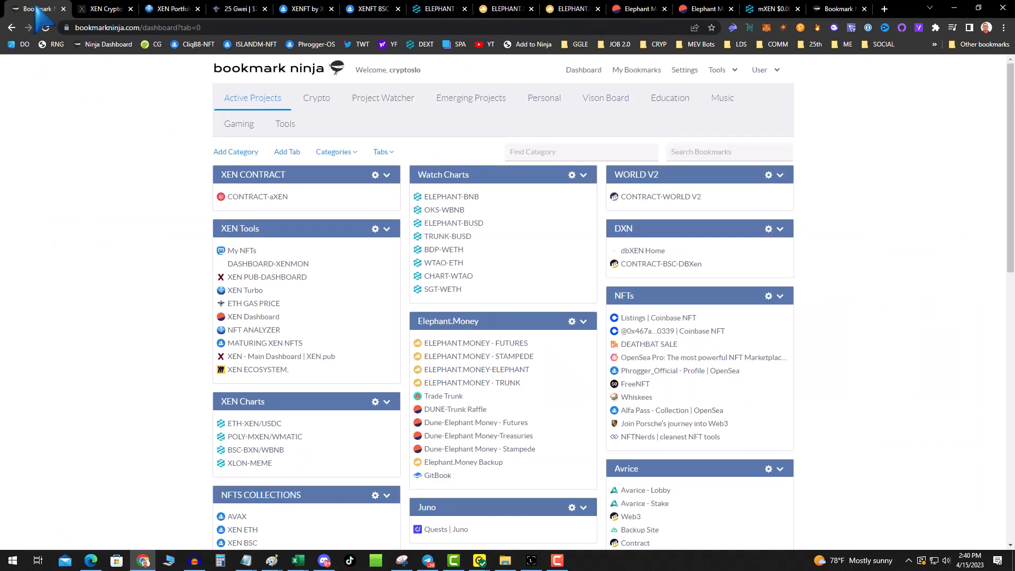
{"action": "left_click", "coordinate": [104, 9]}
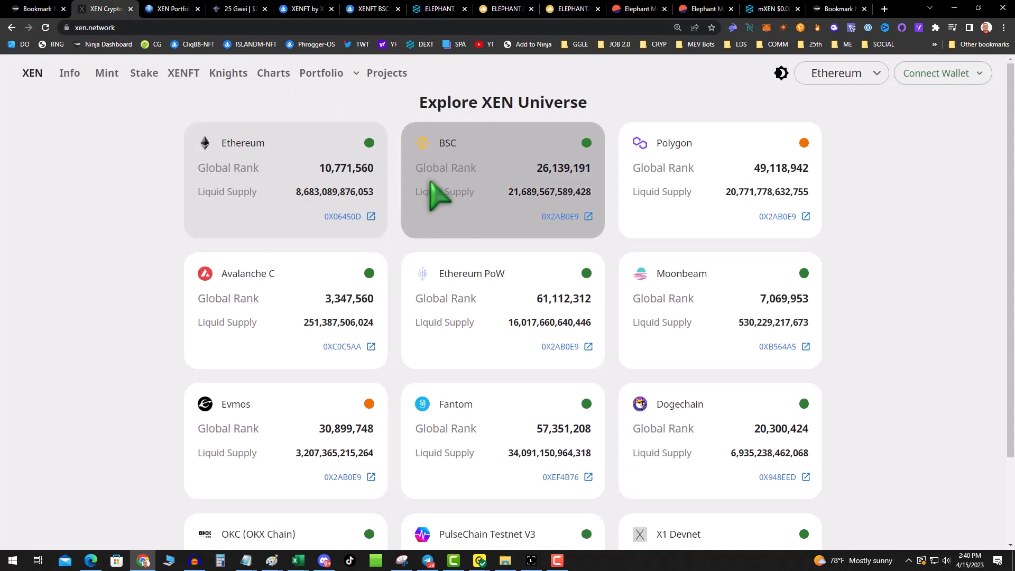
{"action": "mouse_move", "coordinate": [670, 194]}
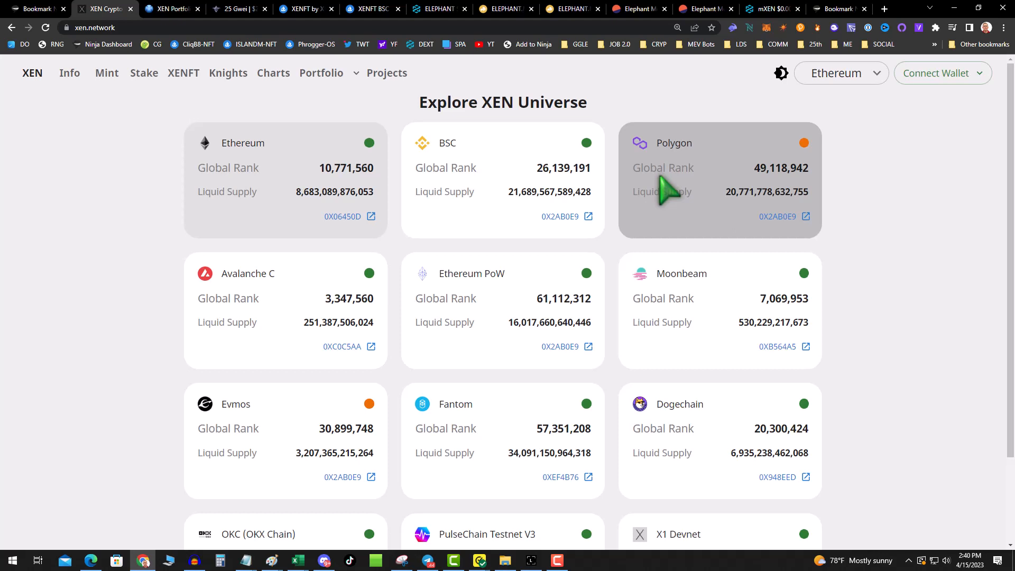
{"action": "mouse_move", "coordinate": [643, 126]}
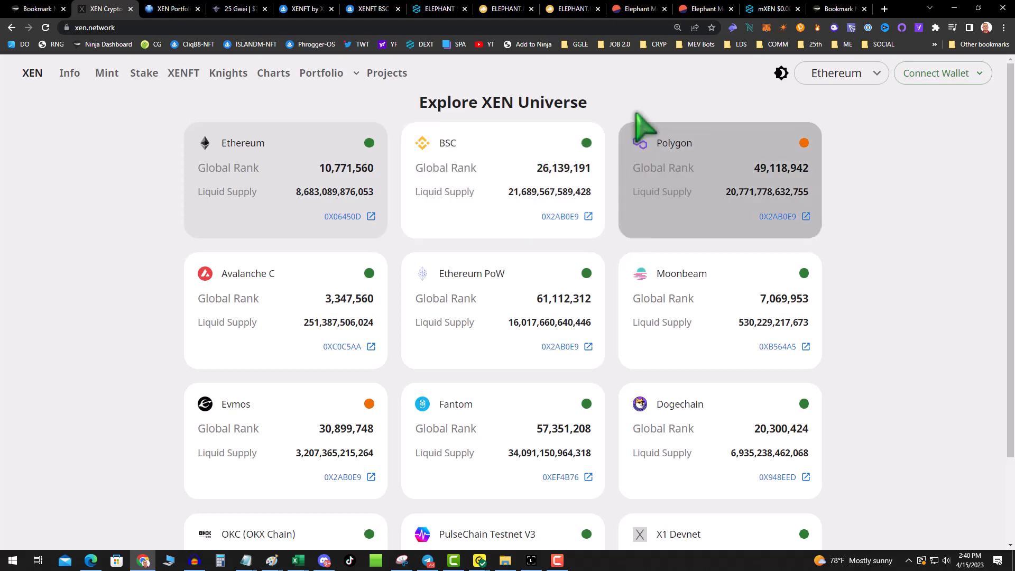
{"action": "mouse_move", "coordinate": [304, 295]}
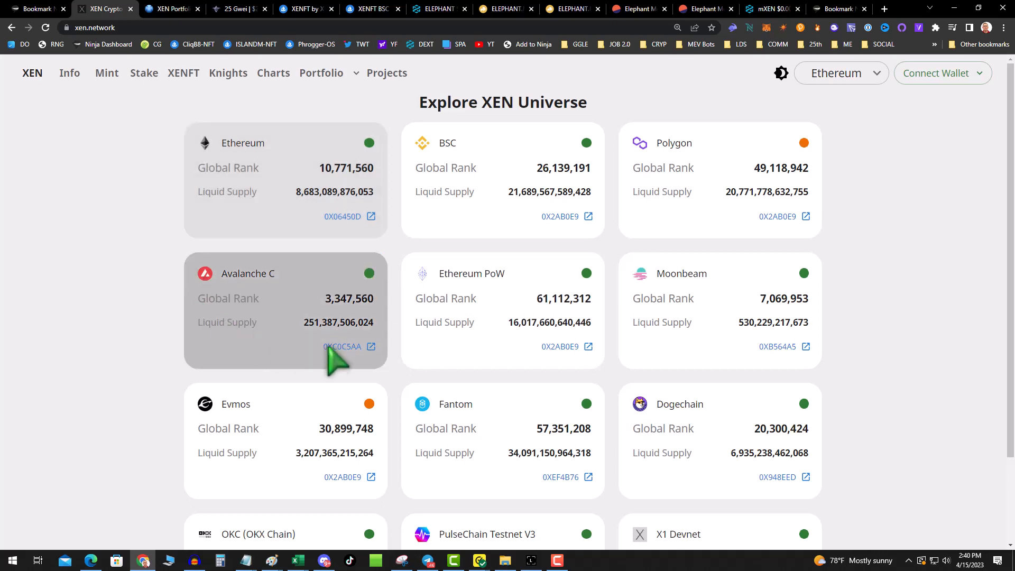
{"action": "mouse_move", "coordinate": [369, 281]}
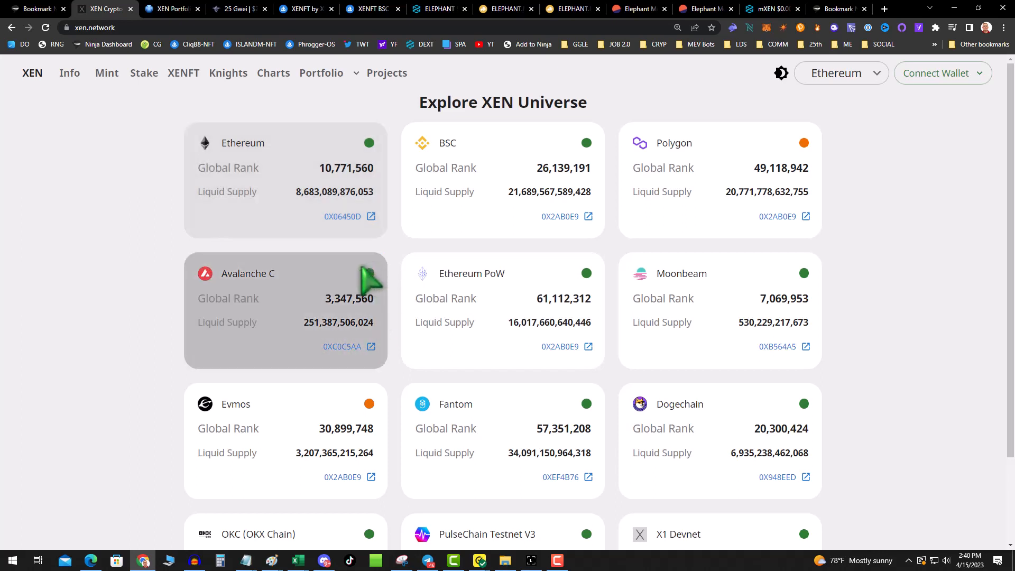
{"action": "mouse_move", "coordinate": [363, 275]}
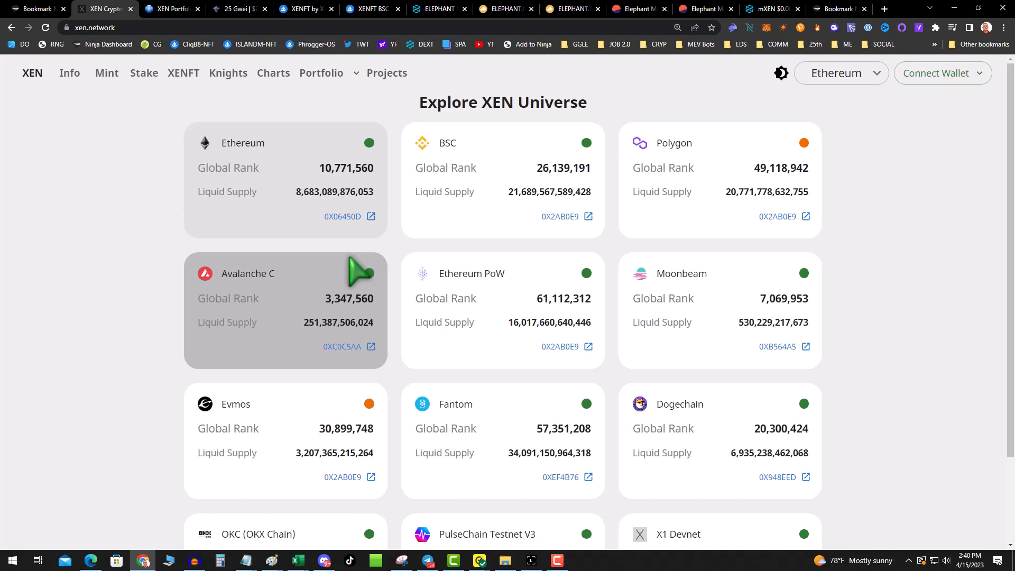
{"action": "mouse_move", "coordinate": [342, 259]}
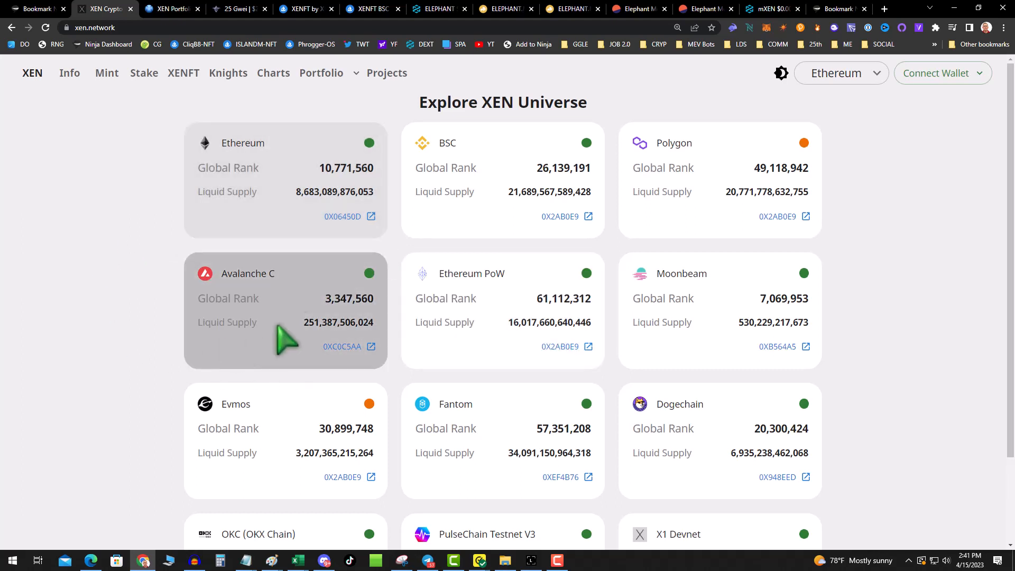
{"action": "mouse_move", "coordinate": [283, 305]}
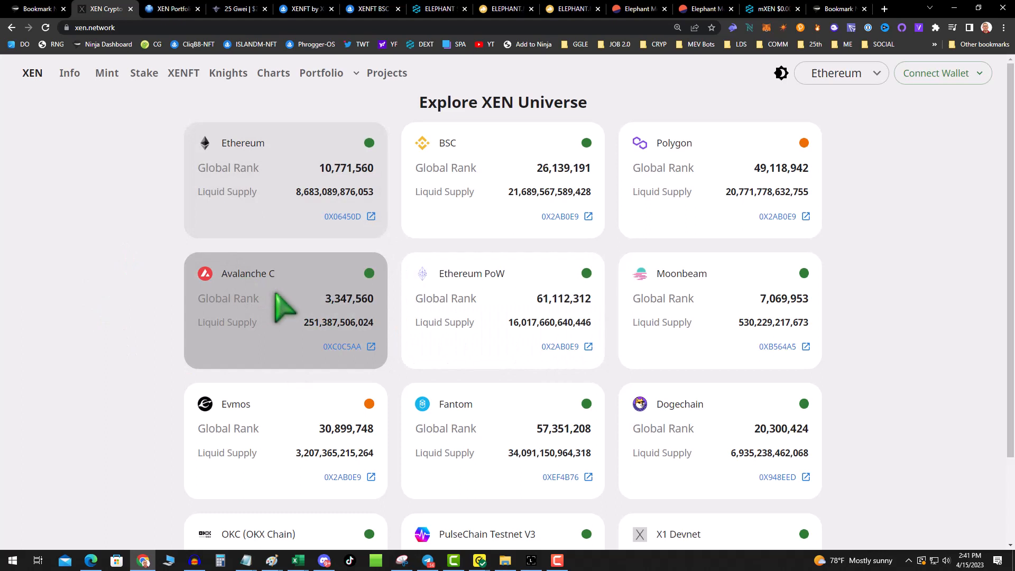
{"action": "mouse_move", "coordinate": [399, 285]}
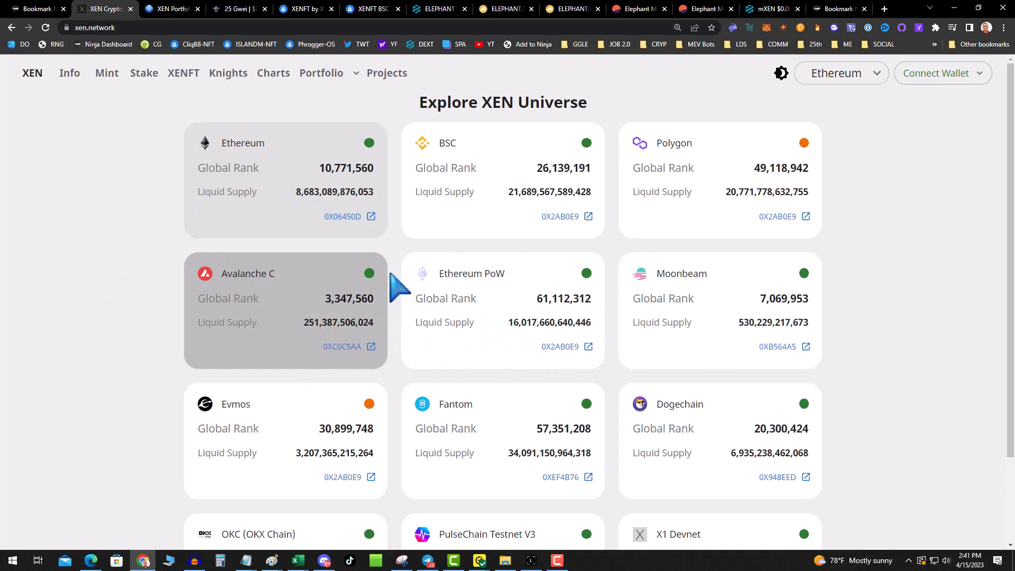
{"action": "mouse_move", "coordinate": [674, 279]}
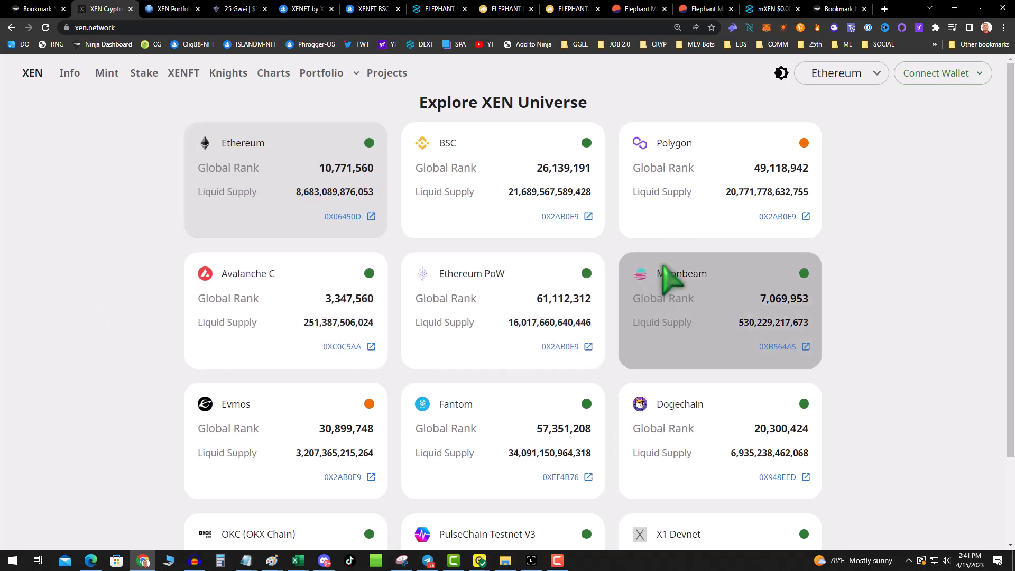
{"action": "mouse_move", "coordinate": [259, 317]}
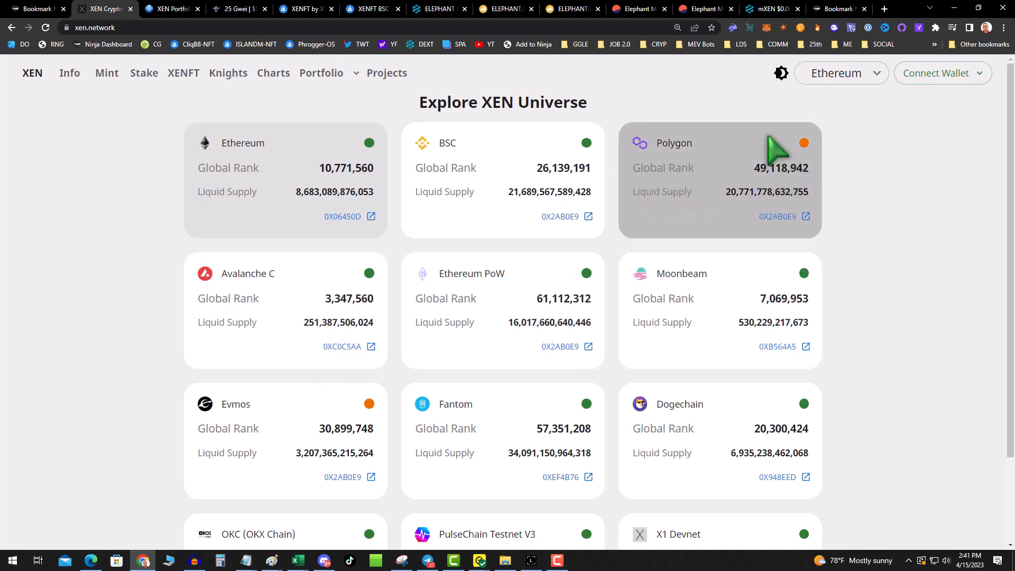
{"action": "mouse_move", "coordinate": [793, 188]}
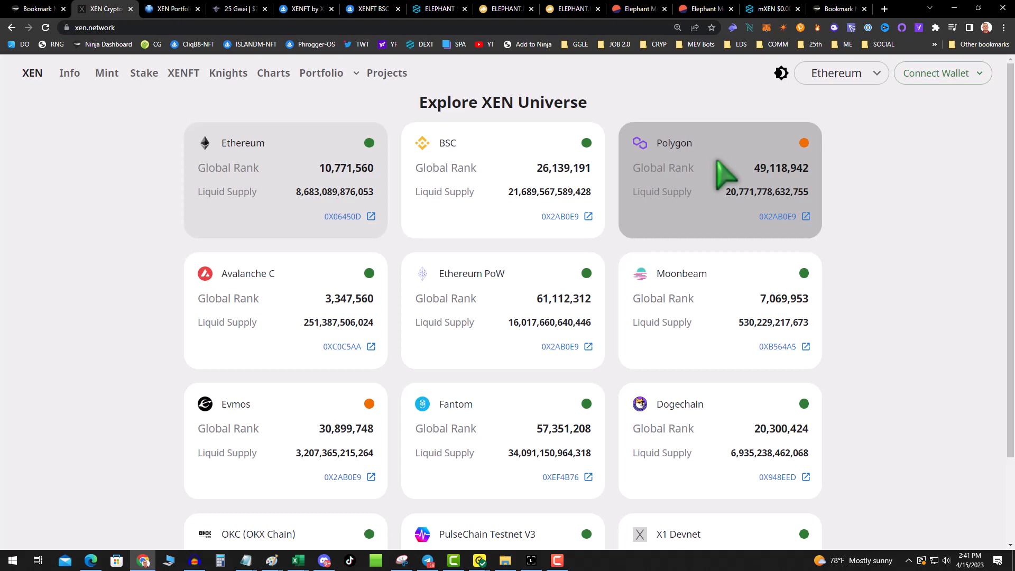
{"action": "mouse_move", "coordinate": [724, 180]}
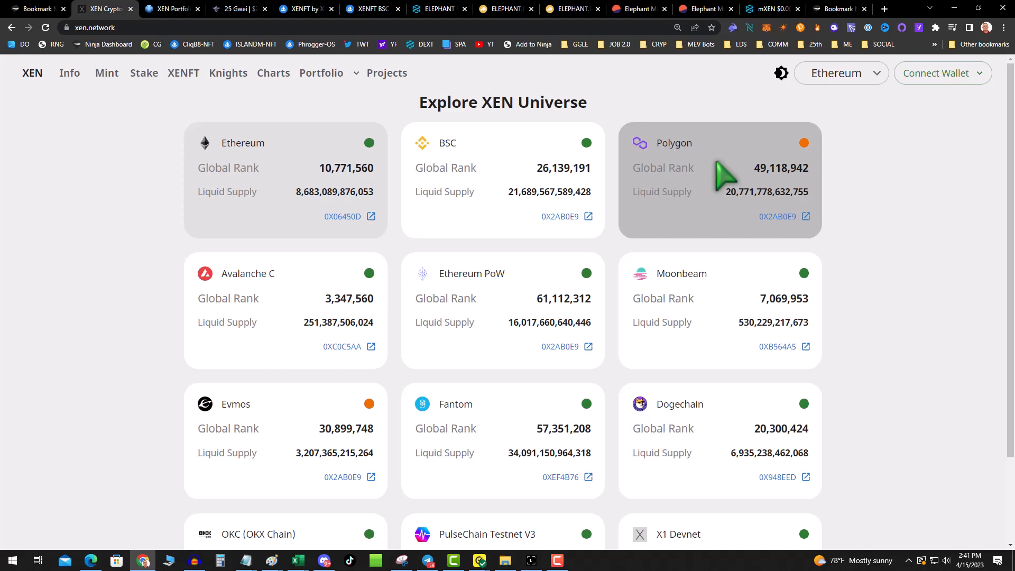
{"action": "mouse_move", "coordinate": [565, 208]}
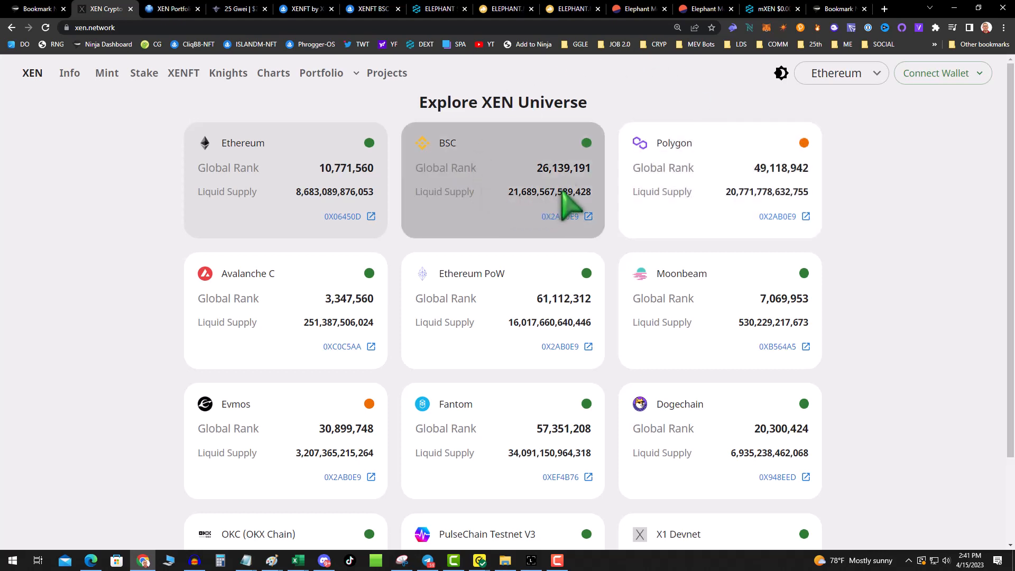
{"action": "mouse_move", "coordinate": [501, 211]}
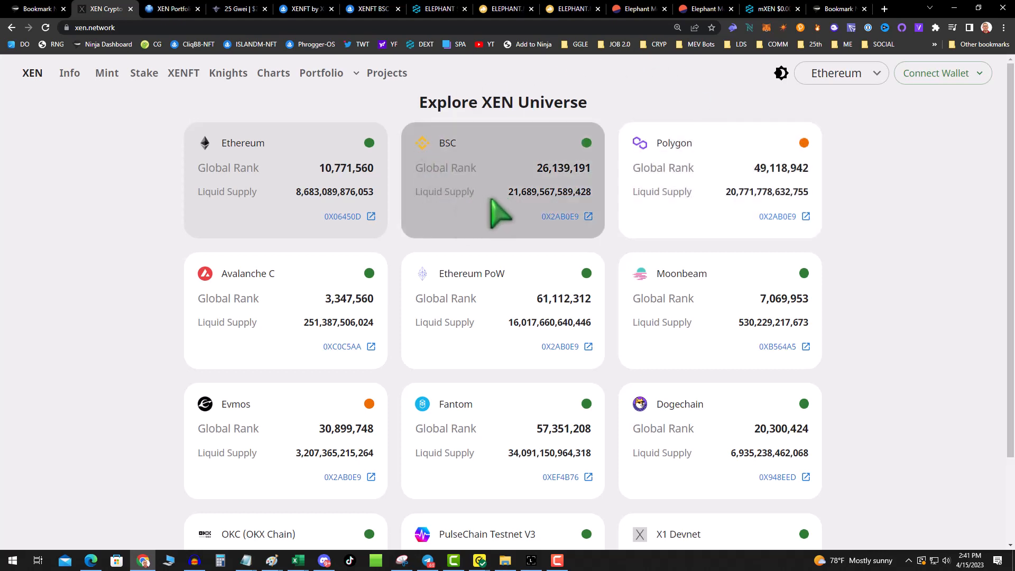
{"action": "mouse_move", "coordinate": [503, 211]}
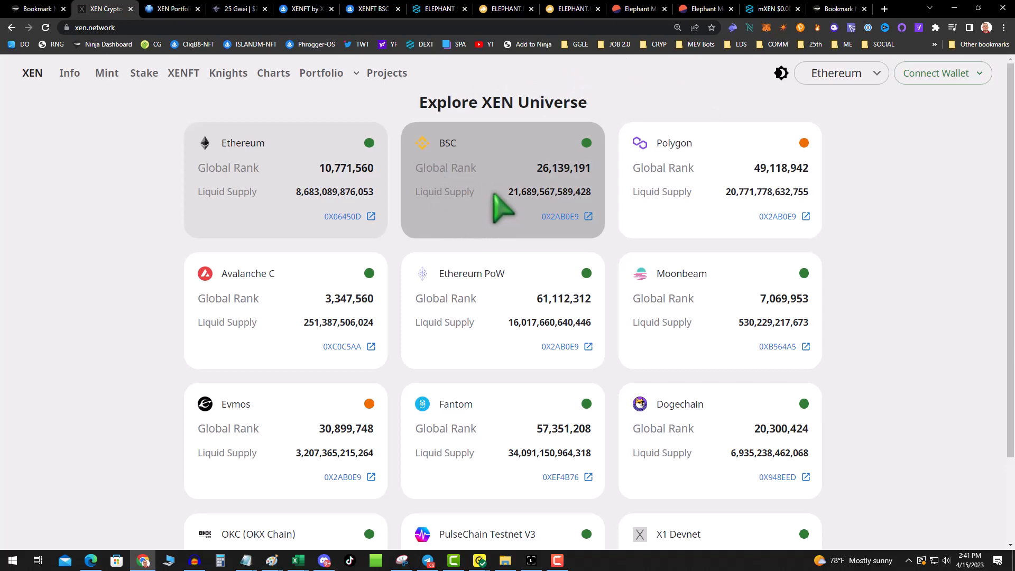
Review the XENTurbo portfolio and filtered XENFT listings, then land on the Excel DEFI TRACKING workbook
{"action": "left_click", "coordinate": [170, 9]}
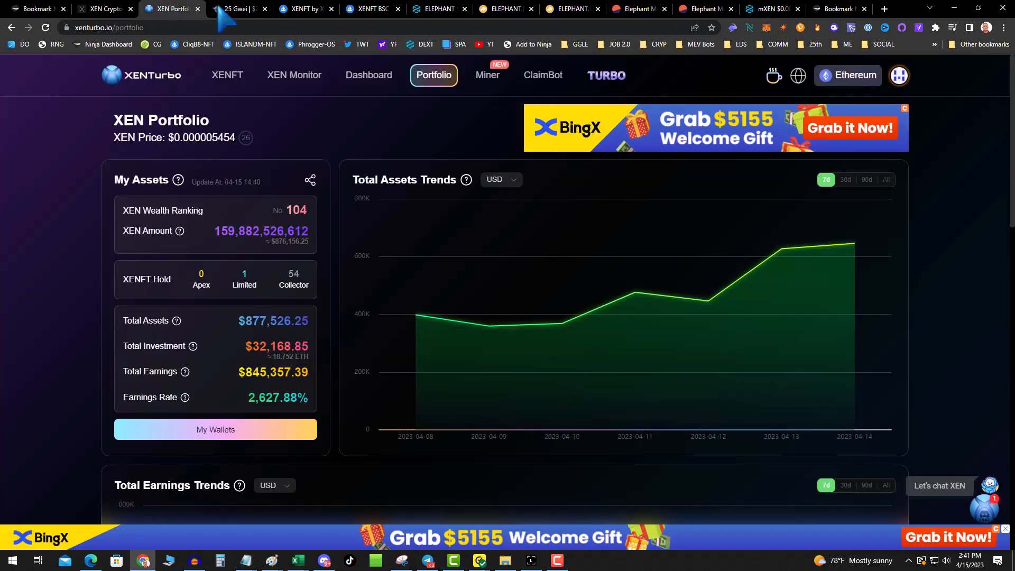
{"action": "left_click", "coordinate": [305, 8]}
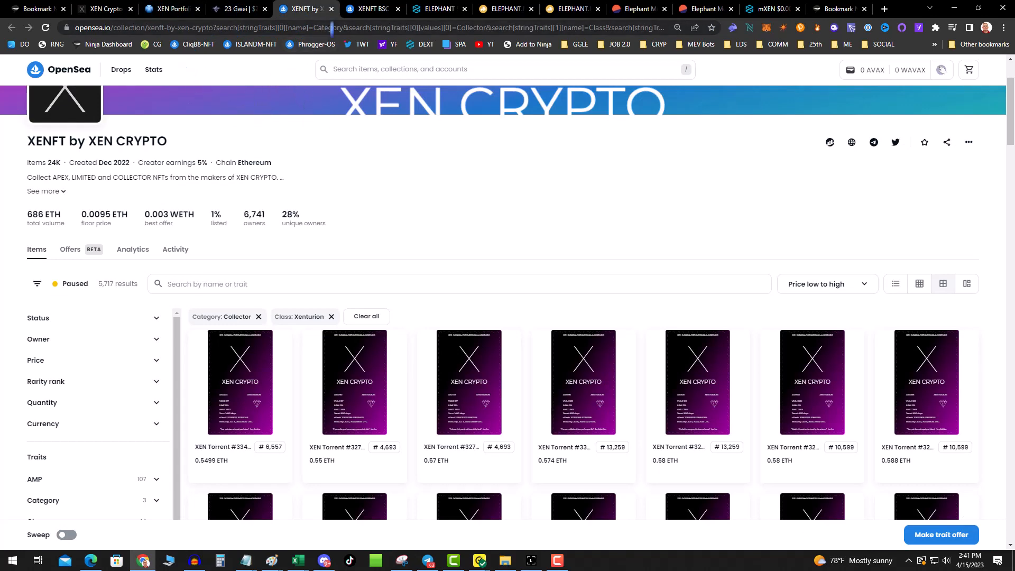
{"action": "left_click", "coordinate": [370, 9]}
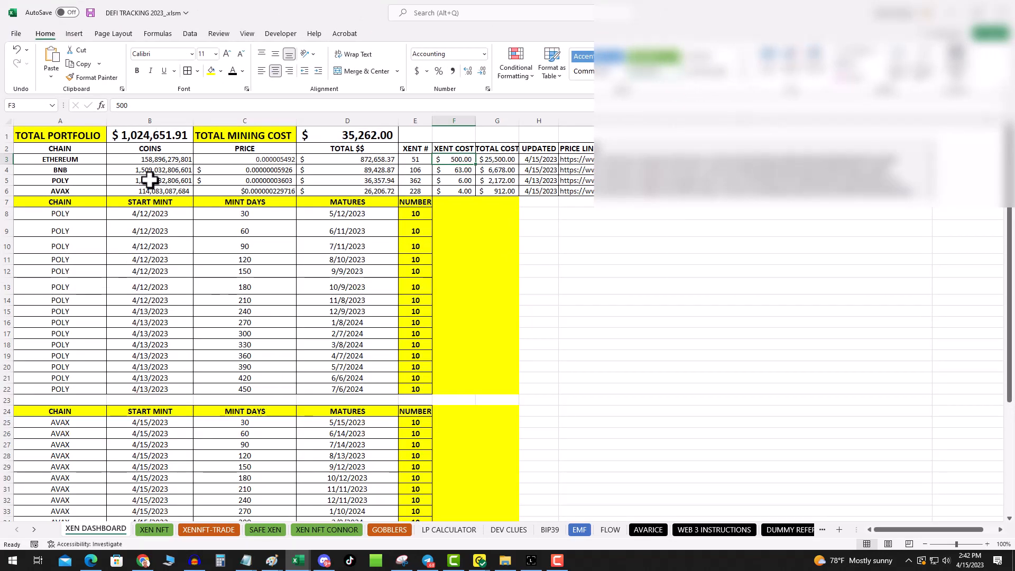
Check Ethereum's value and cost formulas, then set its XENT cost to 1100
{"action": "left_click", "coordinate": [149, 159]}
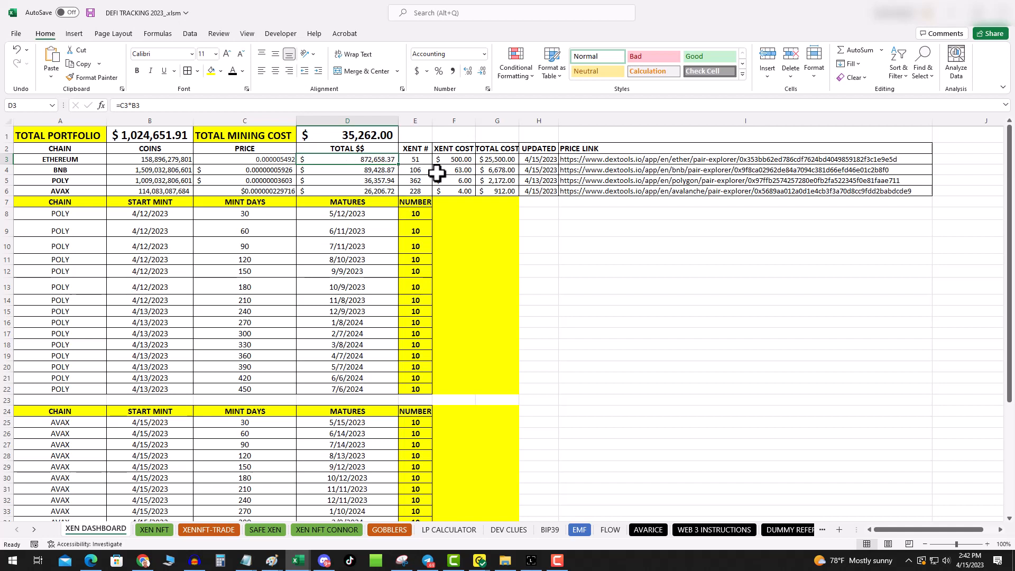
{"action": "left_click", "coordinate": [454, 160]}
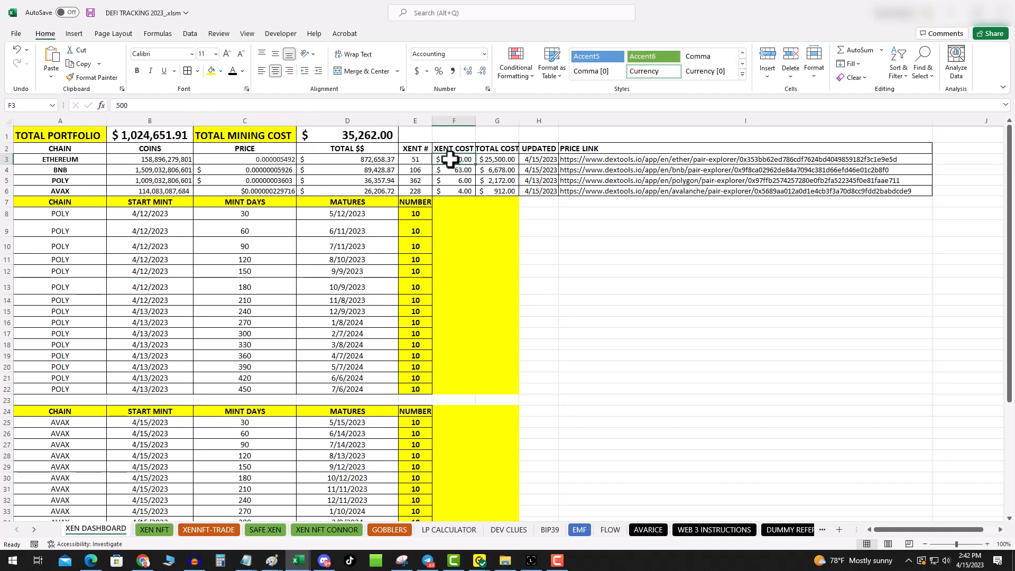
{"action": "left_click", "coordinate": [496, 160]}
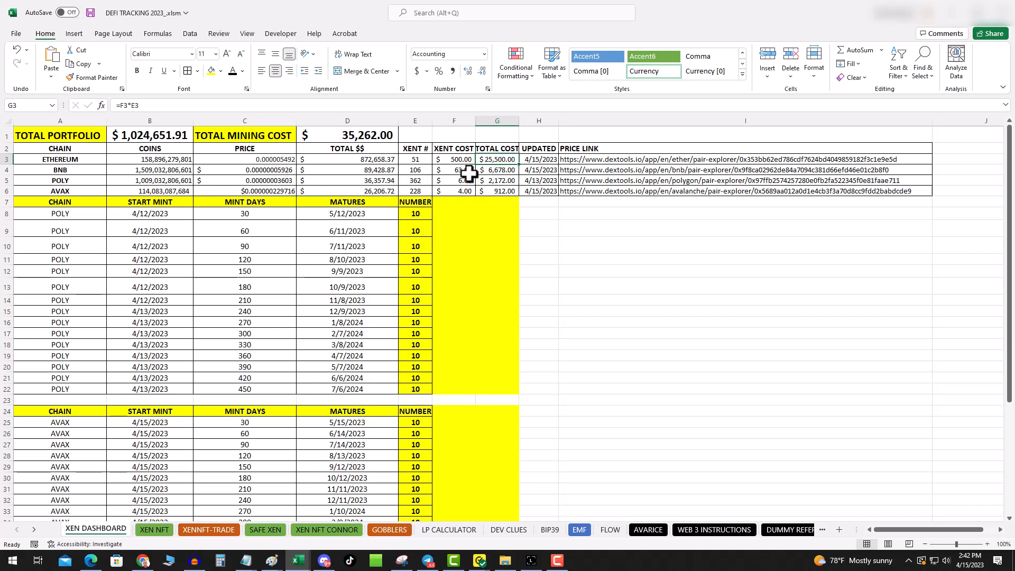
{"action": "left_click", "coordinate": [453, 160]}
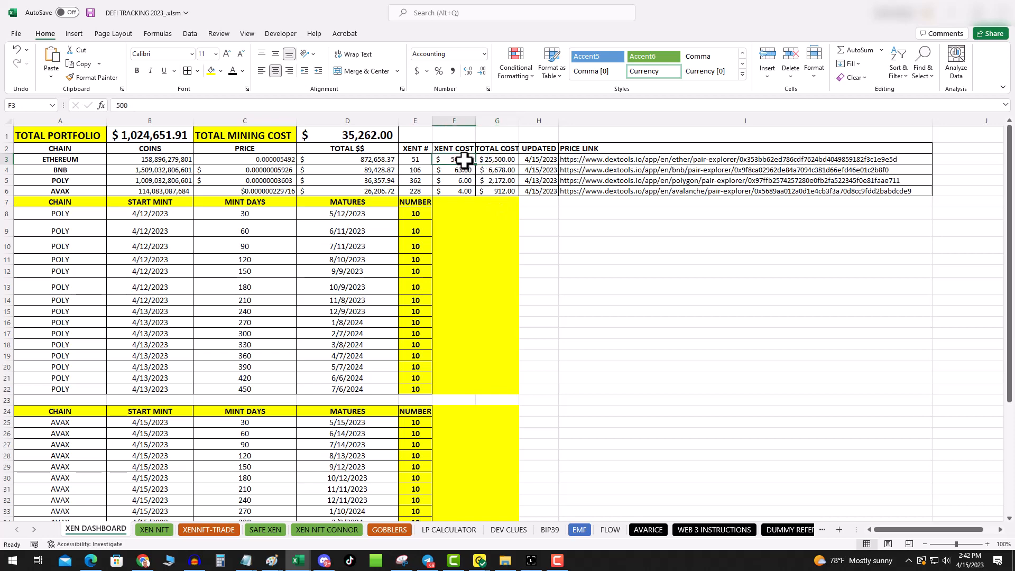
{"action": "type", "text": "1100"}
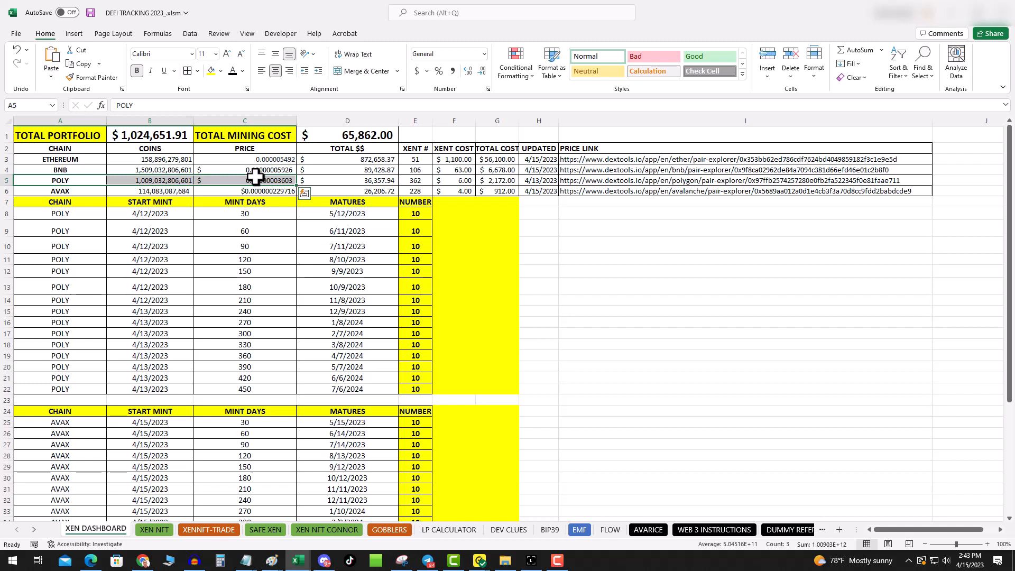
Check POLY's total value formula and add the new POLY mint row below the last entry
{"action": "left_click", "coordinate": [347, 179]}
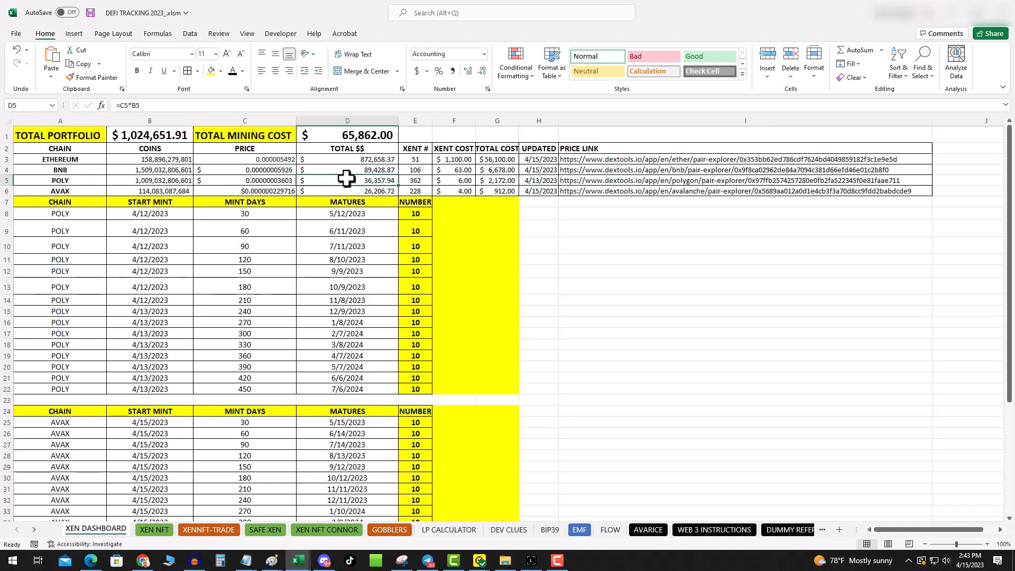
{"action": "scroll", "scroll_direction": "down", "scroll_amount": 3}
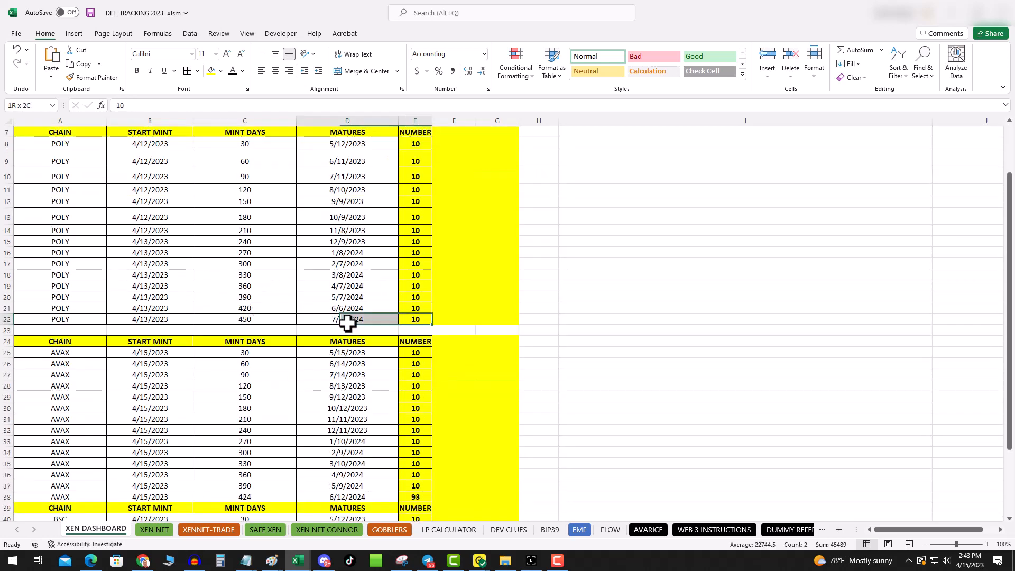
{"action": "left_click", "coordinate": [59, 318]}
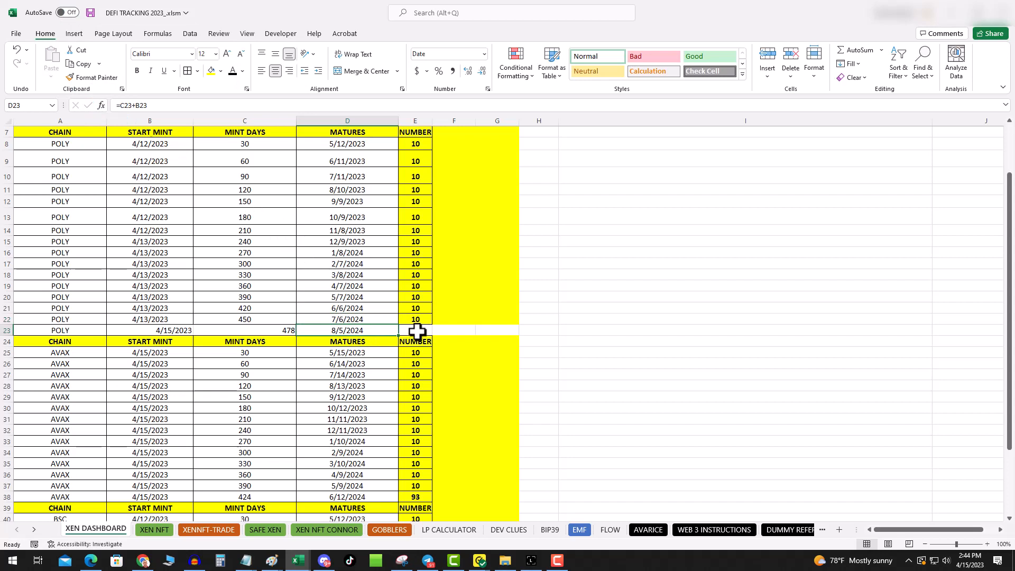
Format the new POLY row like the row above and check POLY's coin count
{"action": "left_click", "coordinate": [414, 341]}
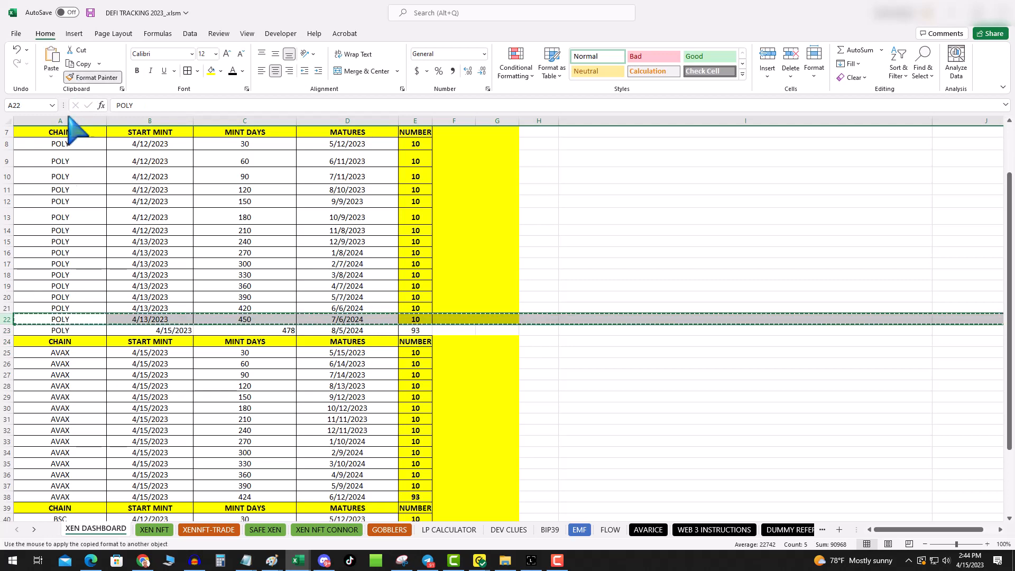
{"action": "left_click", "coordinate": [59, 330]}
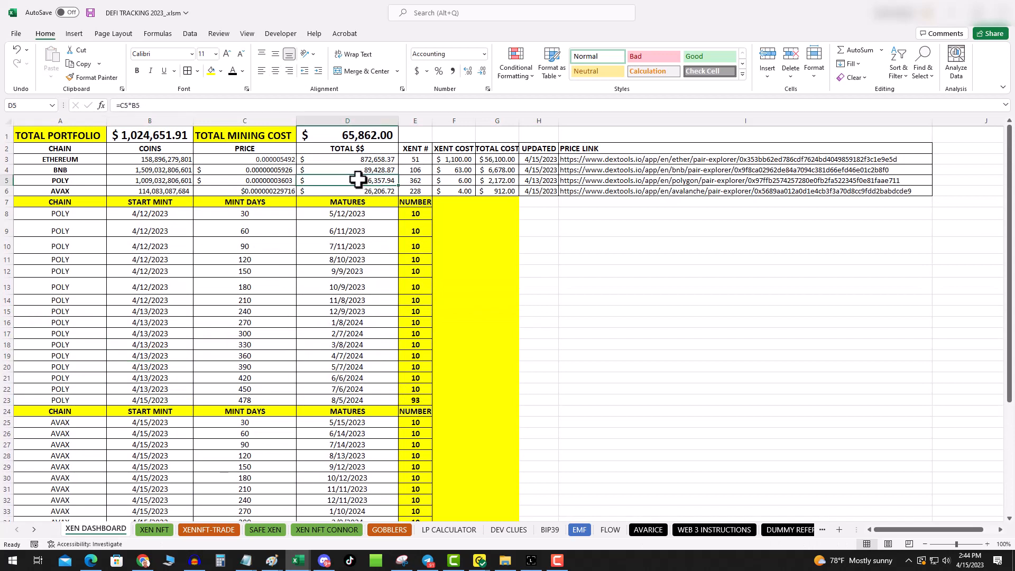
{"action": "left_click", "coordinate": [497, 180]}
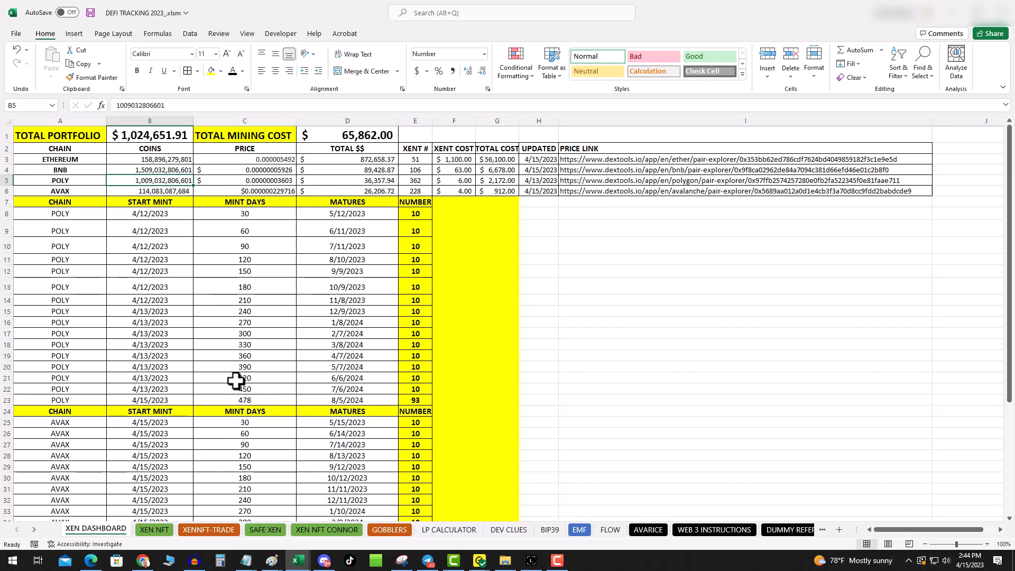
{"action": "left_click_drag", "start_coordinate": [244, 229], "coordinate": [244, 389]}
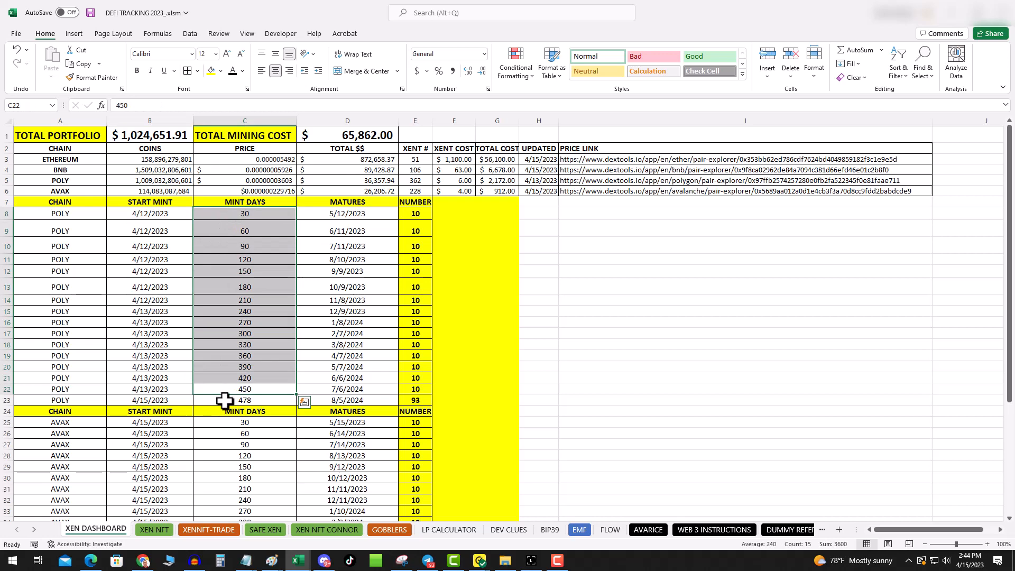
{"action": "left_click", "coordinate": [244, 400]}
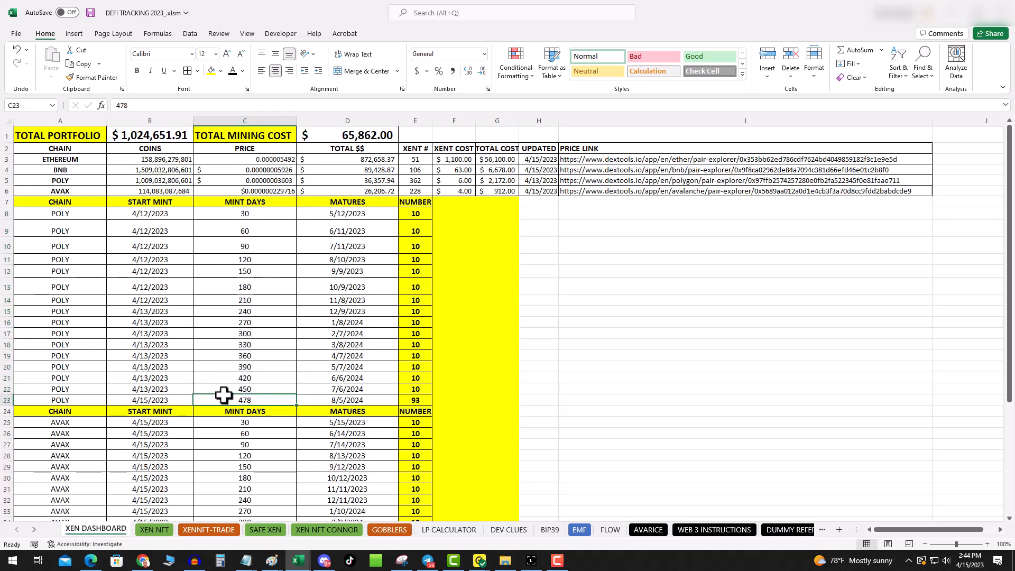
{"action": "left_click", "coordinate": [244, 213]}
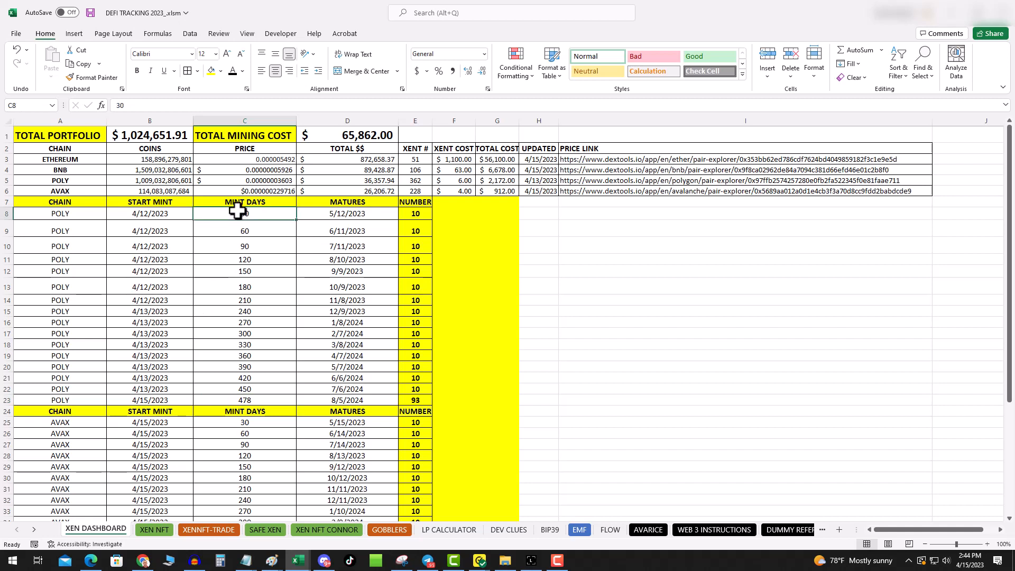
{"action": "left_click_drag", "start_coordinate": [244, 213], "coordinate": [244, 389]}
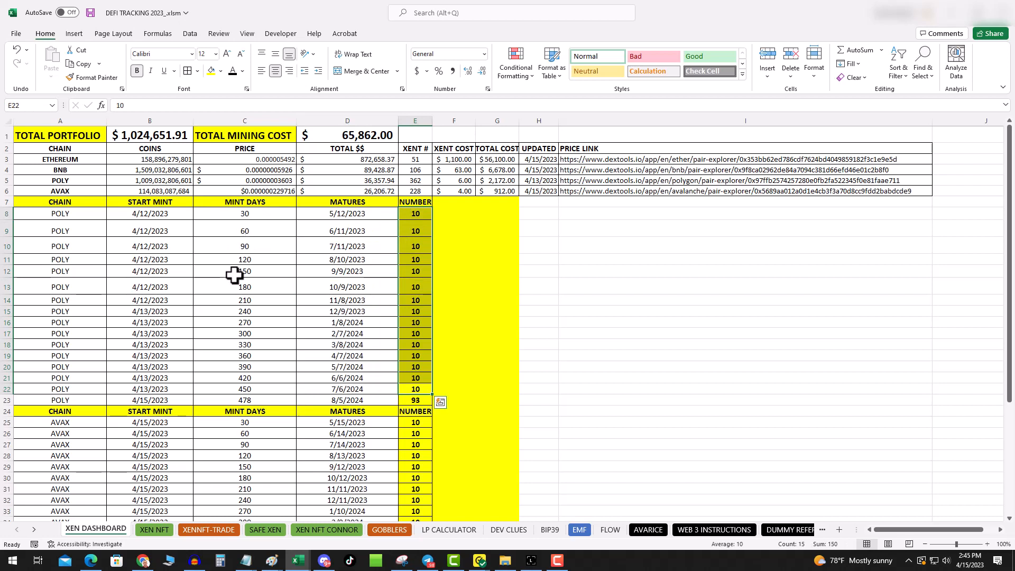
{"action": "left_click", "coordinate": [245, 311]}
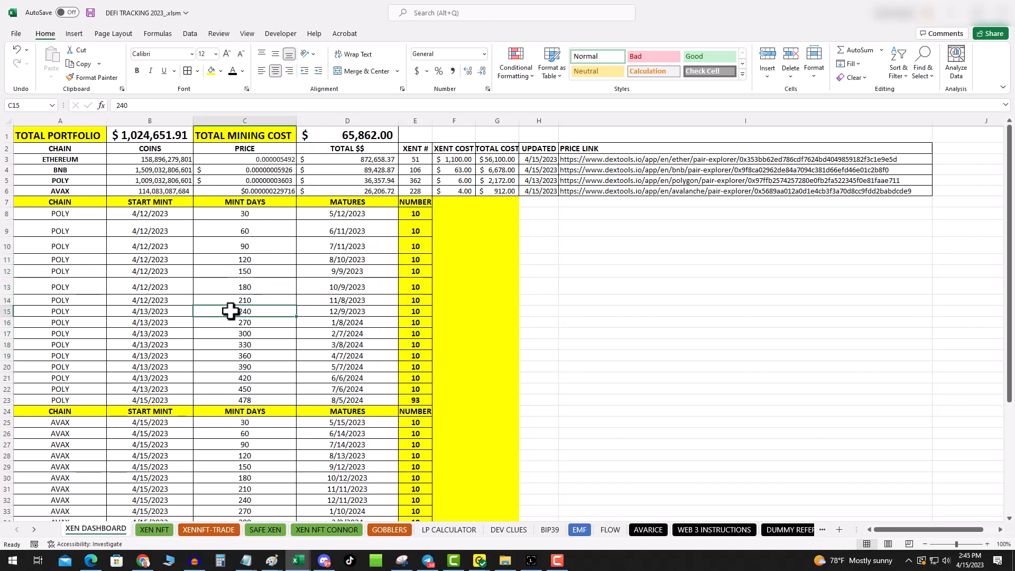
{"action": "mouse_move", "coordinate": [275, 292]}
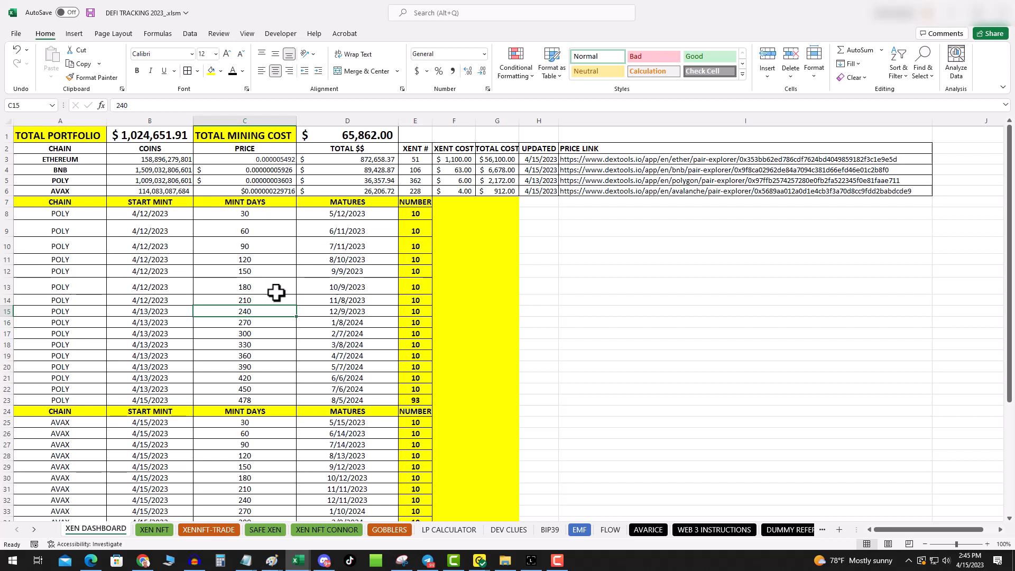
{"action": "left_click", "coordinate": [244, 213]}
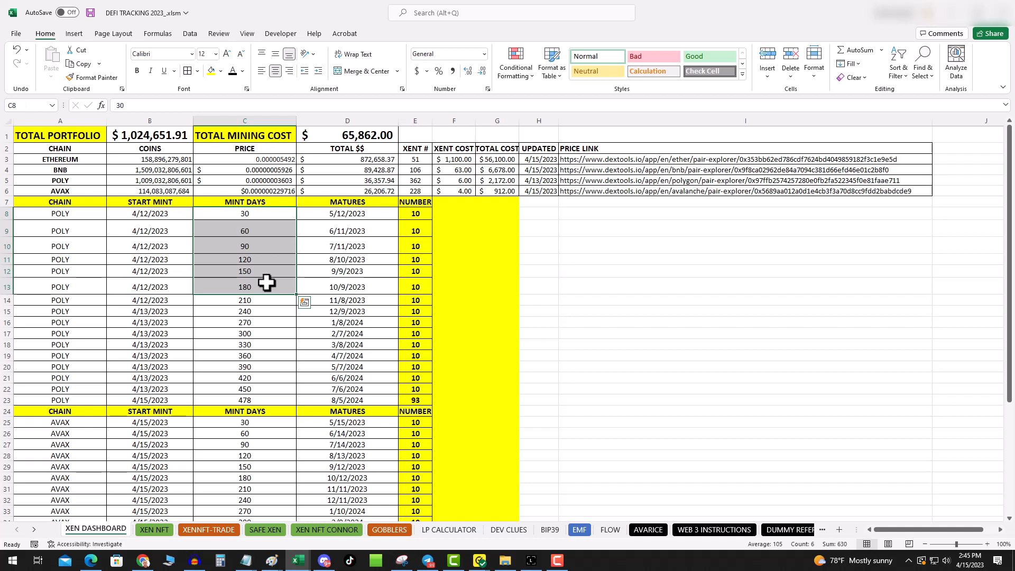
{"action": "mouse_move", "coordinate": [262, 295]}
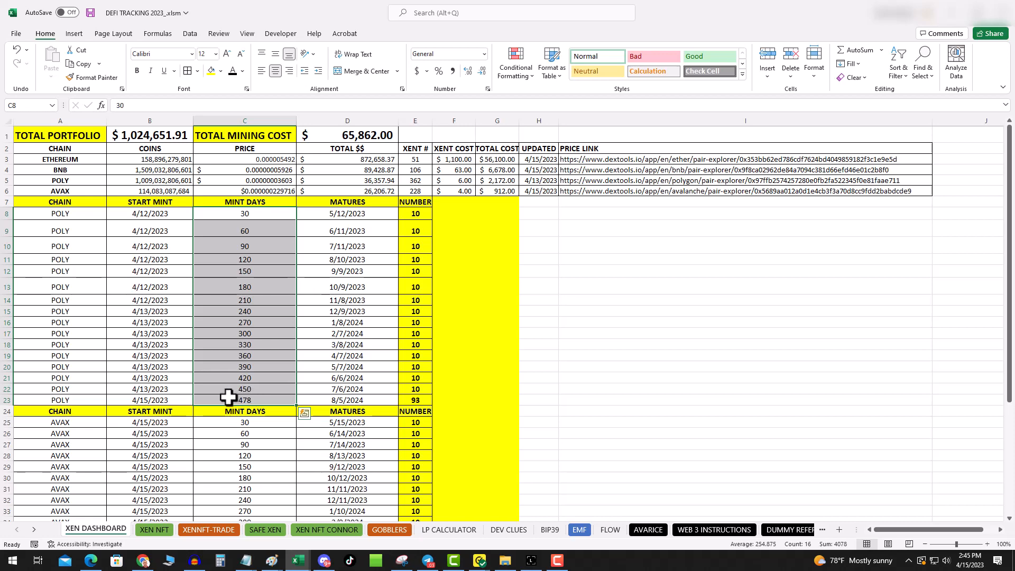
{"action": "scroll", "scroll_direction": "down", "scroll_amount": 3}
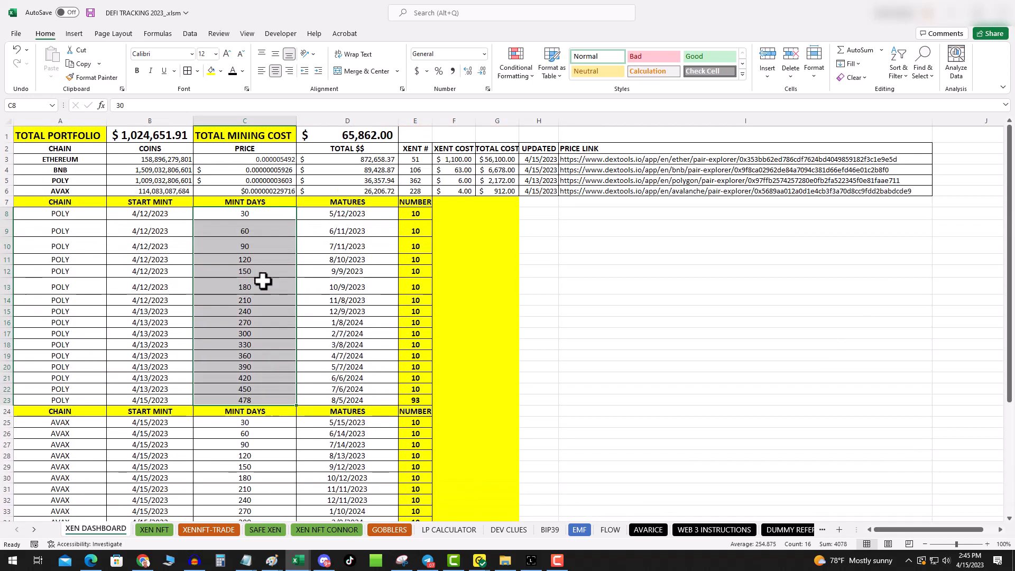
{"action": "left_click", "coordinate": [348, 191]}
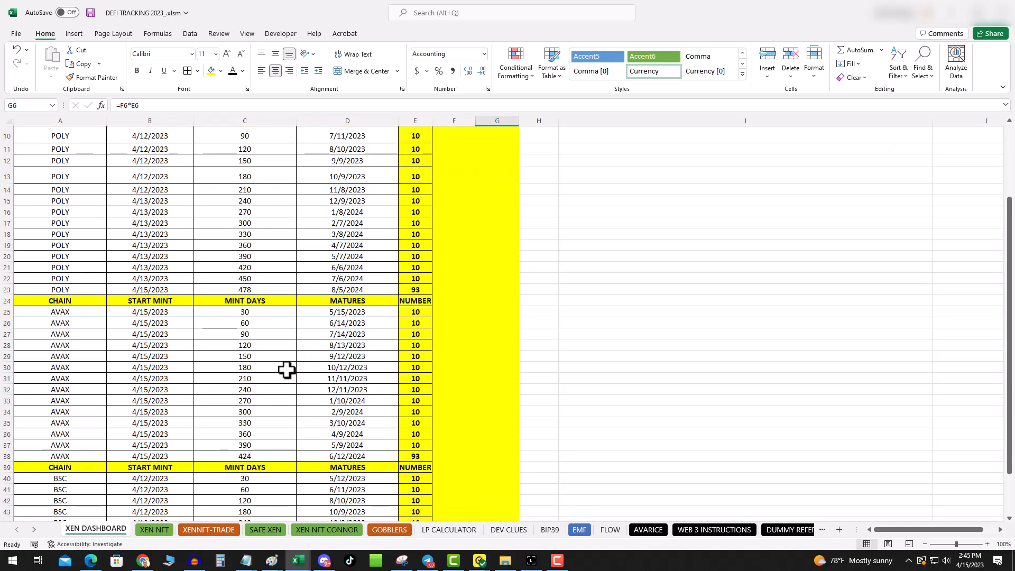
{"action": "scroll", "scroll_direction": "down", "scroll_amount": 3}
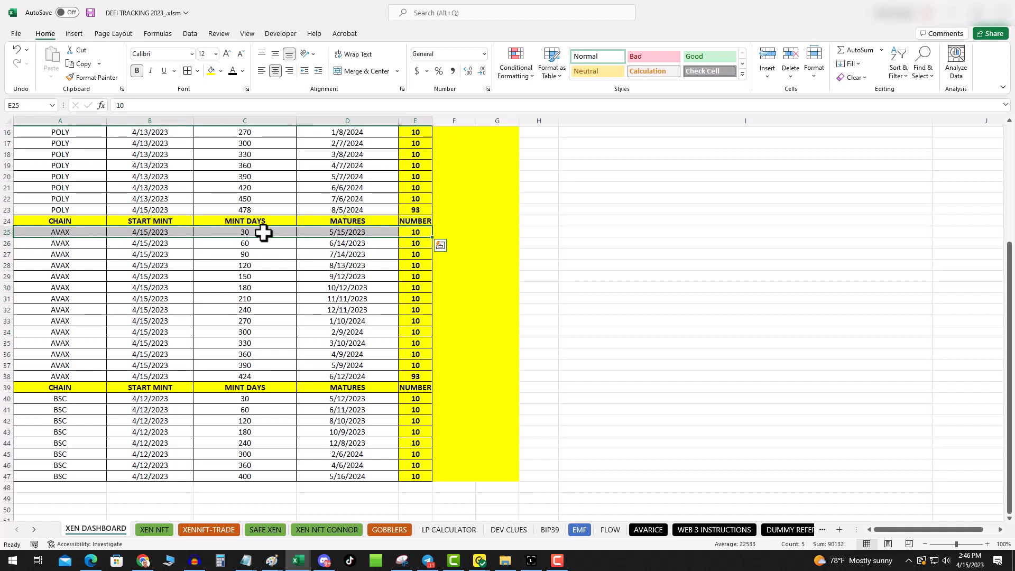
{"action": "left_click_drag", "start_coordinate": [244, 232], "coordinate": [244, 342]}
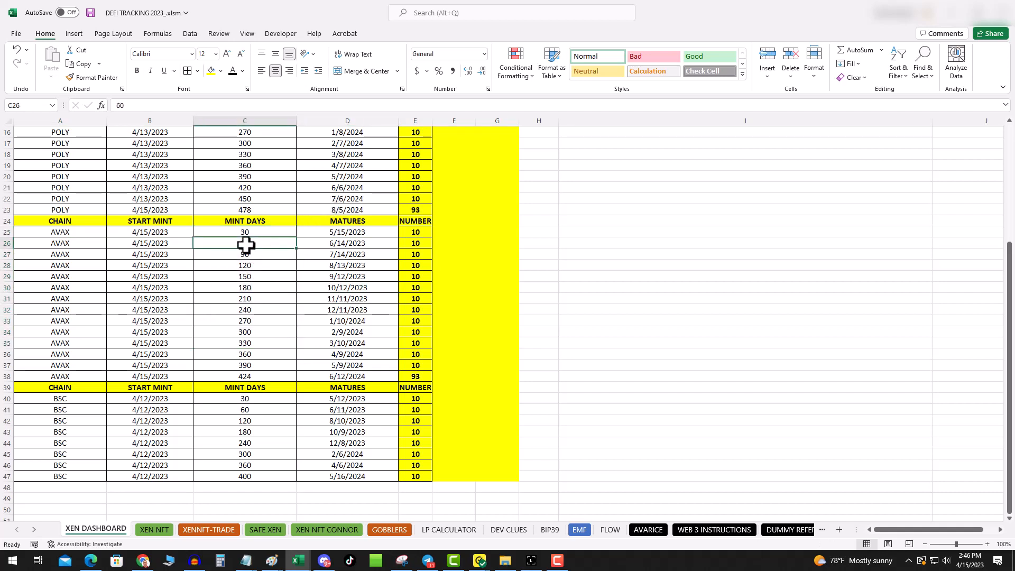
{"action": "left_click", "coordinate": [244, 231]}
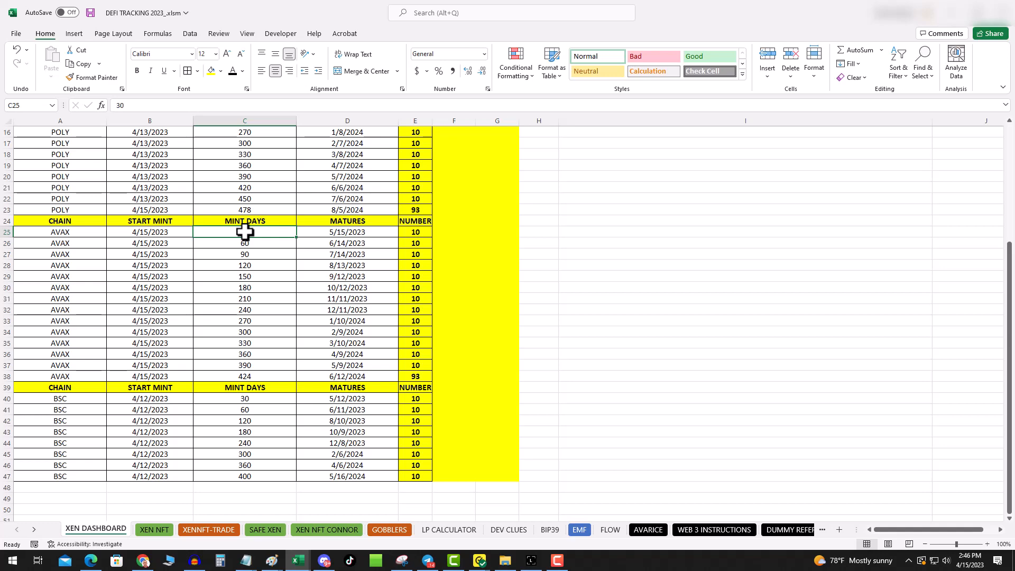
{"action": "scroll", "scroll_direction": "down", "scroll_amount": 3}
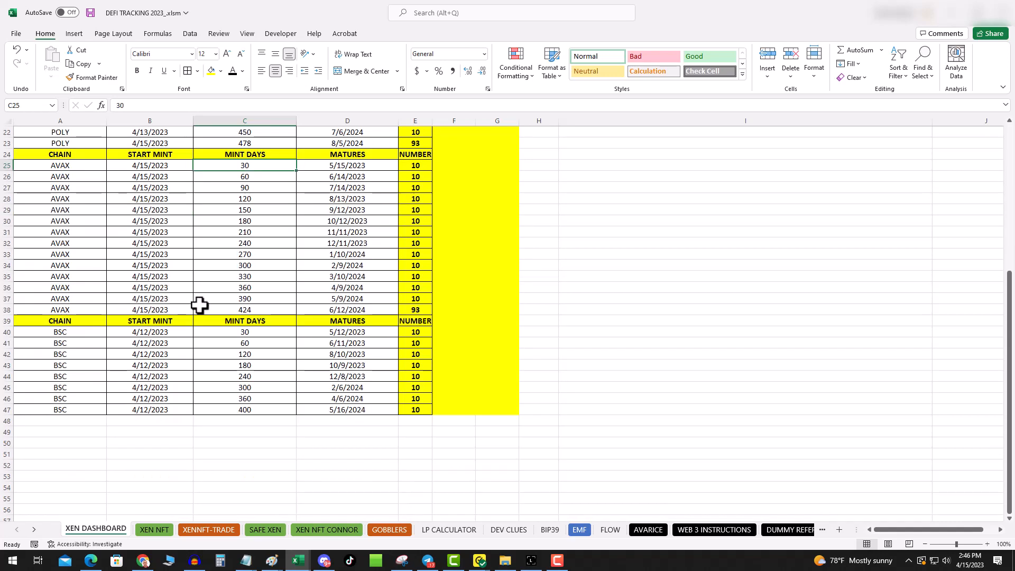
{"action": "left_click_drag", "start_coordinate": [59, 332], "coordinate": [348, 354]}
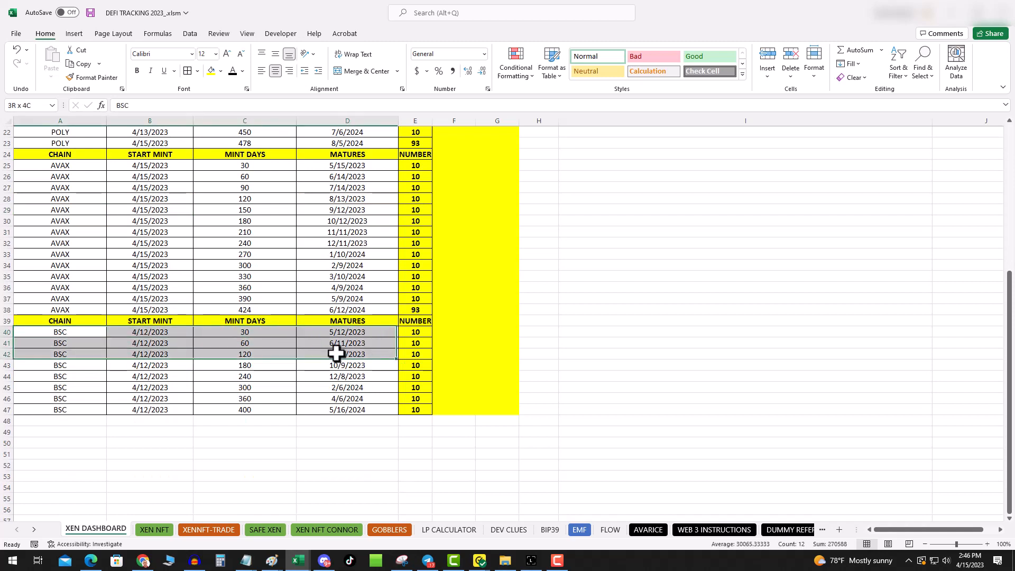
{"action": "left_click_drag", "start_coordinate": [337, 353], "coordinate": [414, 409]}
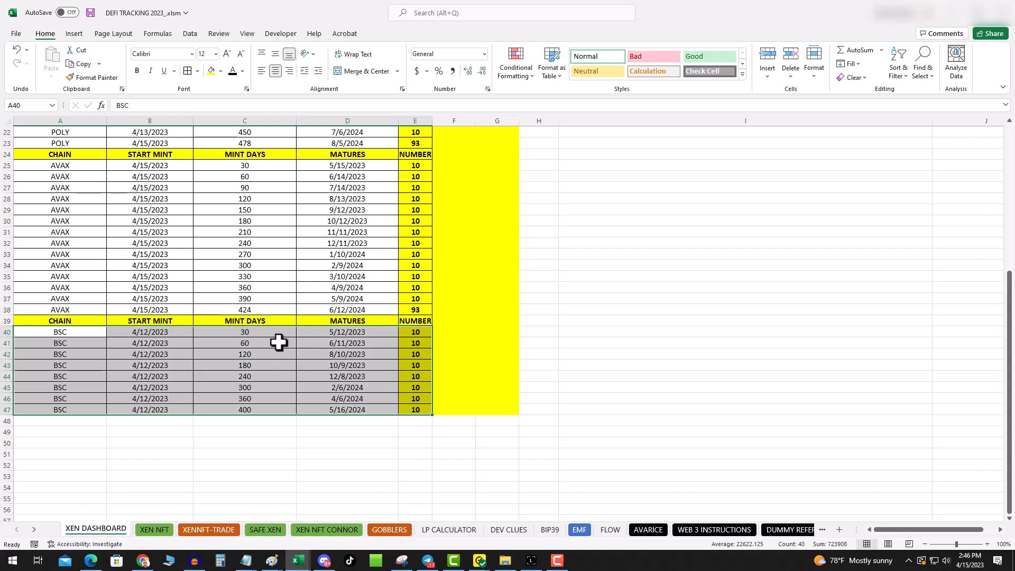
{"action": "left_click_drag", "start_coordinate": [244, 332], "coordinate": [244, 409]}
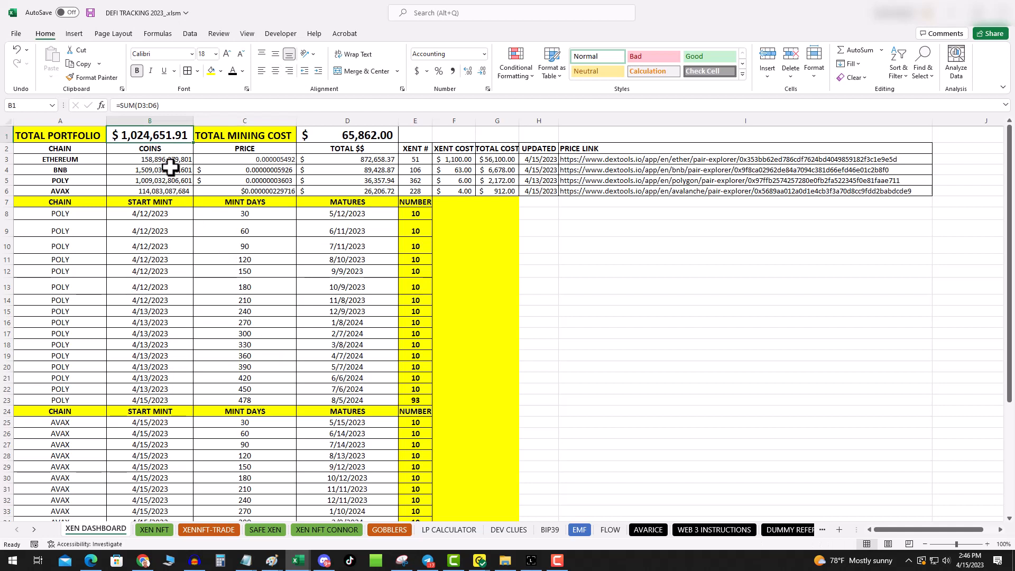
{"action": "mouse_move", "coordinate": [169, 174]}
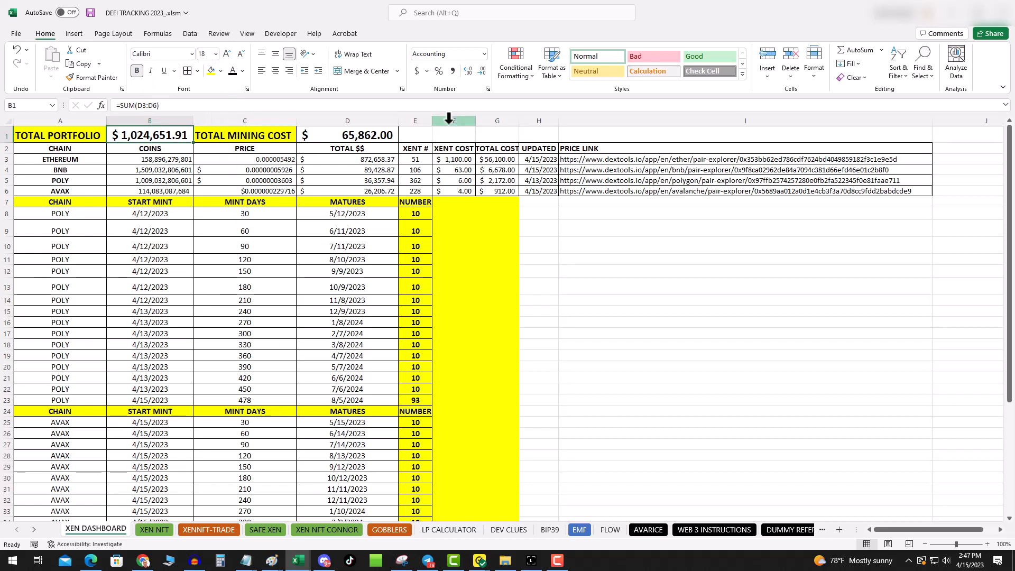
{"action": "left_click", "coordinate": [245, 230]}
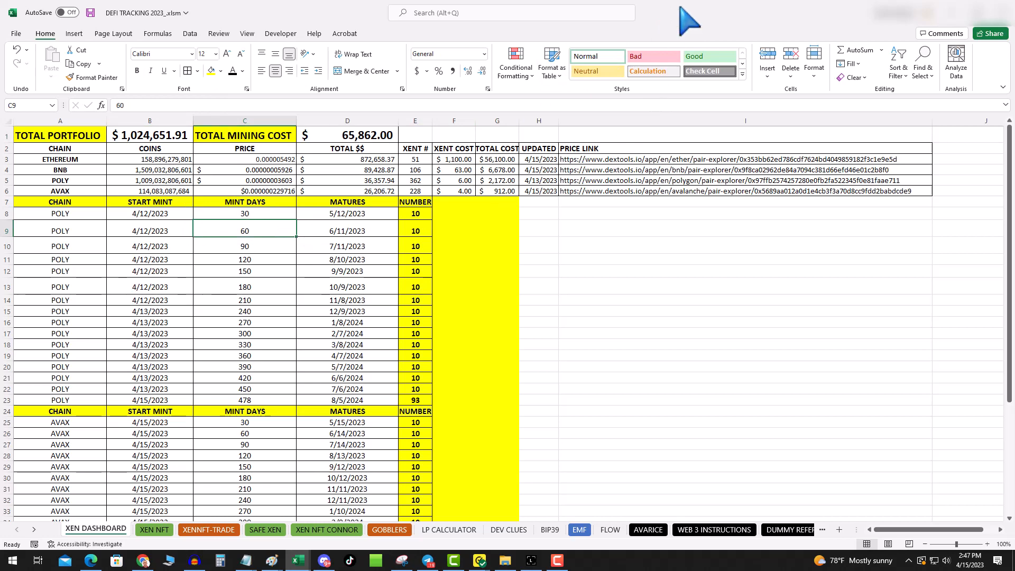
{"action": "scroll", "scroll_direction": "down", "scroll_amount": 3}
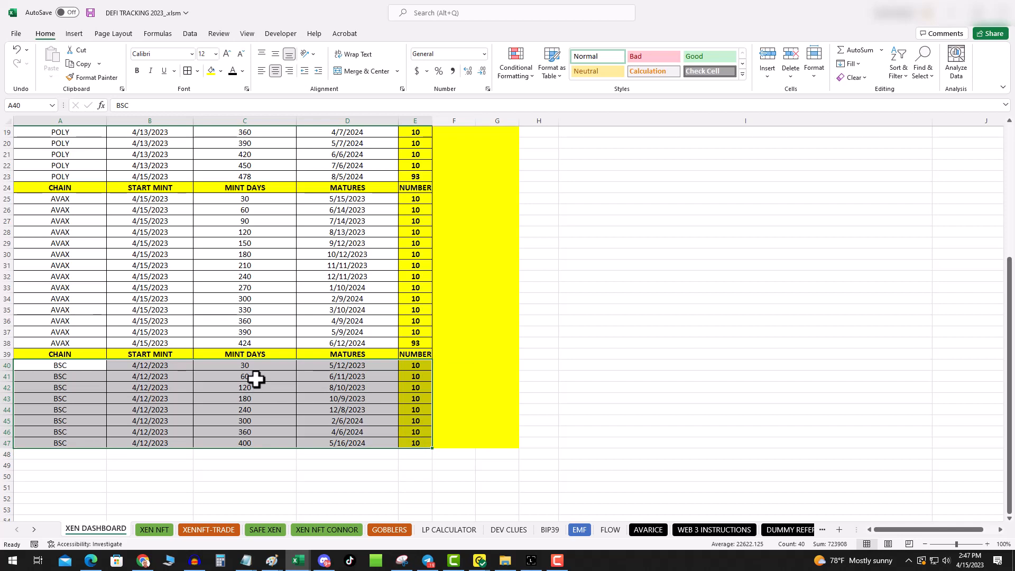
{"action": "left_click", "coordinate": [244, 365]}
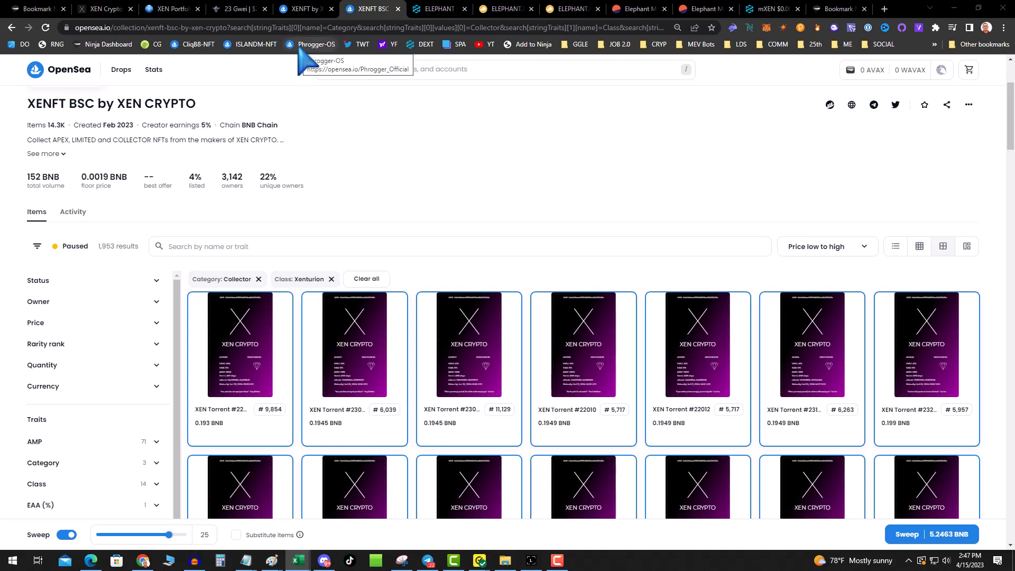
{"action": "mouse_move", "coordinate": [699, 208]}
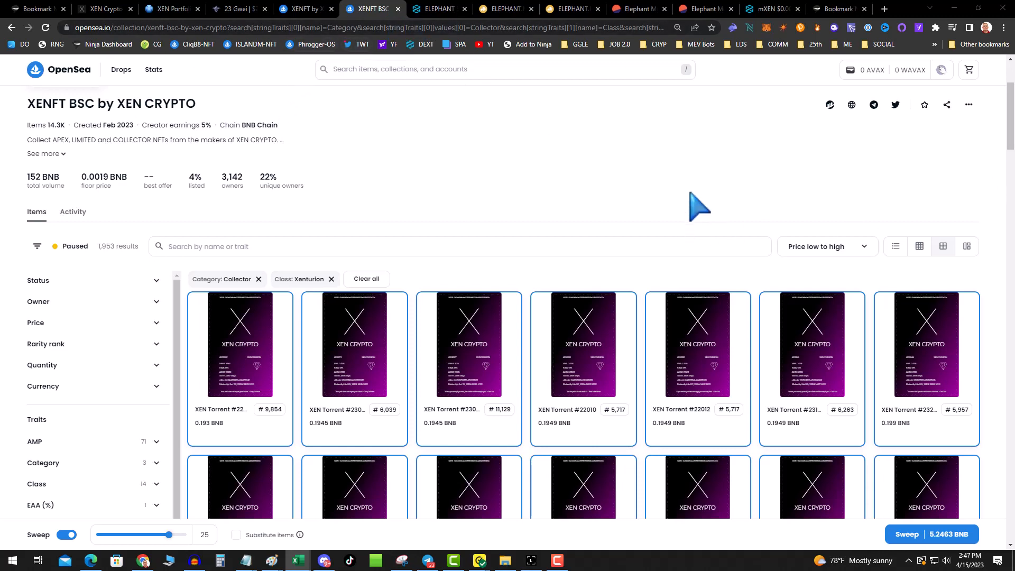
{"action": "mouse_move", "coordinate": [399, 127]}
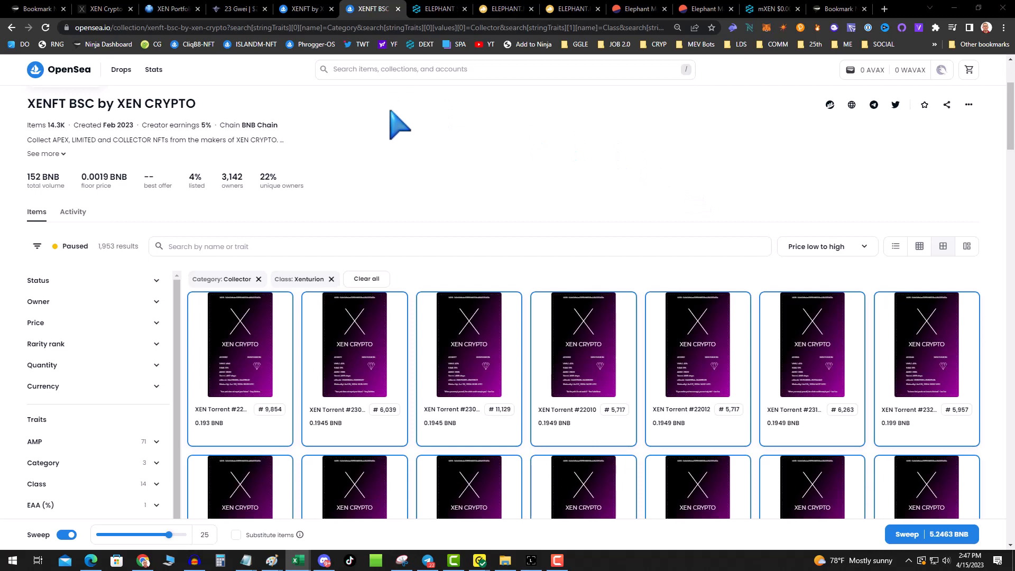
{"action": "mouse_move", "coordinate": [395, 142]}
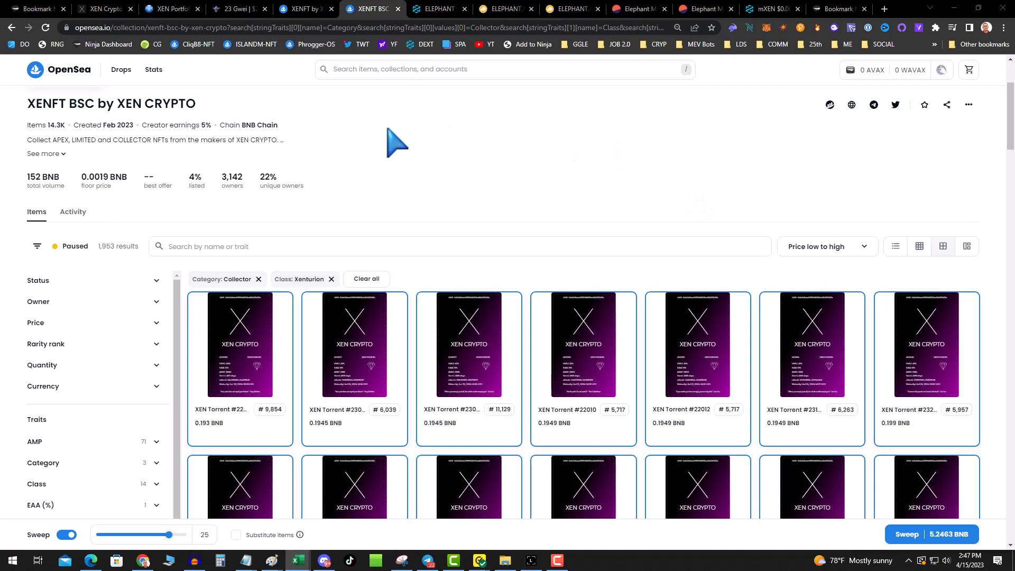
{"action": "mouse_move", "coordinate": [373, 105]}
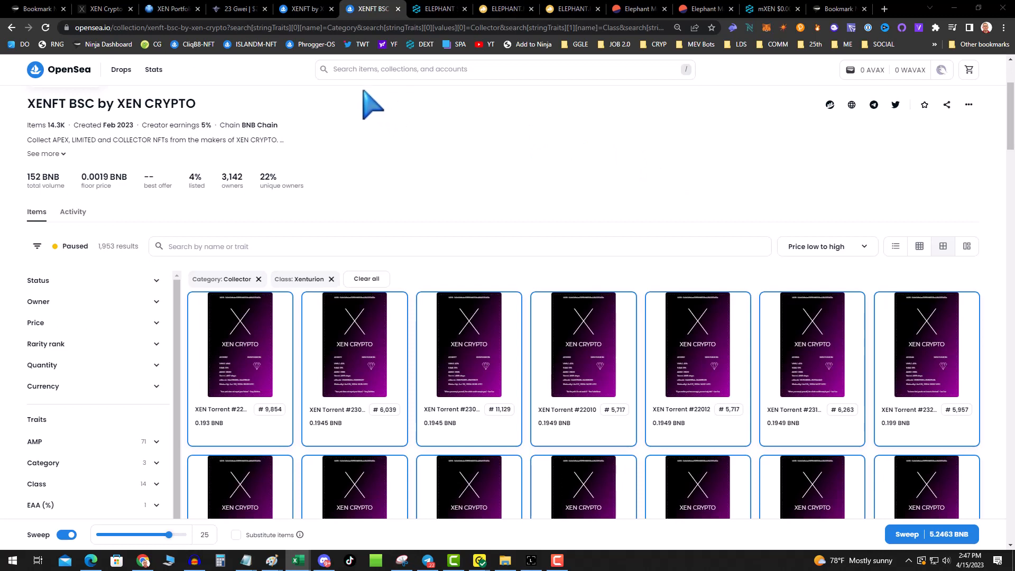
Bring up the DEXTools ELEPHANT/WBNB pair page with its price chart and pool info
{"action": "left_click", "coordinate": [440, 9]}
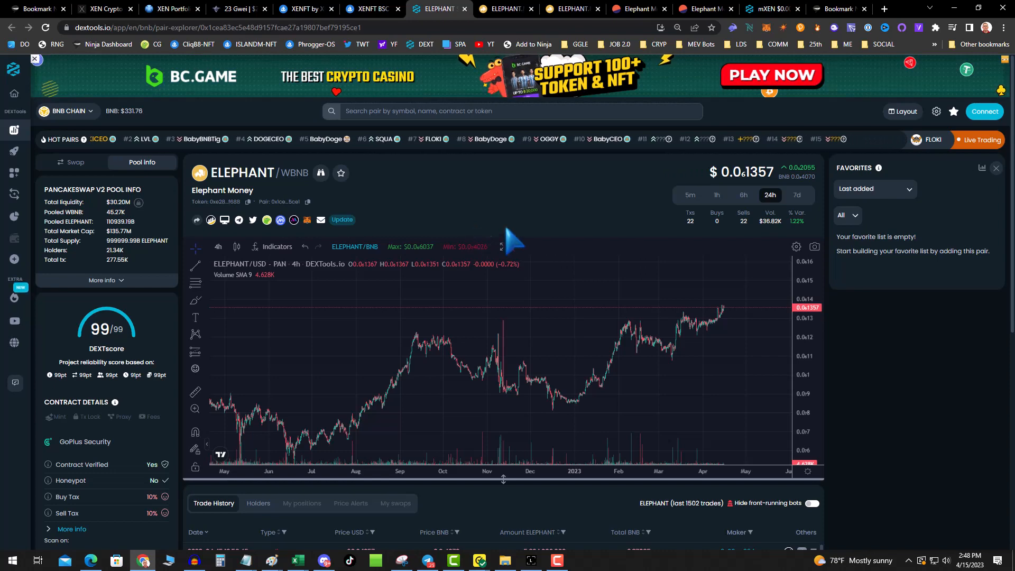
{"action": "mouse_move", "coordinate": [506, 9]}
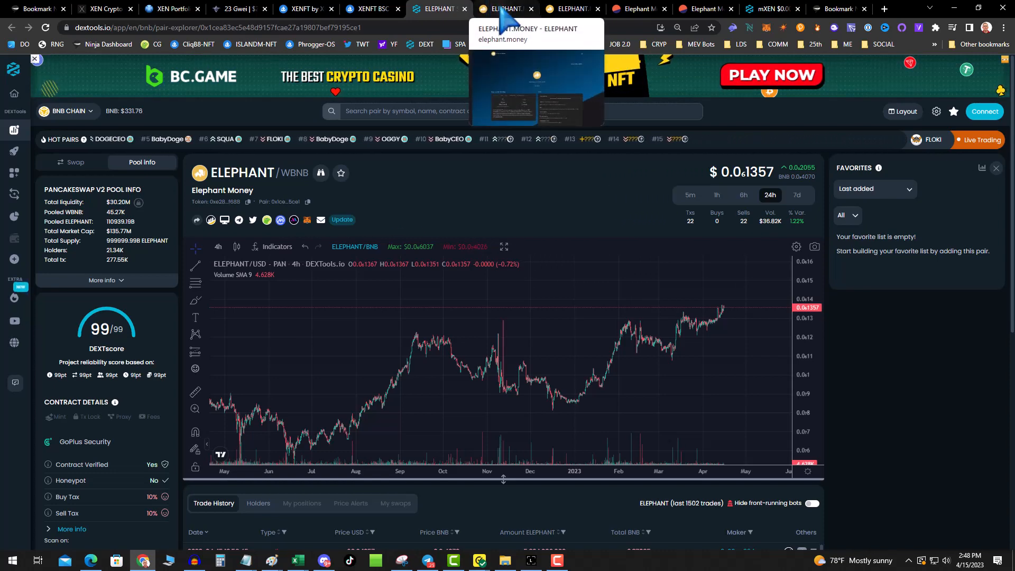
Show the Elephant Money dashboard with the 856.7159 B ELEPHANT balance and 0.173% stake
{"action": "left_click", "coordinate": [505, 8]}
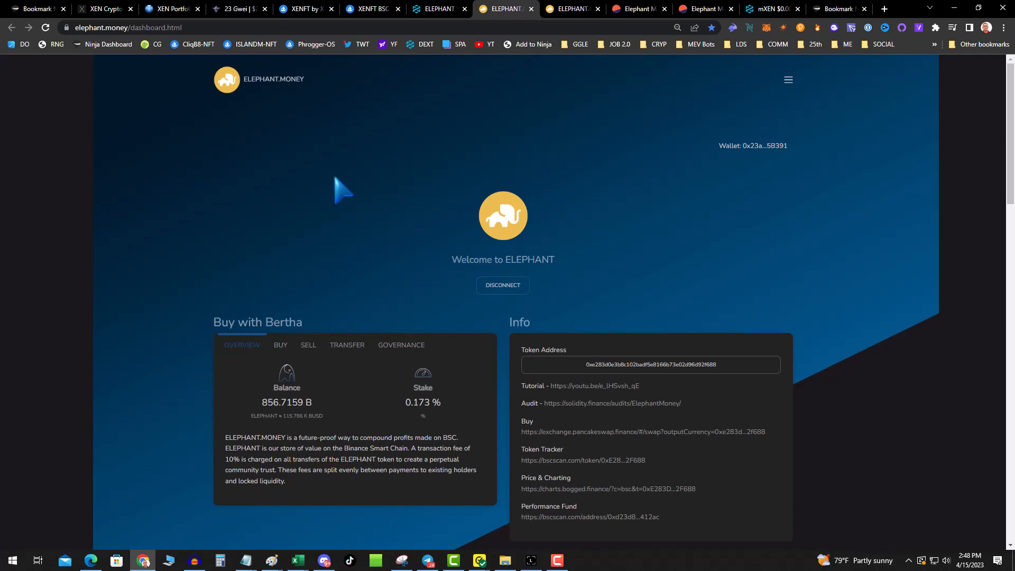
{"action": "mouse_move", "coordinate": [343, 355]}
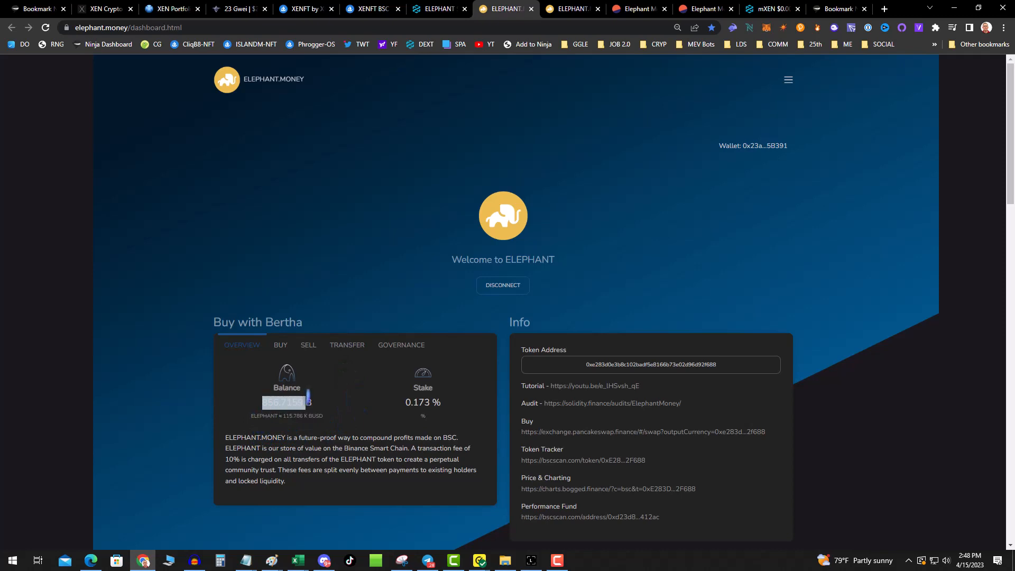
{"action": "mouse_move", "coordinate": [318, 192]}
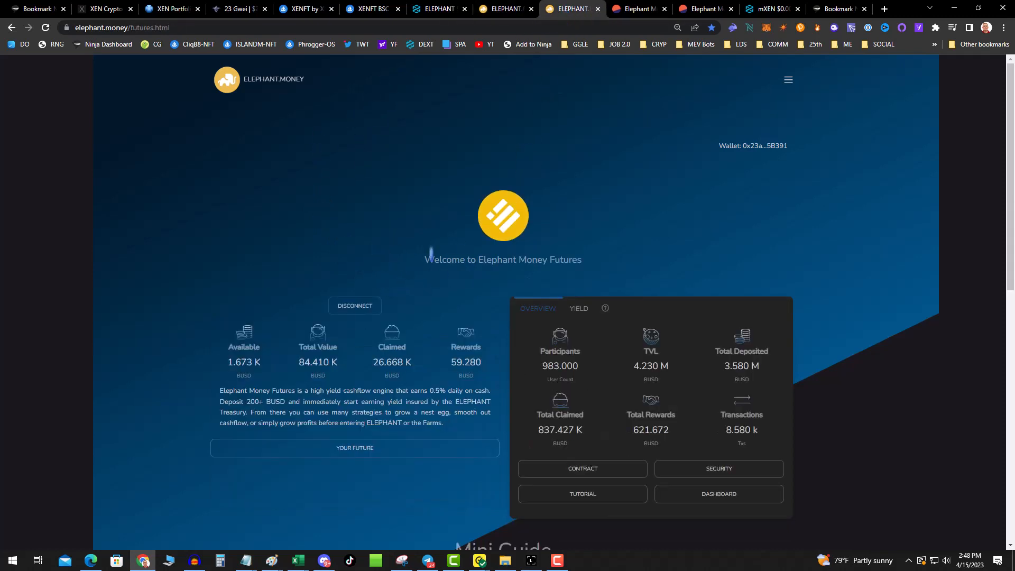
{"action": "mouse_move", "coordinate": [393, 446]}
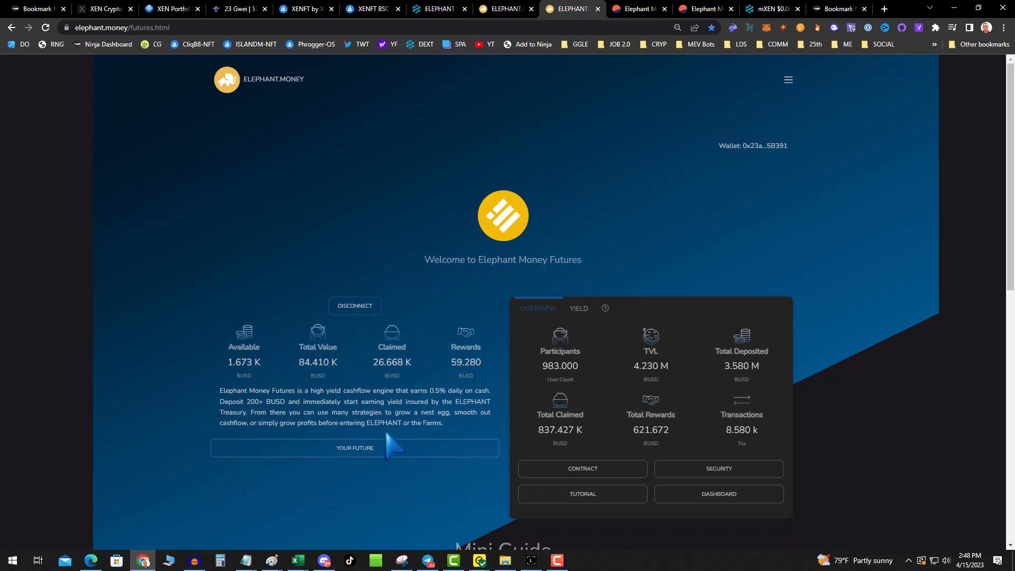
{"action": "mouse_move", "coordinate": [486, 259]}
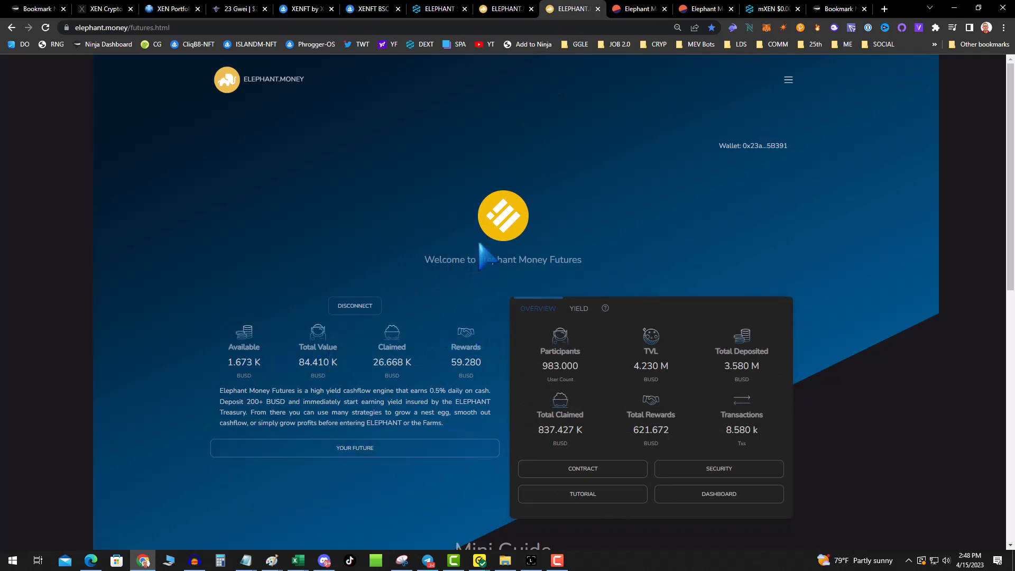
{"action": "mouse_move", "coordinate": [375, 220]}
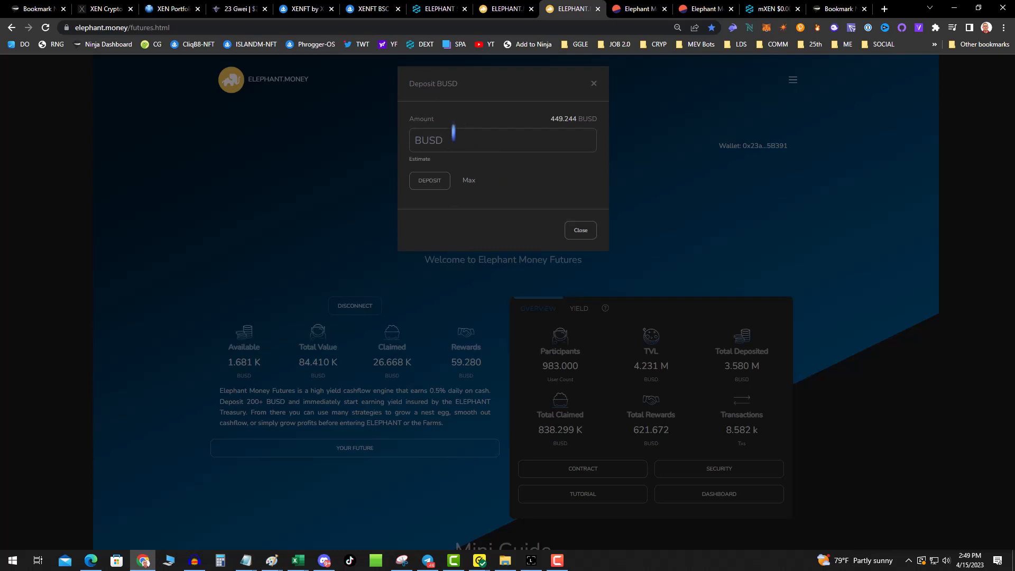
Deposit 200 BUSD into Futures, approving the transaction in the Rabby wallet and dismissing the completion notice
{"action": "type", "text": "2"}
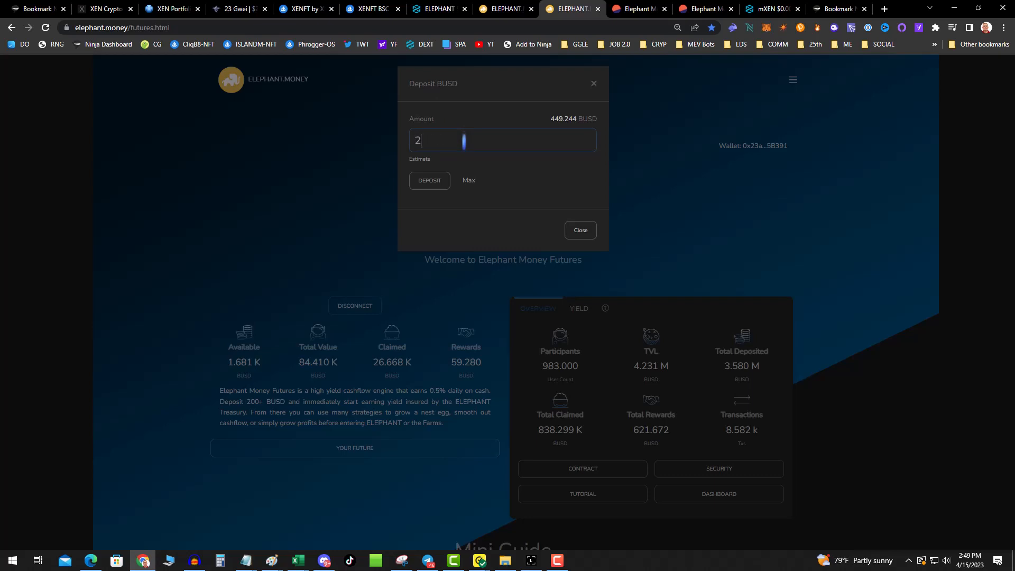
{"action": "type", "text": "00"}
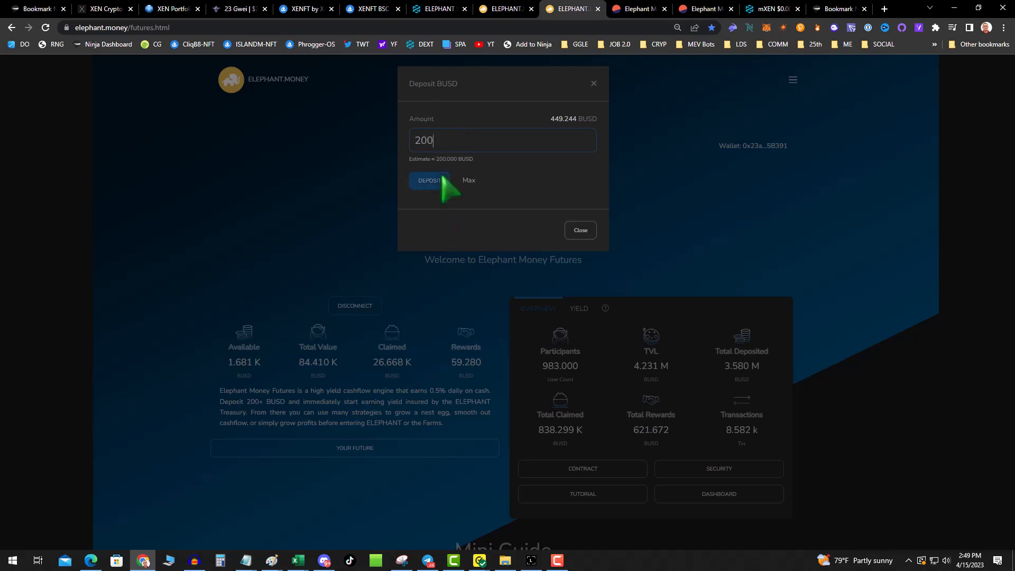
{"action": "left_click", "coordinate": [429, 180]}
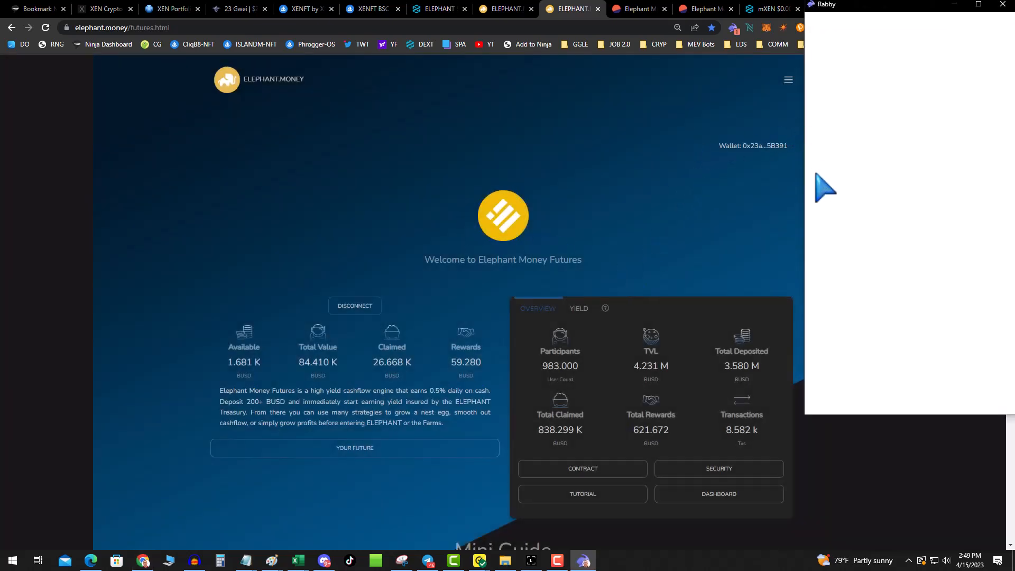
{"action": "left_click", "coordinate": [354, 448]}
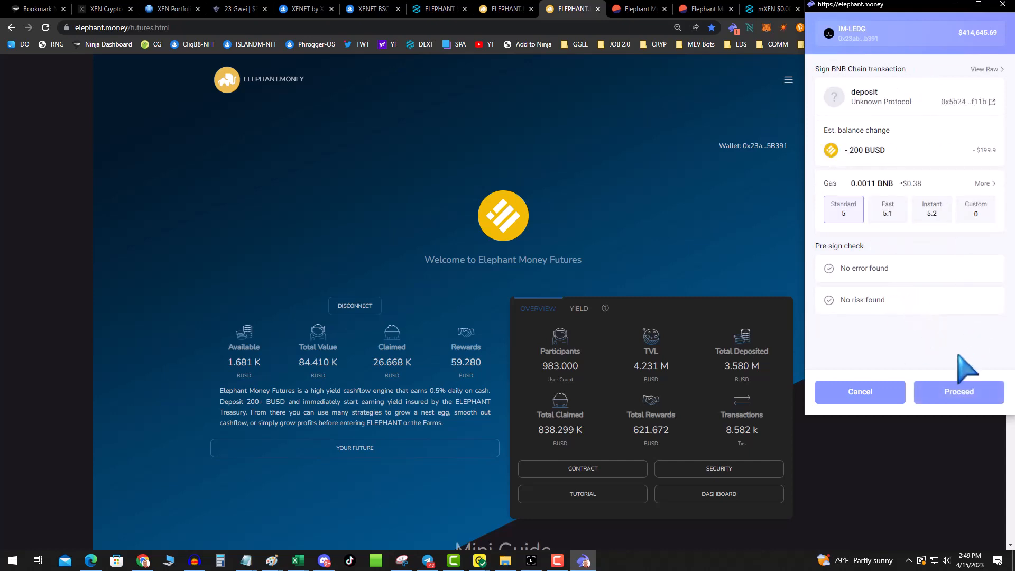
{"action": "left_click", "coordinate": [959, 392]}
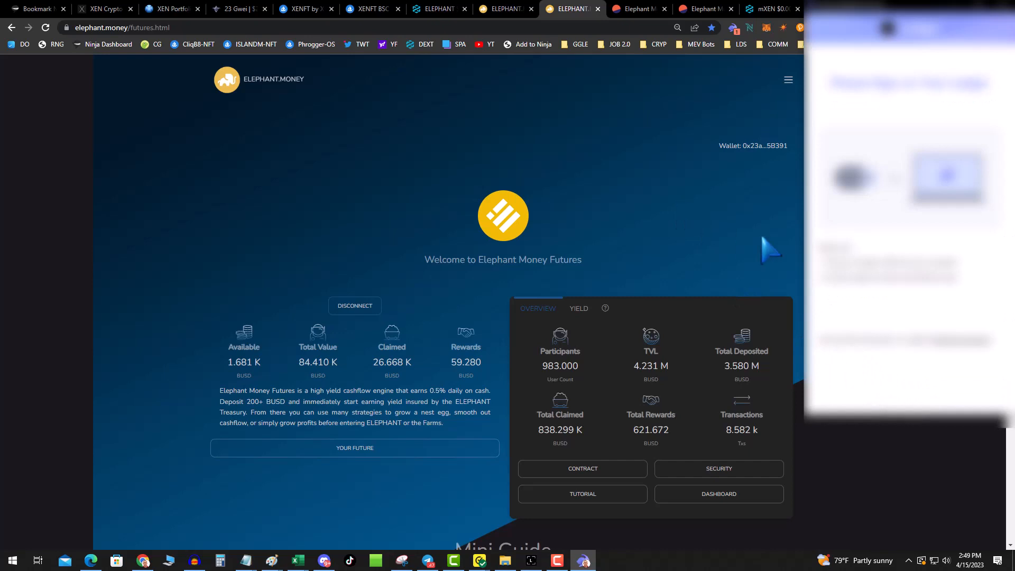
{"action": "mouse_move", "coordinate": [753, 228]}
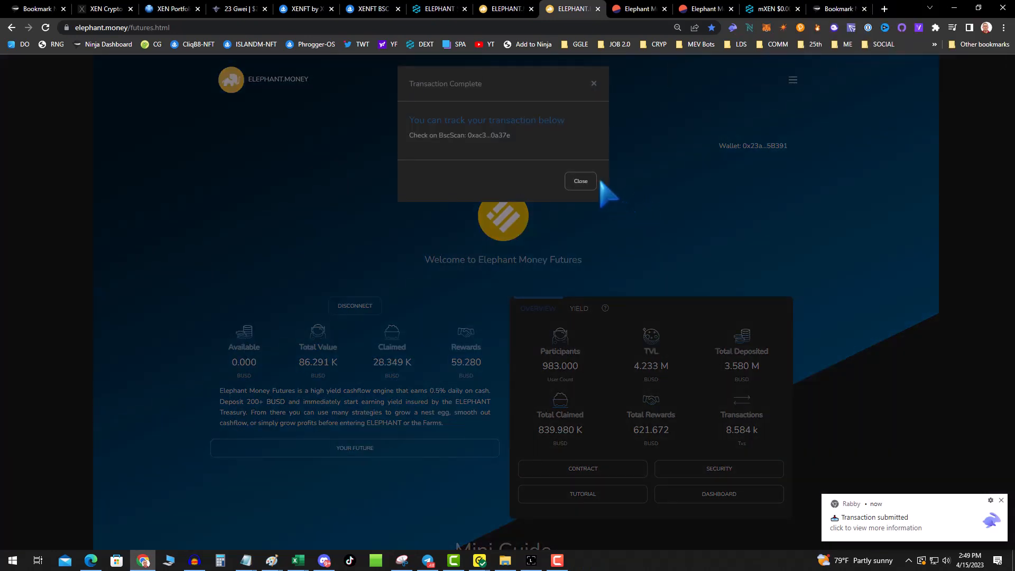
{"action": "left_click", "coordinate": [580, 181]}
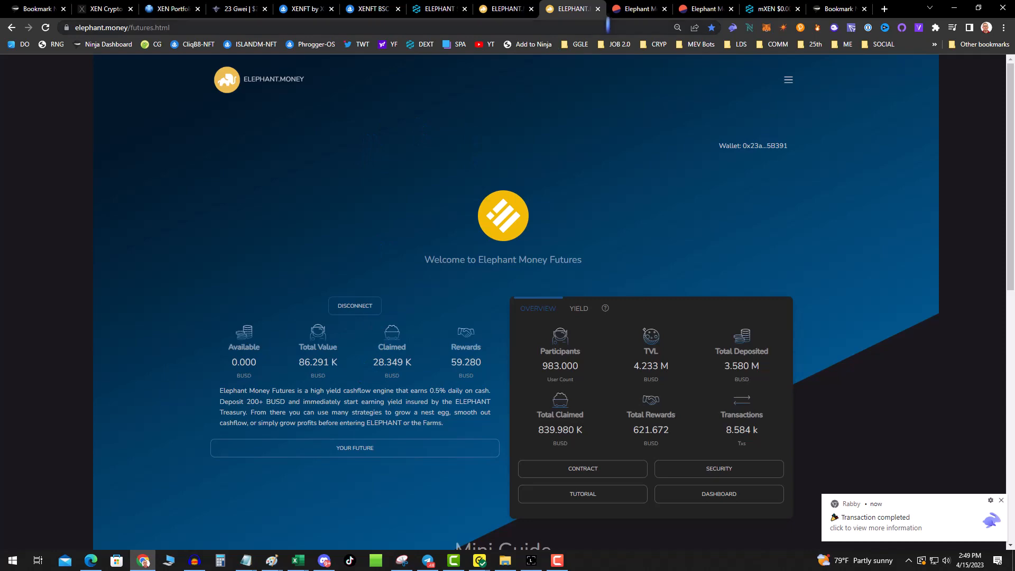
{"action": "left_click", "coordinate": [637, 9]}
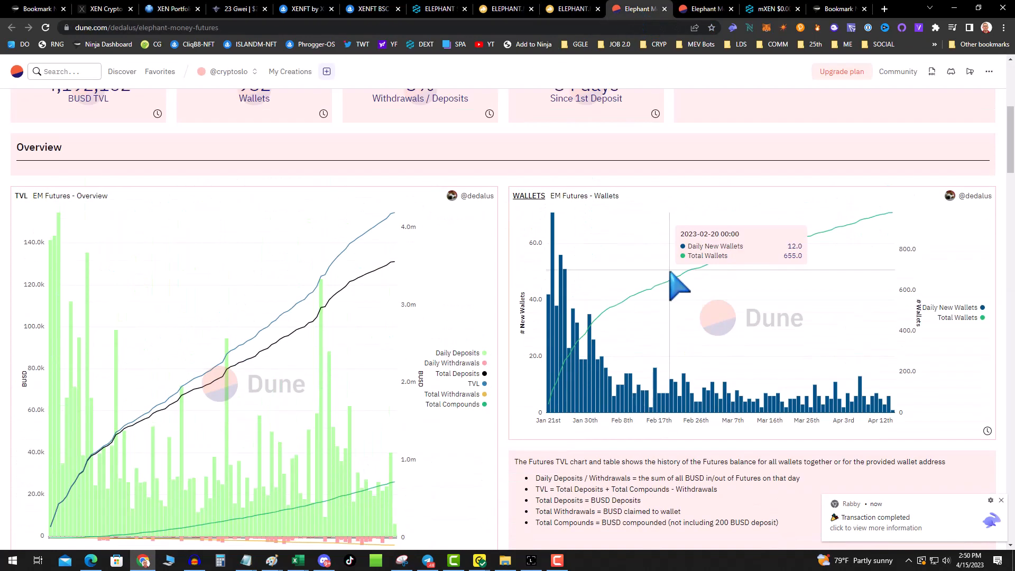
{"action": "scroll", "scroll_direction": "up", "scroll_amount": 3}
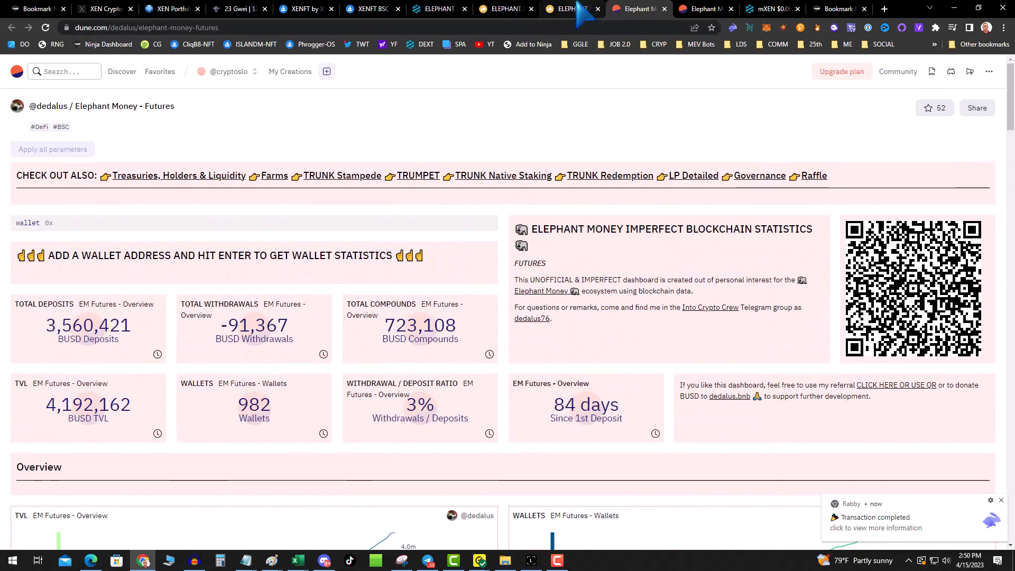
{"action": "left_click", "coordinate": [570, 9]}
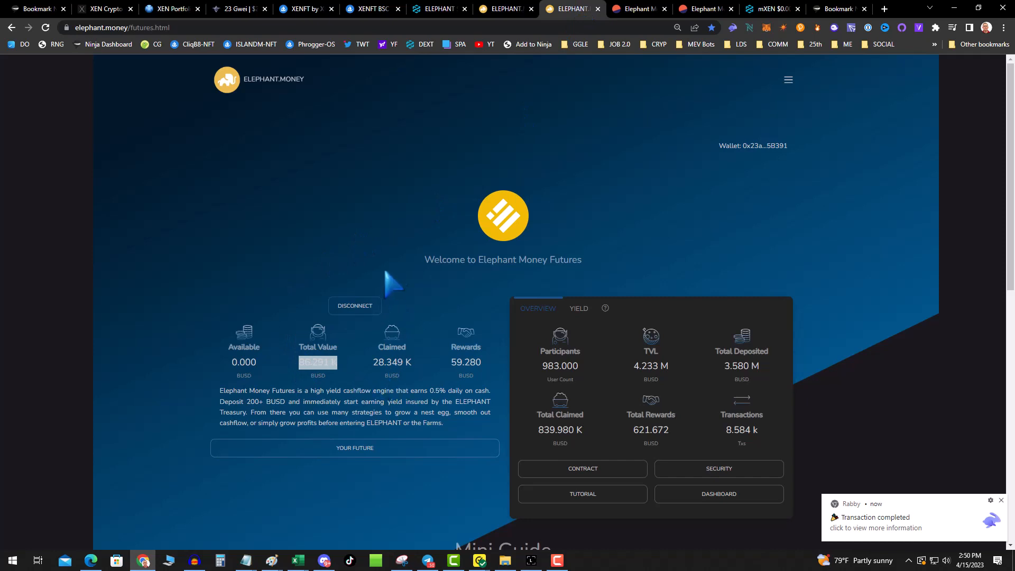
{"action": "mouse_move", "coordinate": [460, 146]}
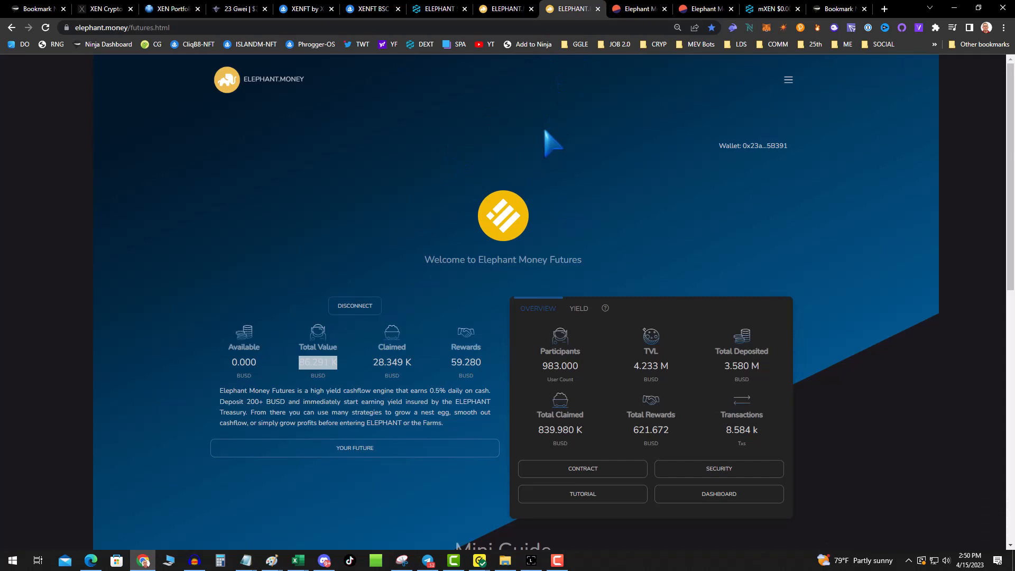
{"action": "mouse_move", "coordinate": [616, 88]}
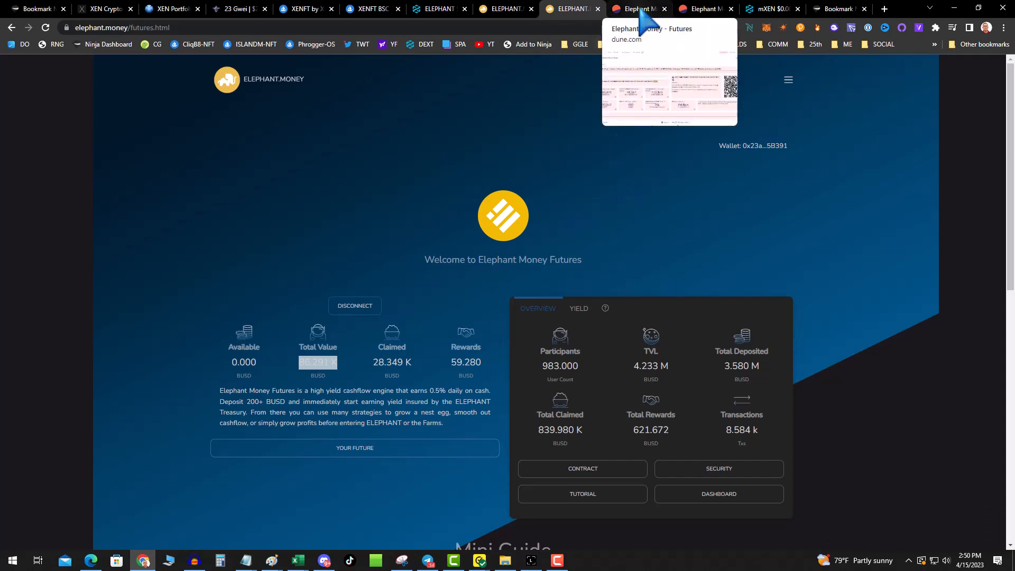
Scroll the Dune Futures dashboard down to the Latest Deposits, Latest Withdrawals and Top Wallets tables
{"action": "left_click", "coordinate": [638, 8]}
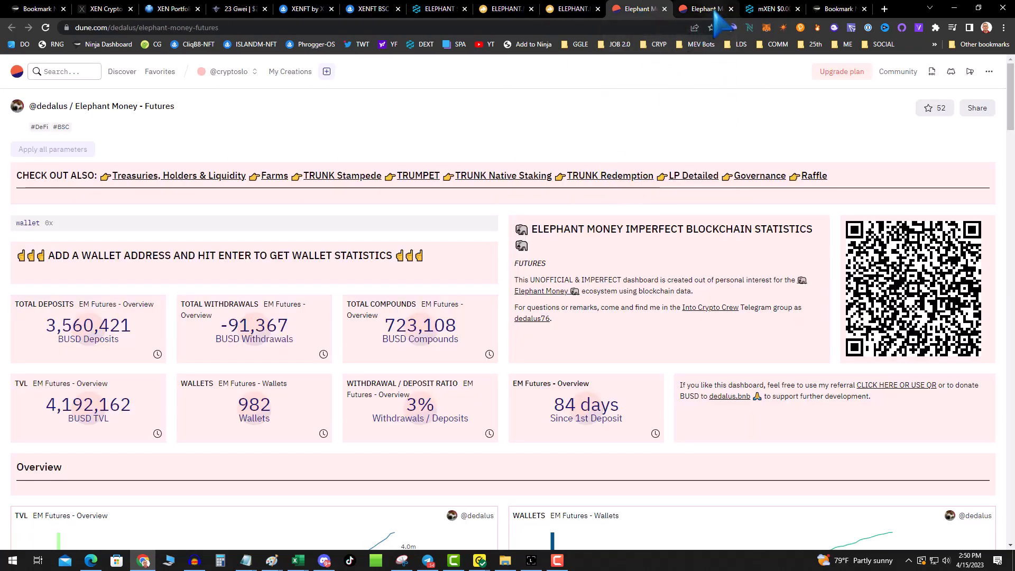
{"action": "scroll", "scroll_direction": "down", "scroll_amount": 3}
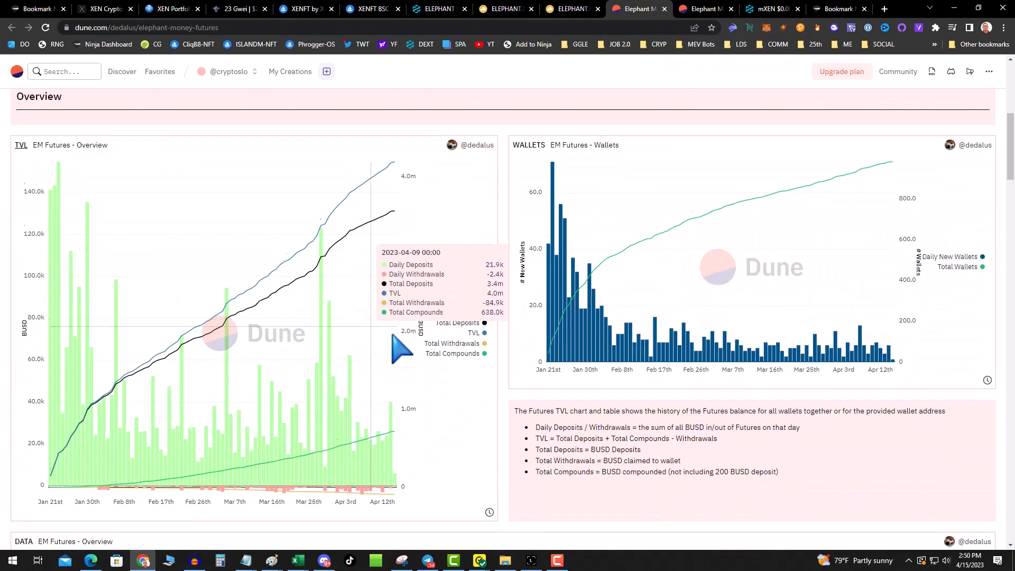
{"action": "scroll", "scroll_direction": "down", "scroll_amount": 3}
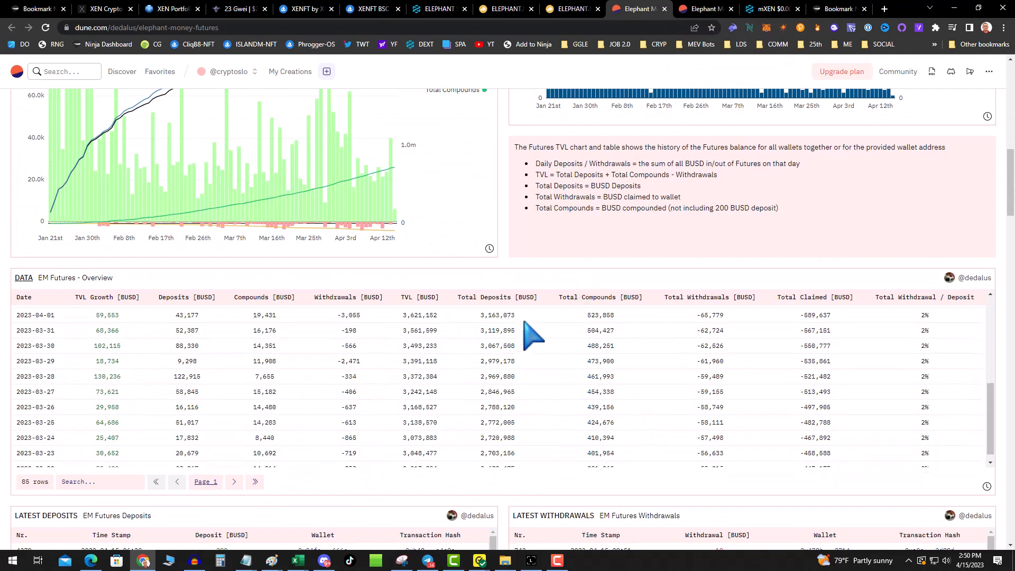
{"action": "scroll", "scroll_direction": "down", "scroll_amount": 3}
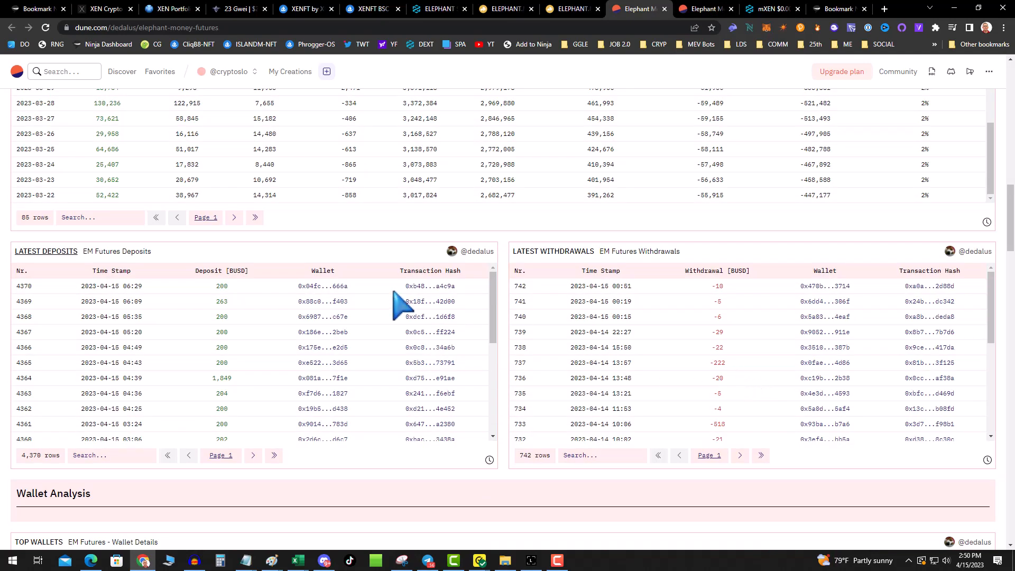
{"action": "scroll", "scroll_direction": "down", "scroll_amount": 3}
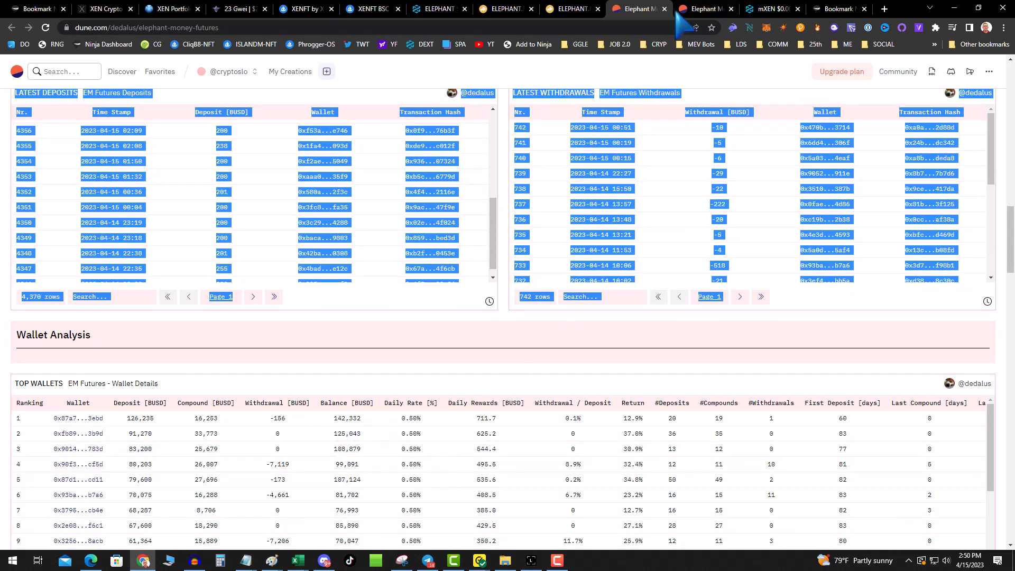
{"action": "mouse_move", "coordinate": [702, 8]}
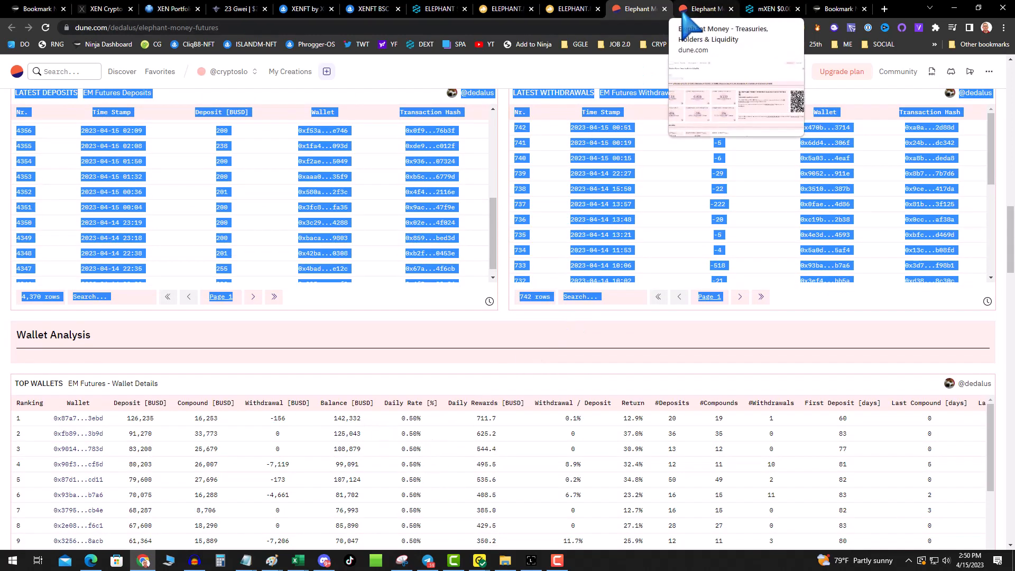
Review Dune's Treasuries, Holders & Liquidity dashboard down to the ELEPHANT Treasury history chart, then return to the XEN overview
{"action": "left_click", "coordinate": [702, 9]}
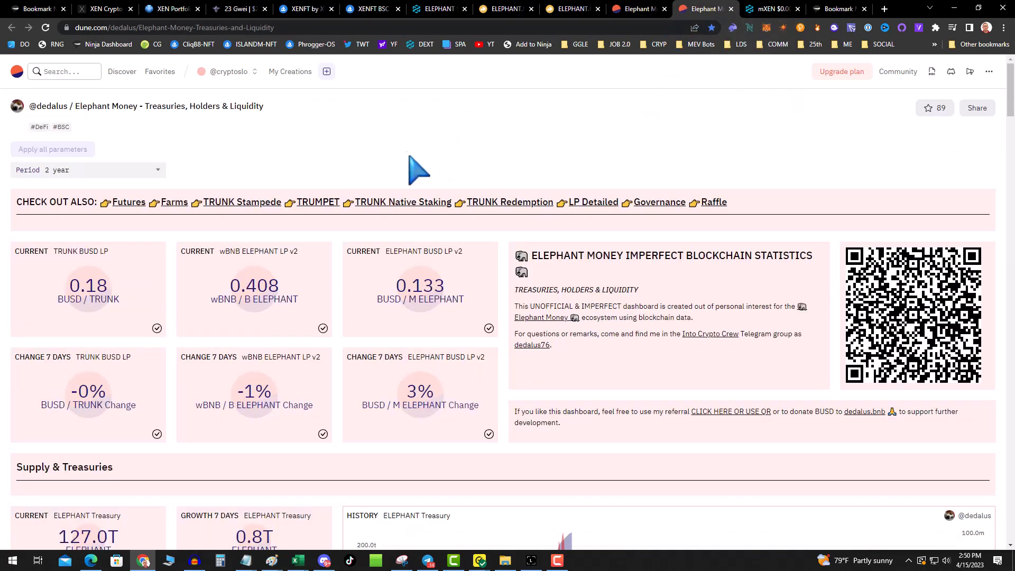
{"action": "scroll", "scroll_direction": "down", "scroll_amount": 3}
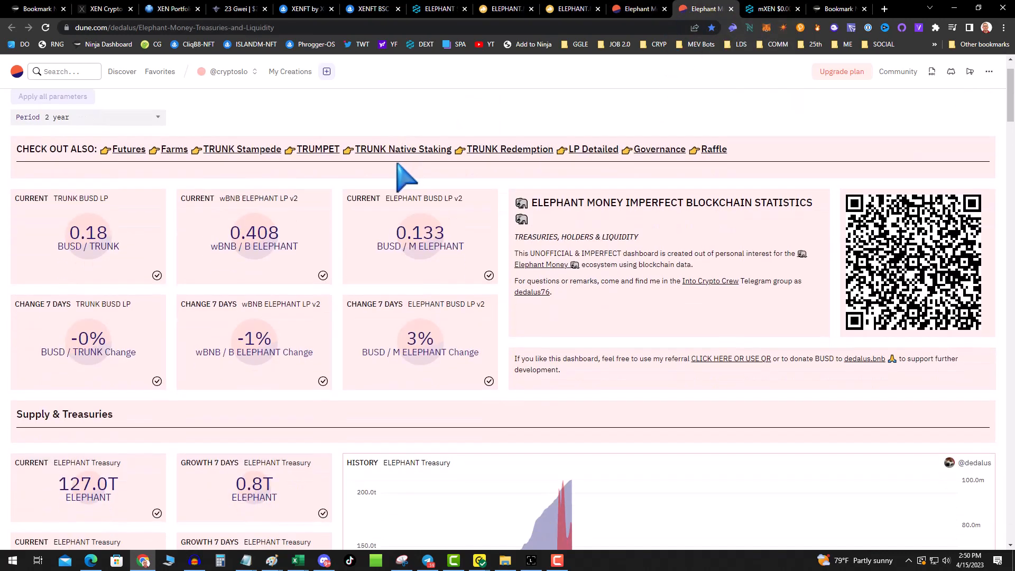
{"action": "scroll", "scroll_direction": "down", "scroll_amount": 3}
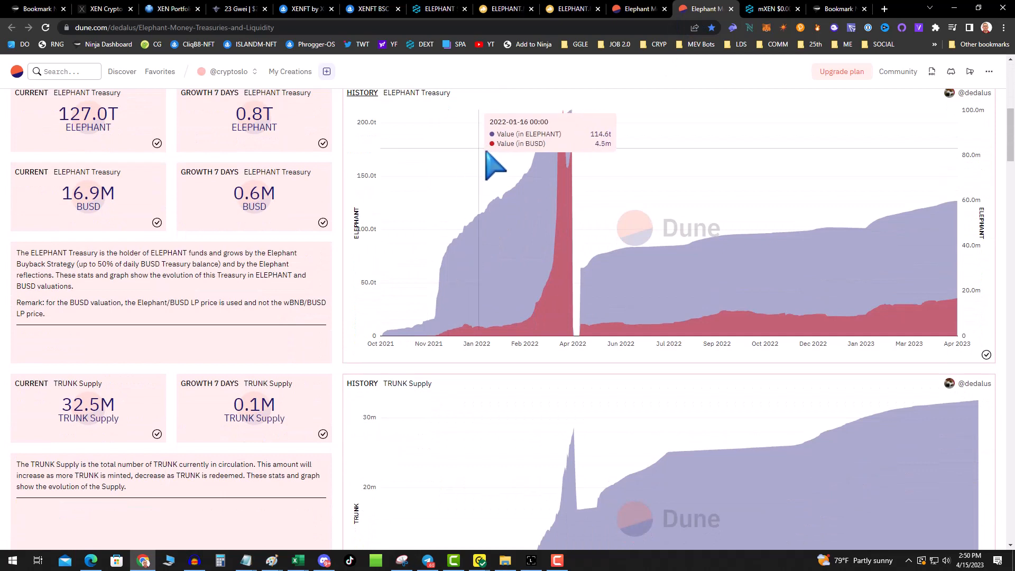
{"action": "mouse_move", "coordinate": [836, 333]}
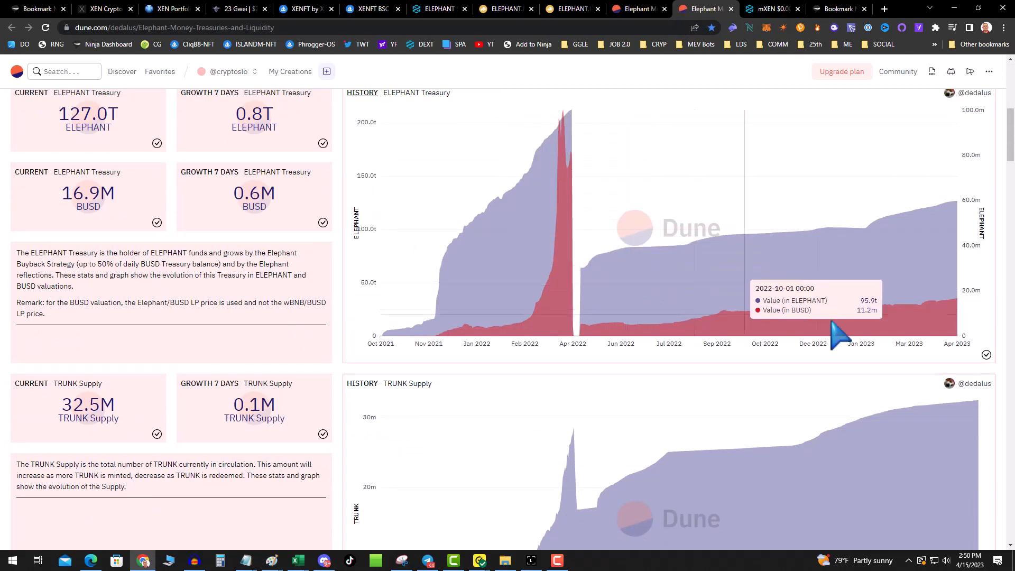
{"action": "mouse_move", "coordinate": [964, 314]}
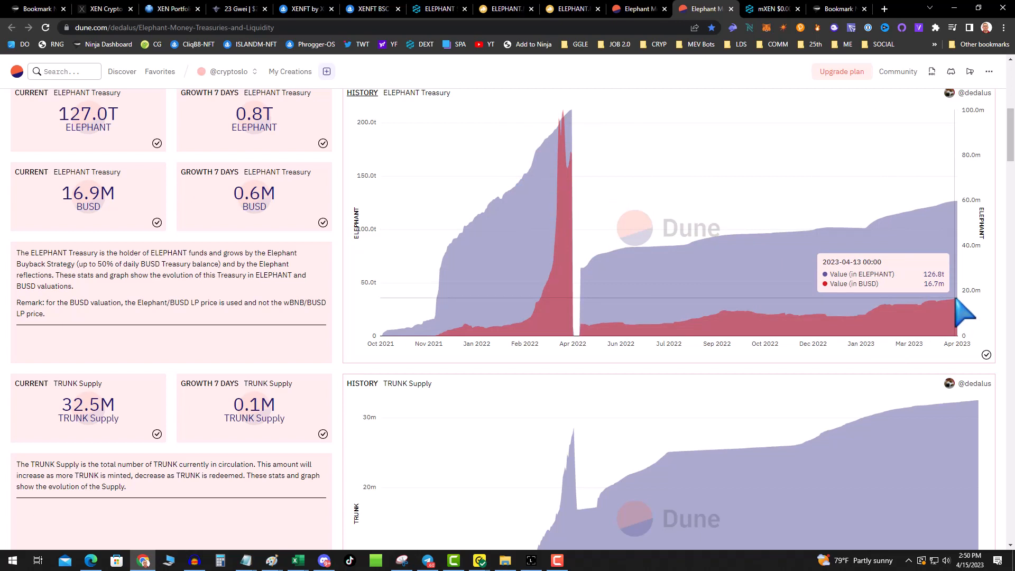
{"action": "mouse_move", "coordinate": [573, 299]}
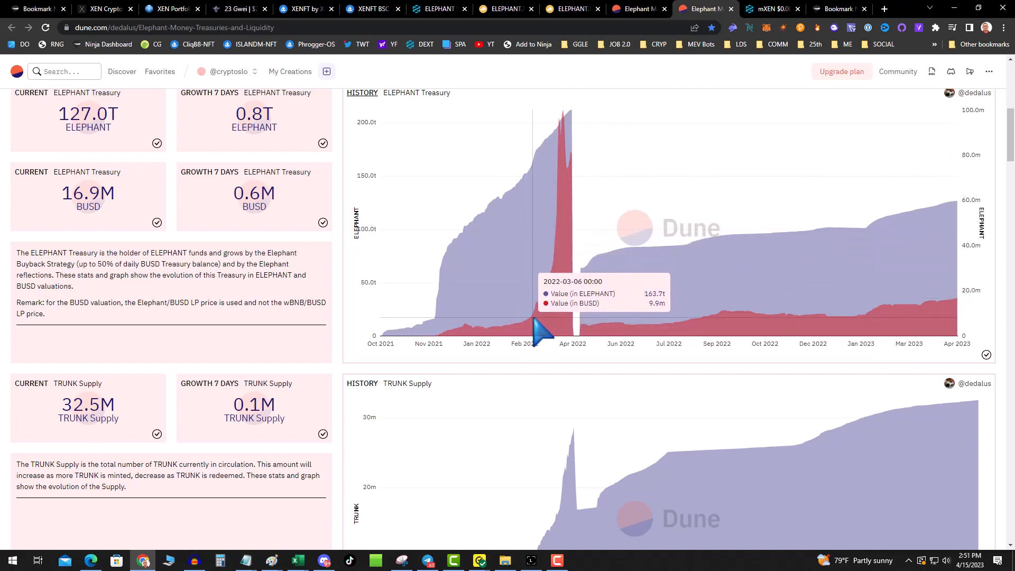
{"action": "mouse_move", "coordinate": [540, 331]}
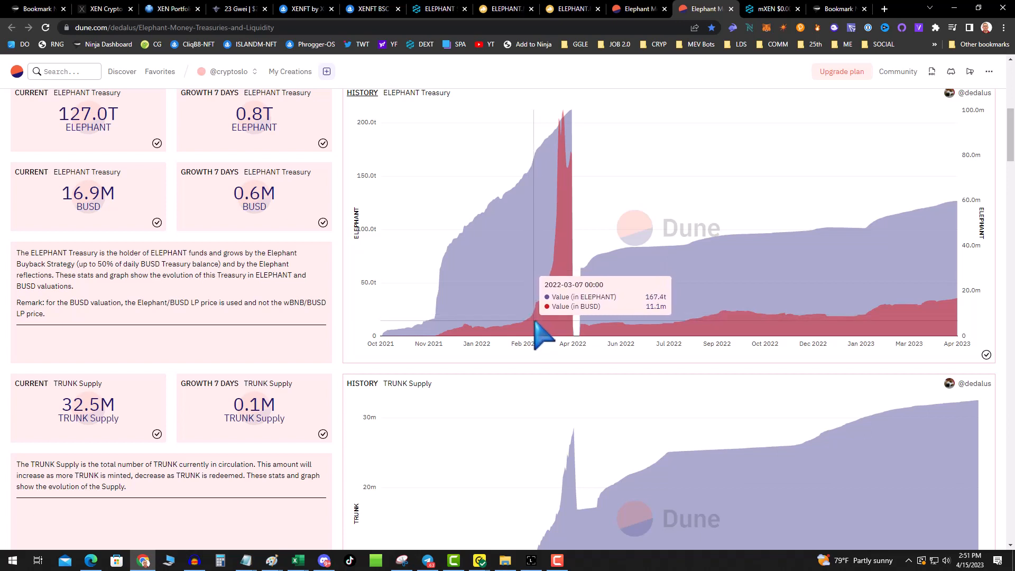
{"action": "mouse_move", "coordinate": [545, 310]}
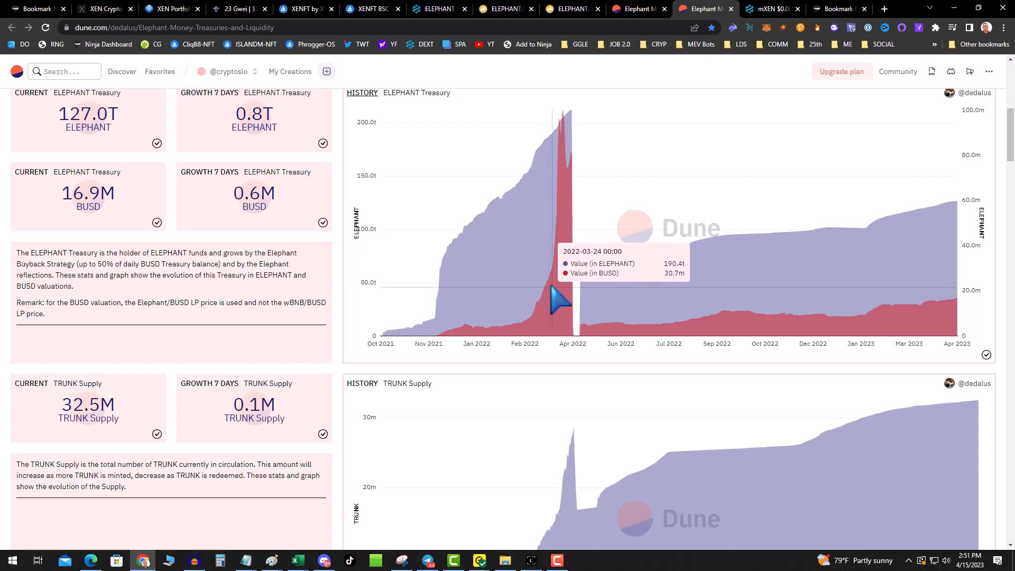
{"action": "mouse_move", "coordinate": [595, 304]}
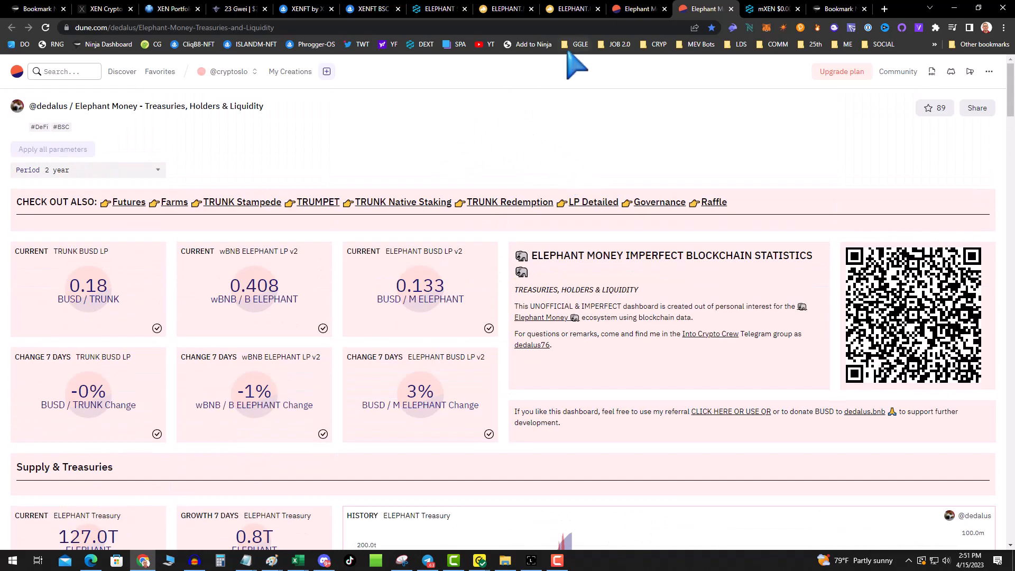
{"action": "mouse_move", "coordinate": [564, 64]}
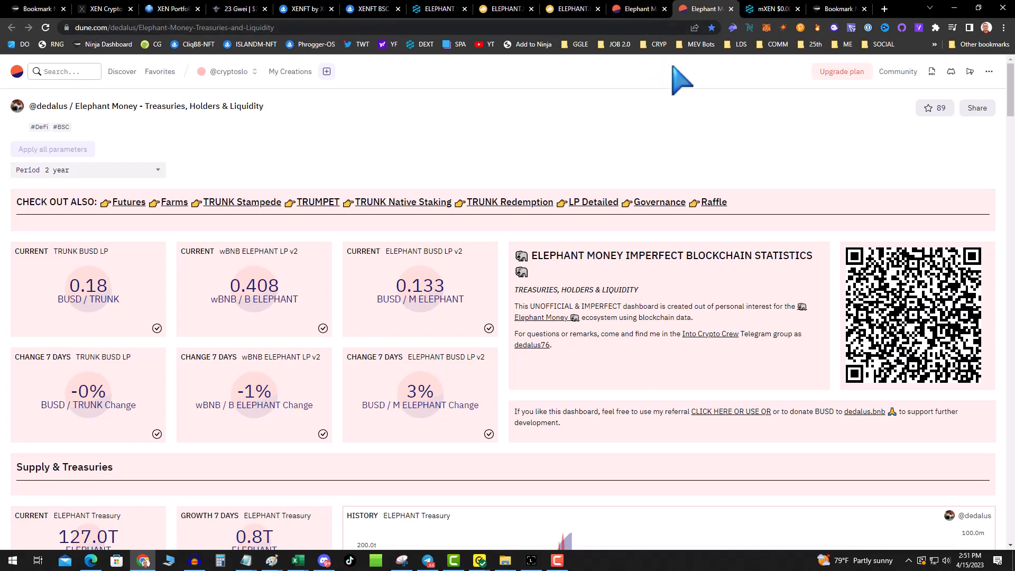
{"action": "left_click", "coordinate": [104, 9]}
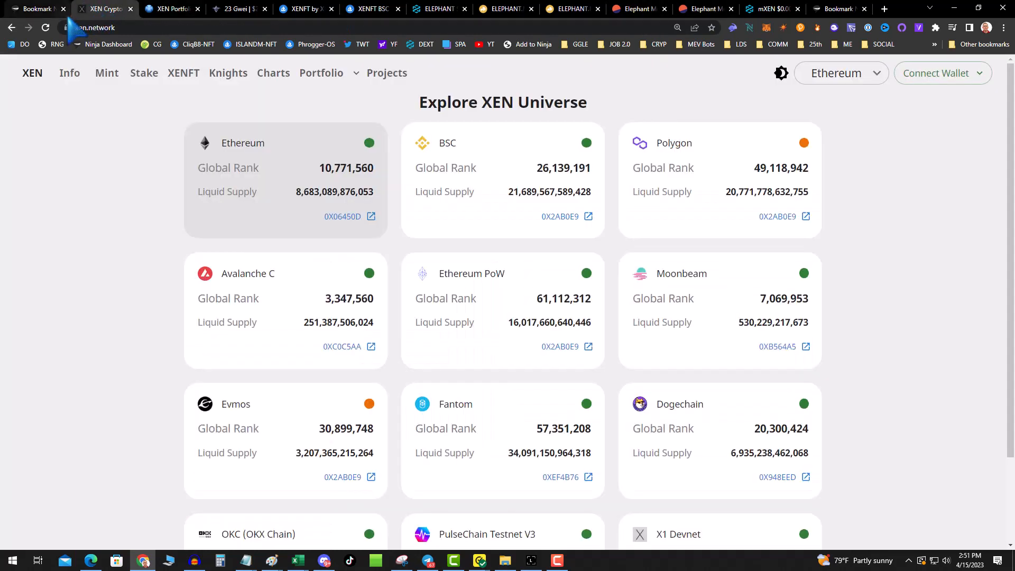